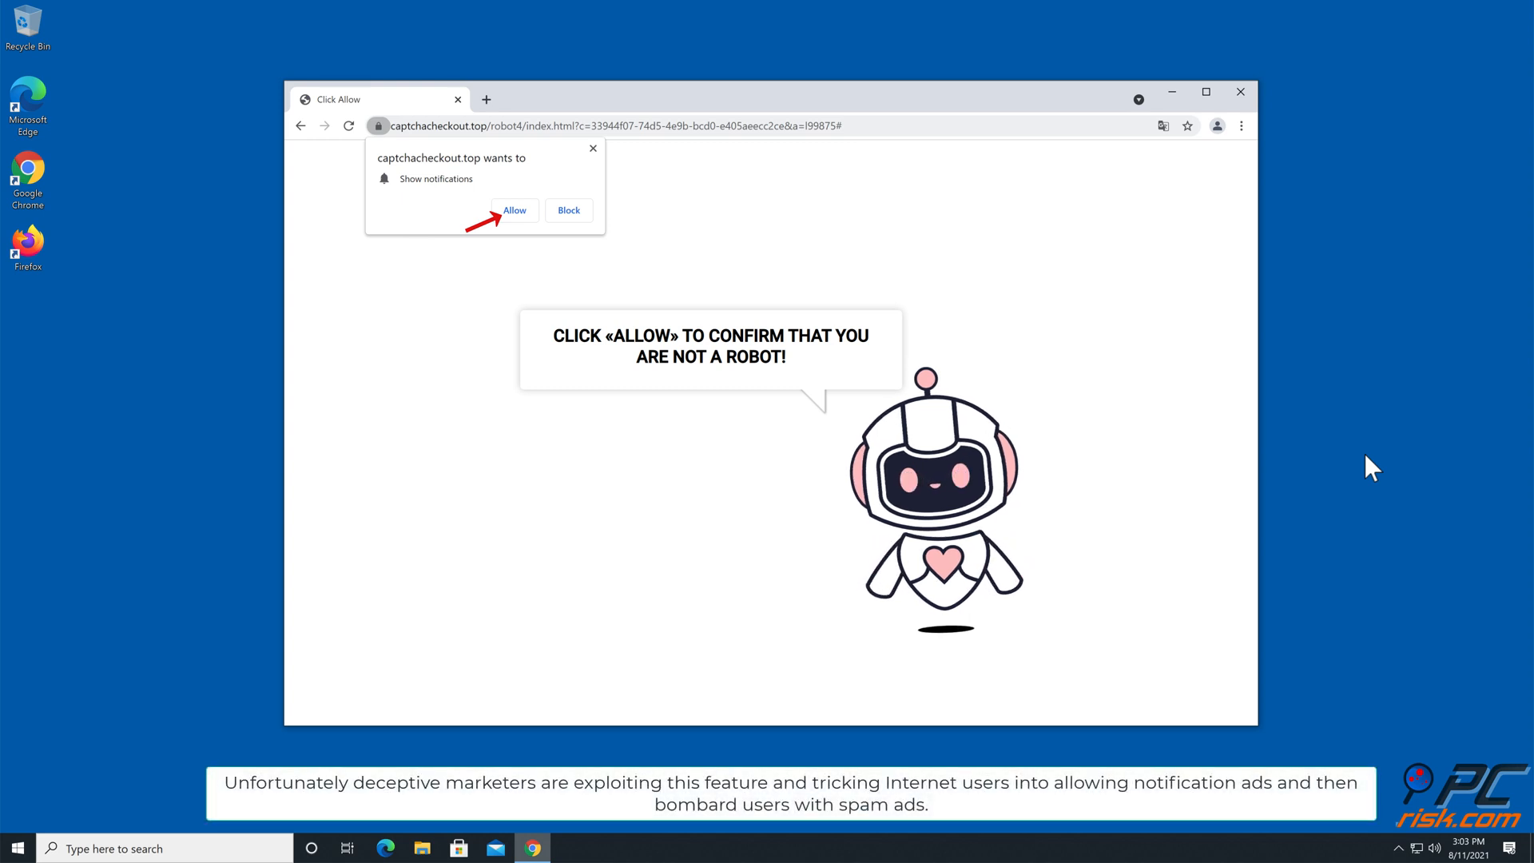
pyautogui.moveTo(796, 291)
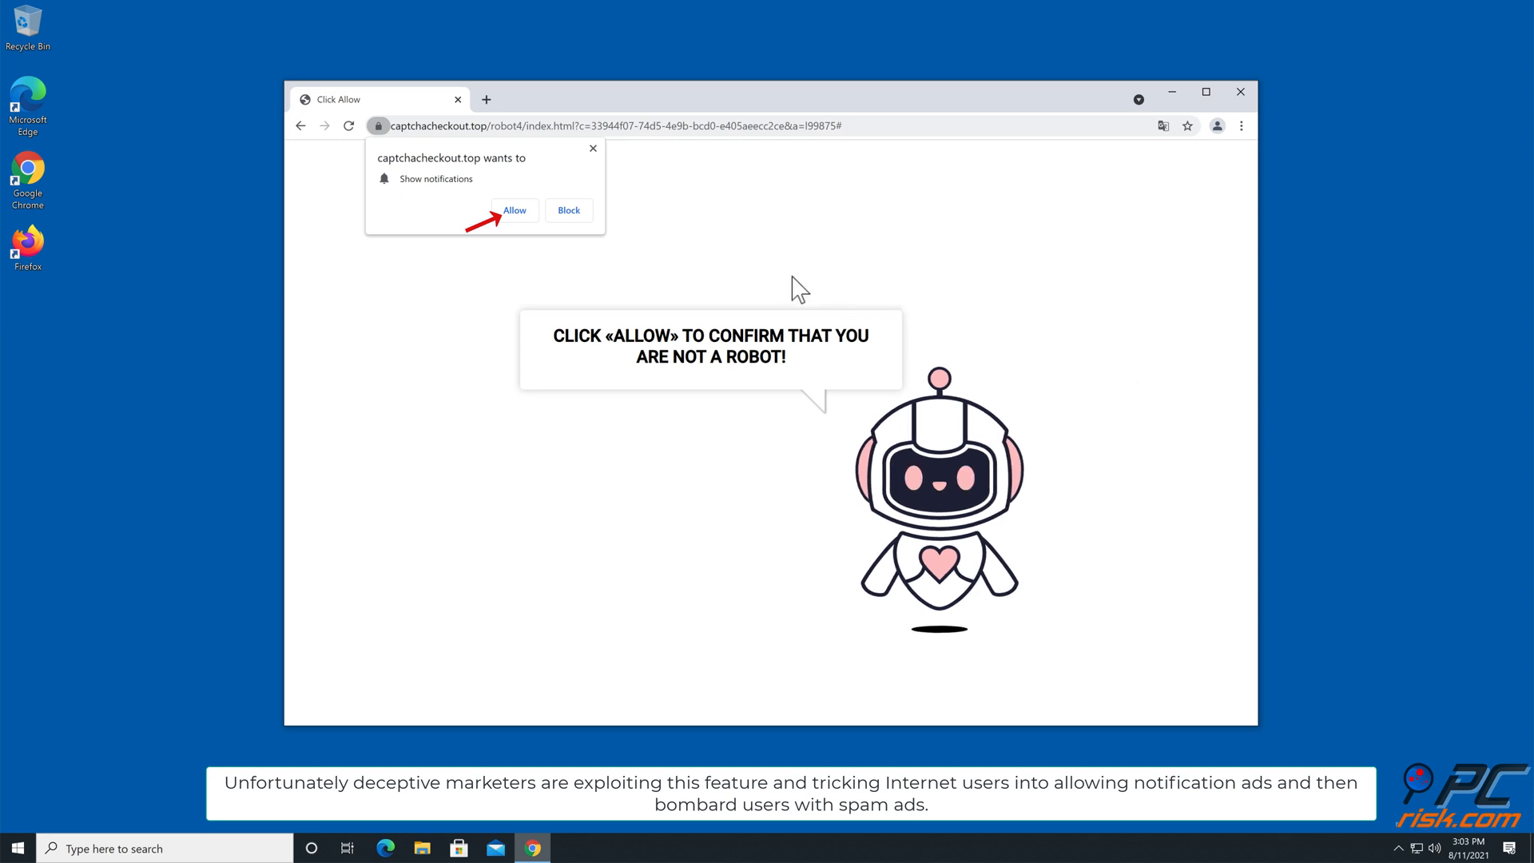
# Follow the captchacheckout.top ad to the gambling site, then close Chrome
pyautogui.click(514, 210)
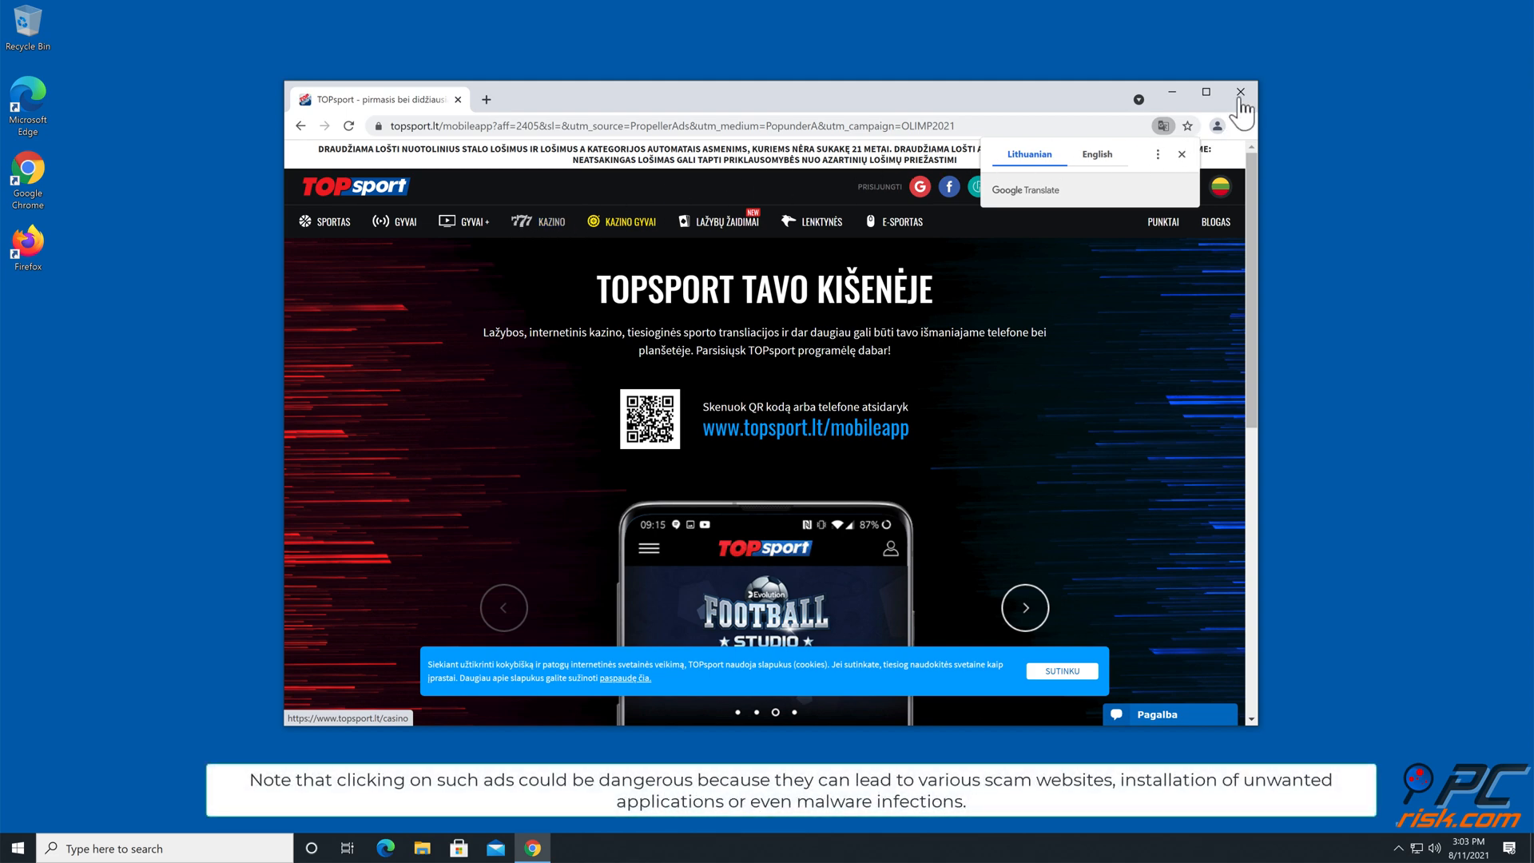
pyautogui.click(1241, 92)
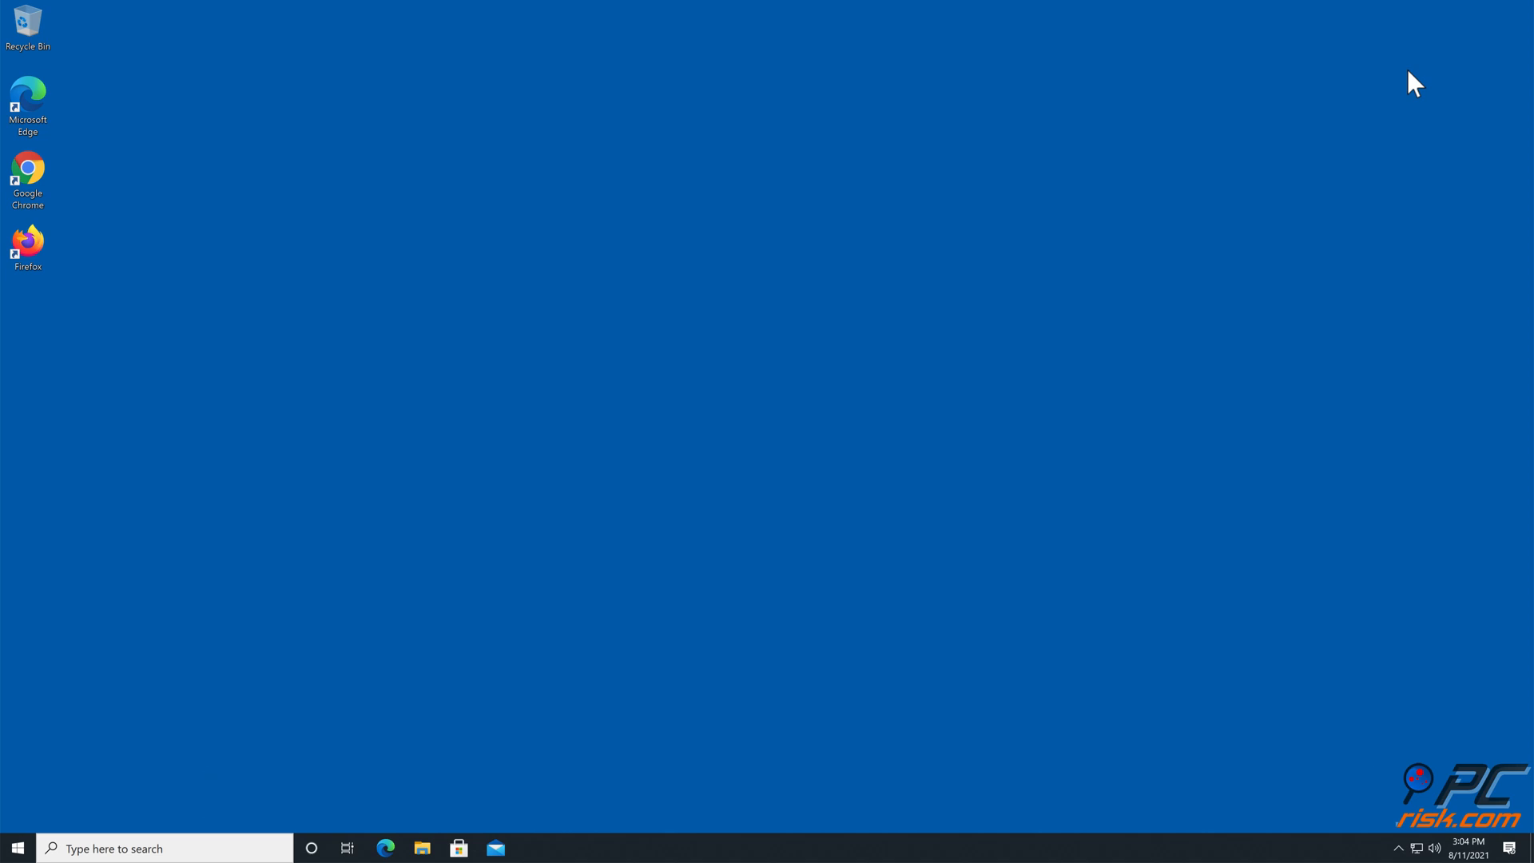
# Relaunch Chrome, download CCSetup.exe from combocleaner.com and start the installer
pyautogui.click(27, 179)
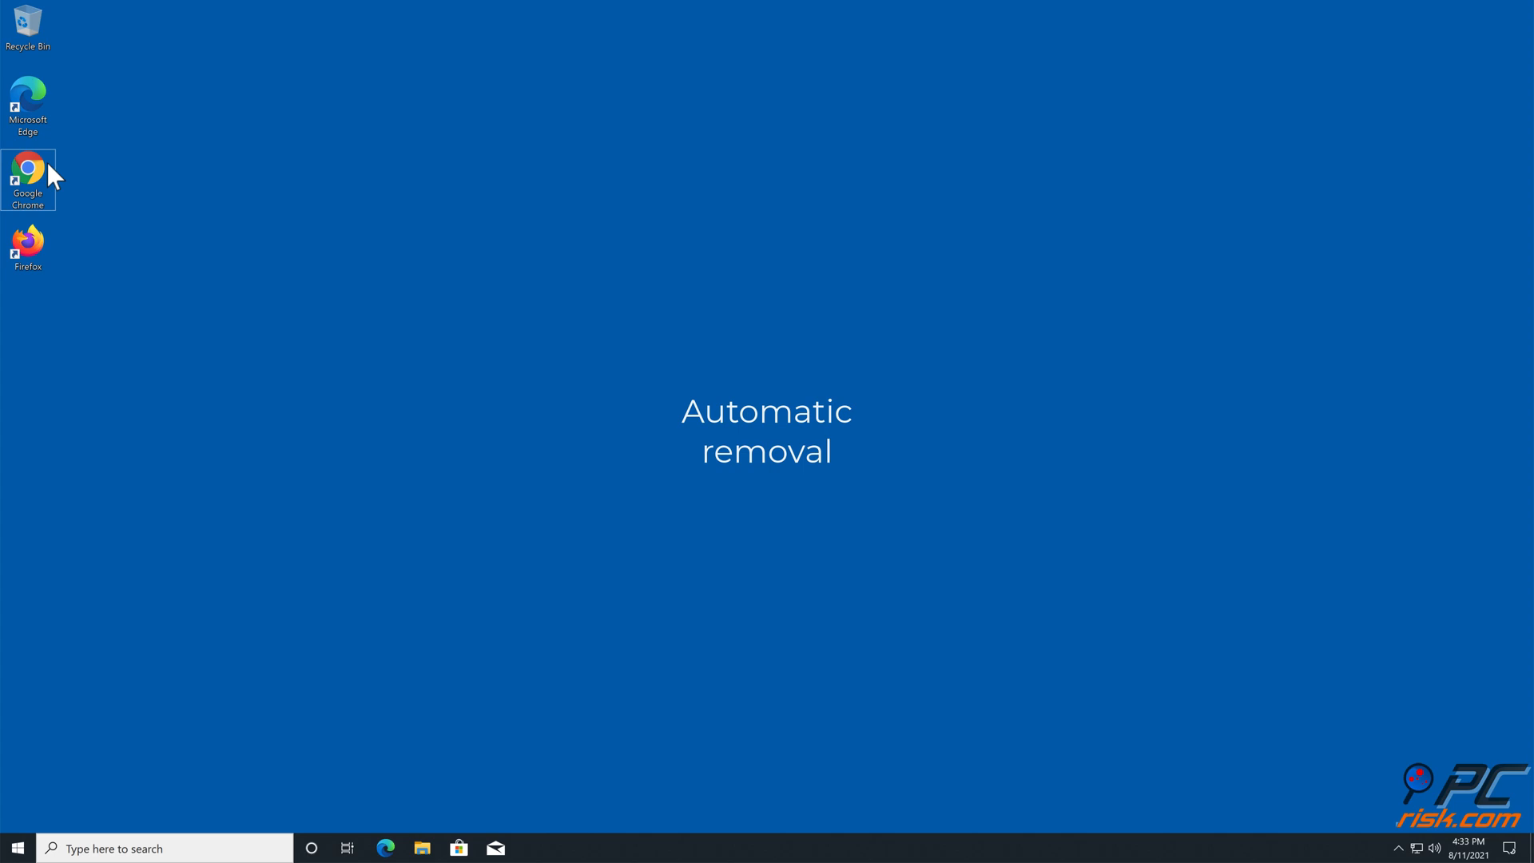
pyautogui.doubleClick(27, 174)
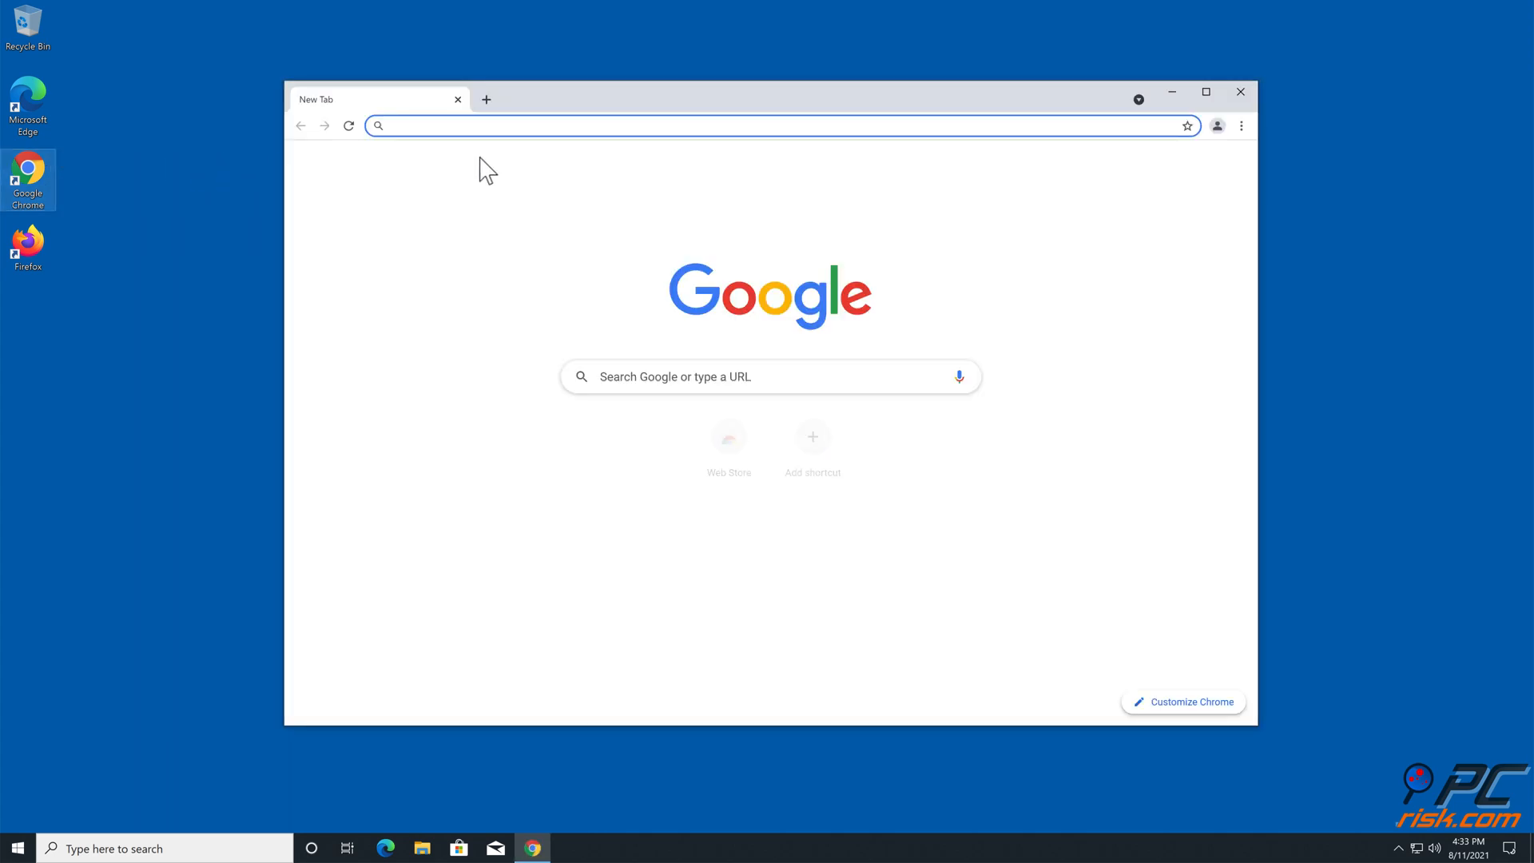
pyautogui.write('www')
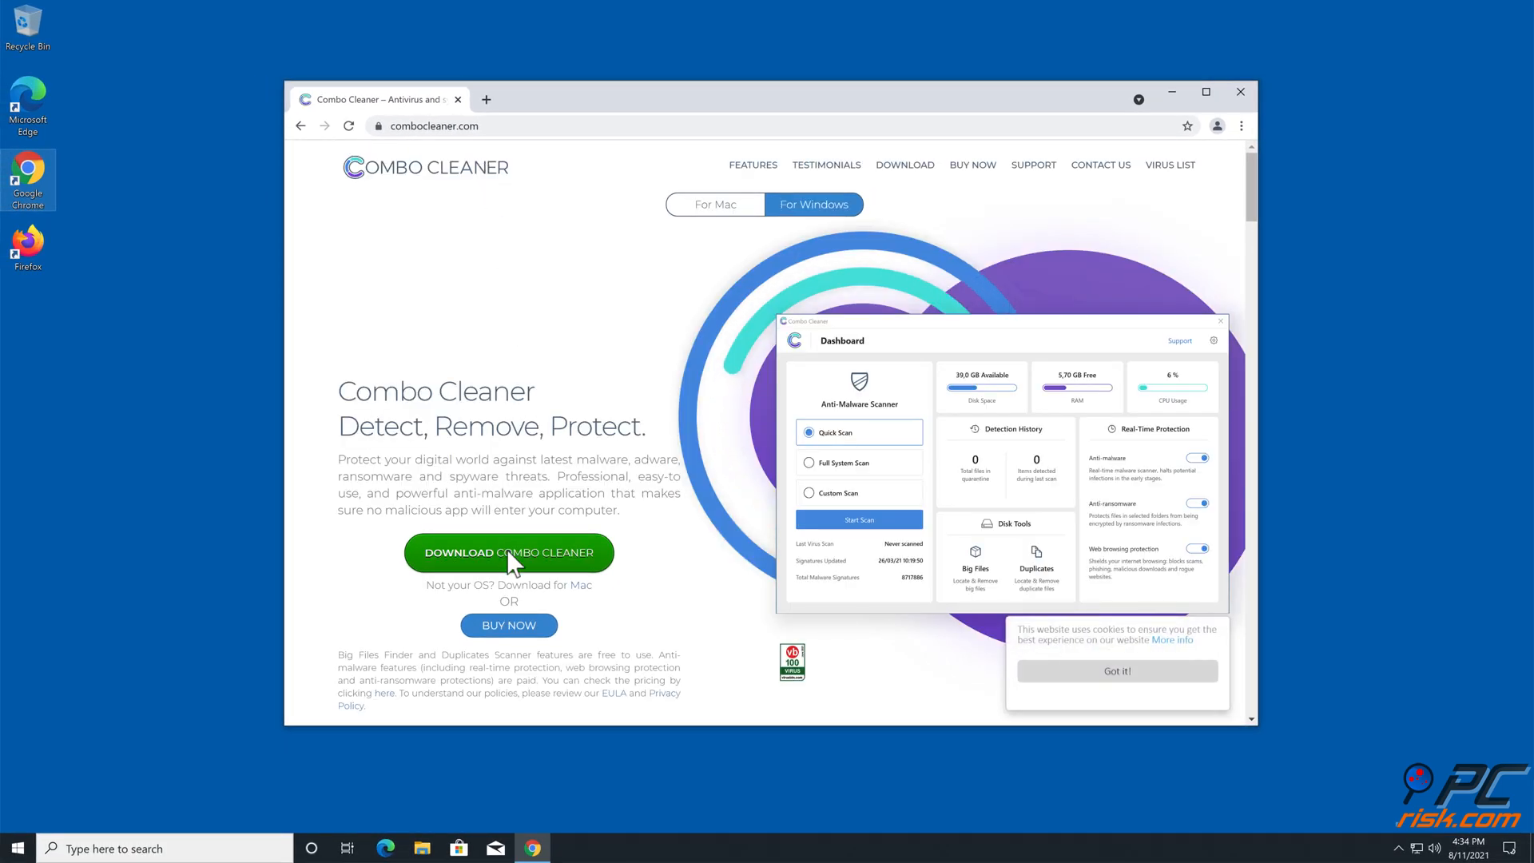
pyautogui.click(508, 553)
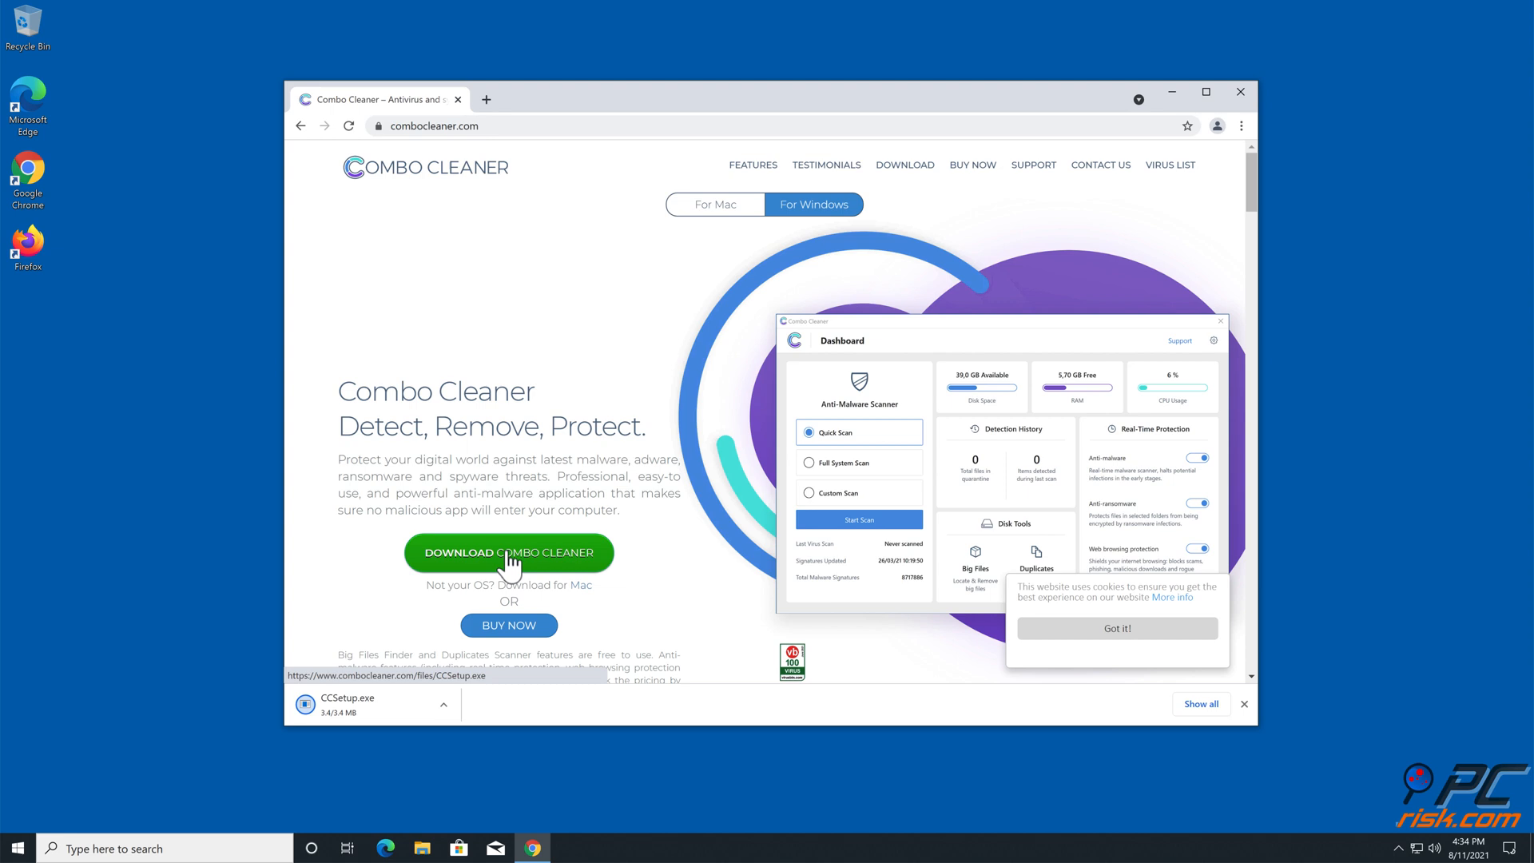
pyautogui.click(371, 698)
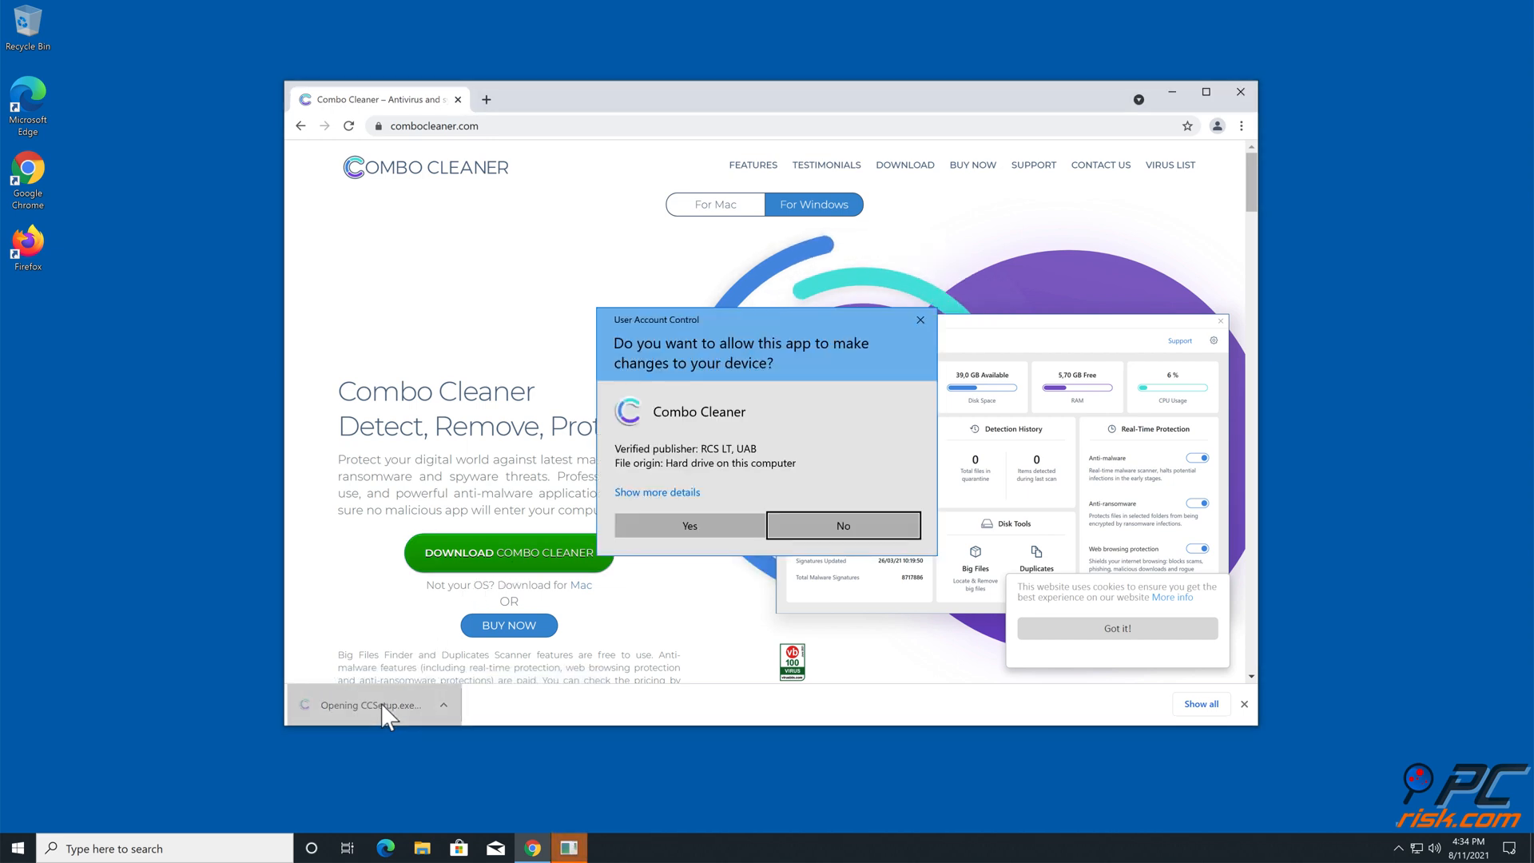
# Approve the UAC prompt, install Combo Cleaner into Program Files, finish, and close Chrome
pyautogui.click(688, 526)
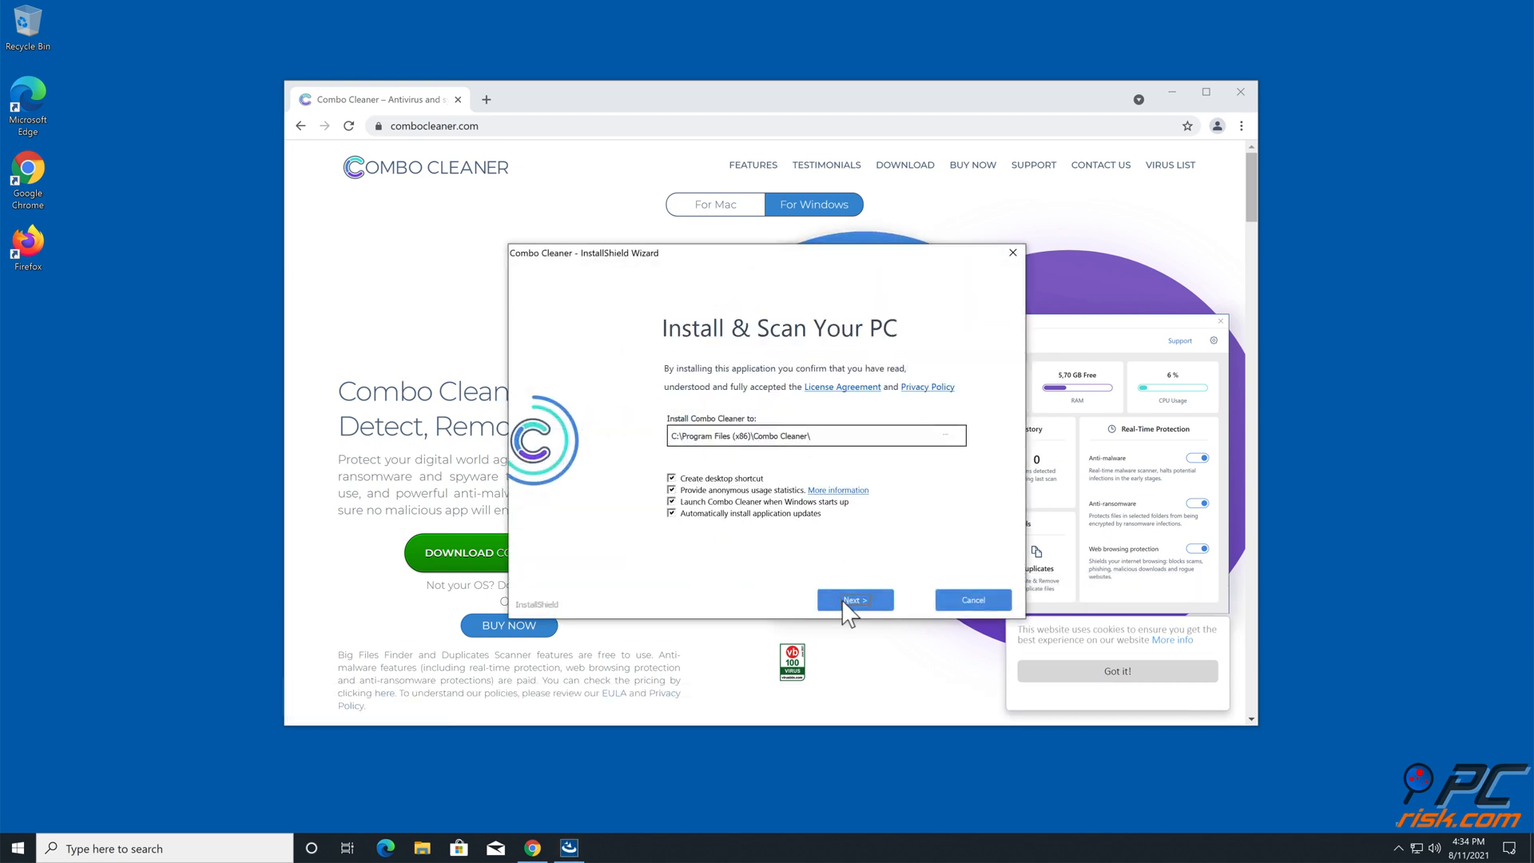
pyautogui.click(853, 600)
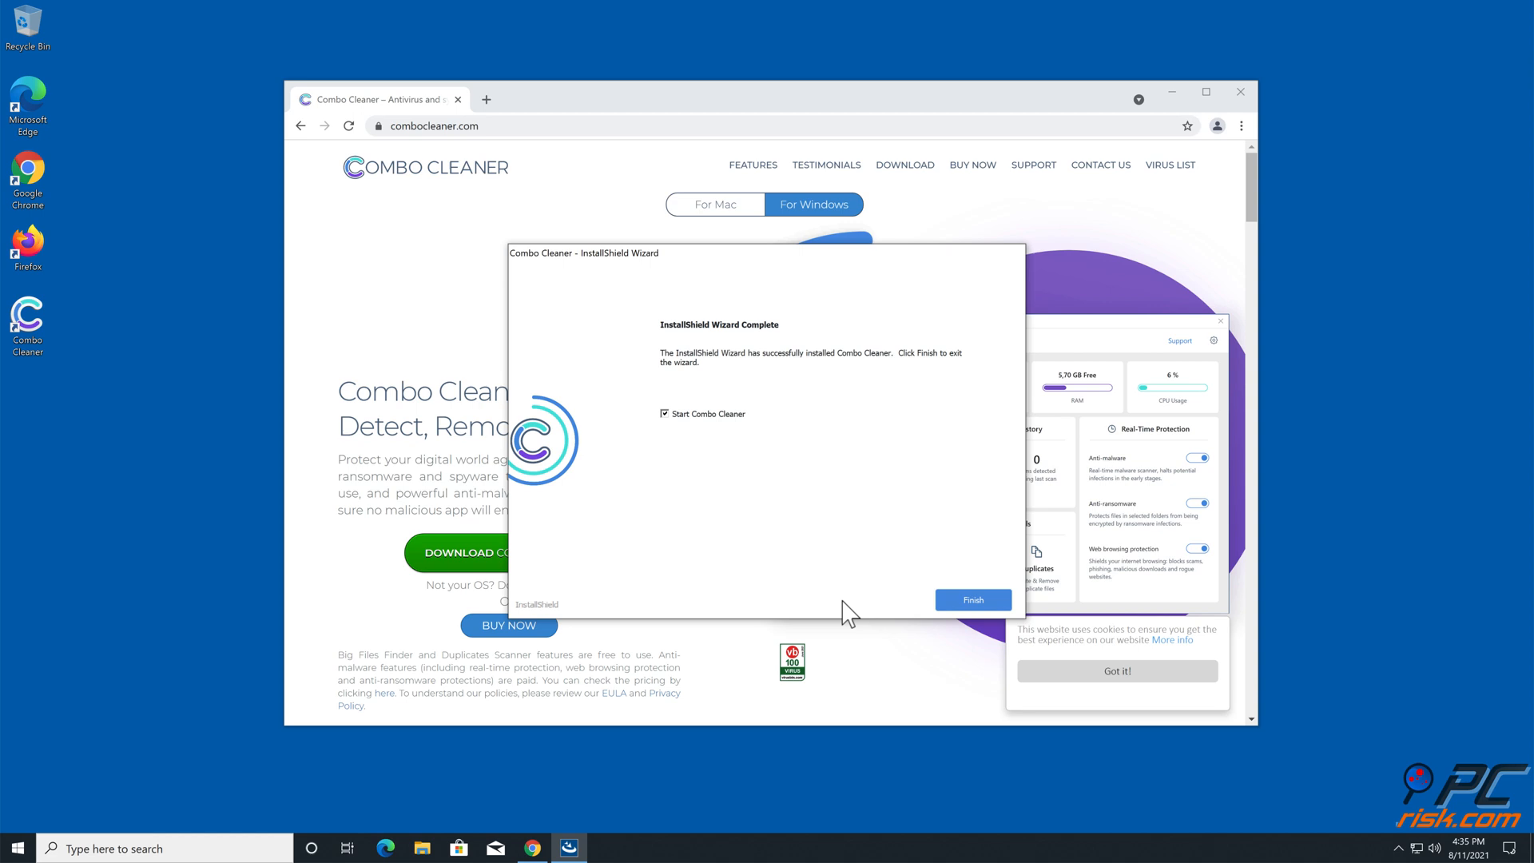
pyautogui.click(972, 599)
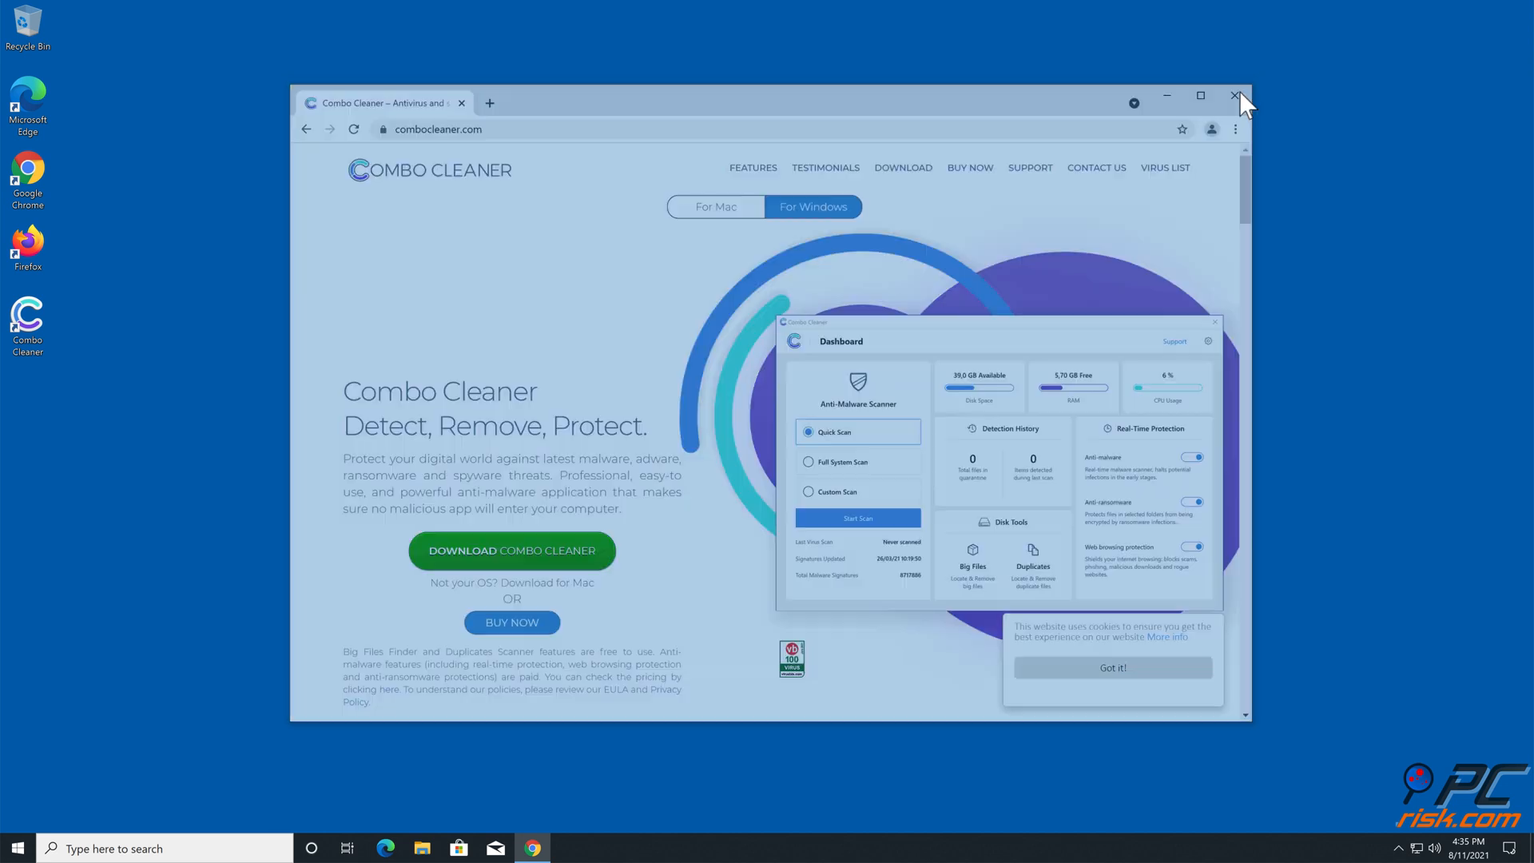
pyautogui.click(1239, 96)
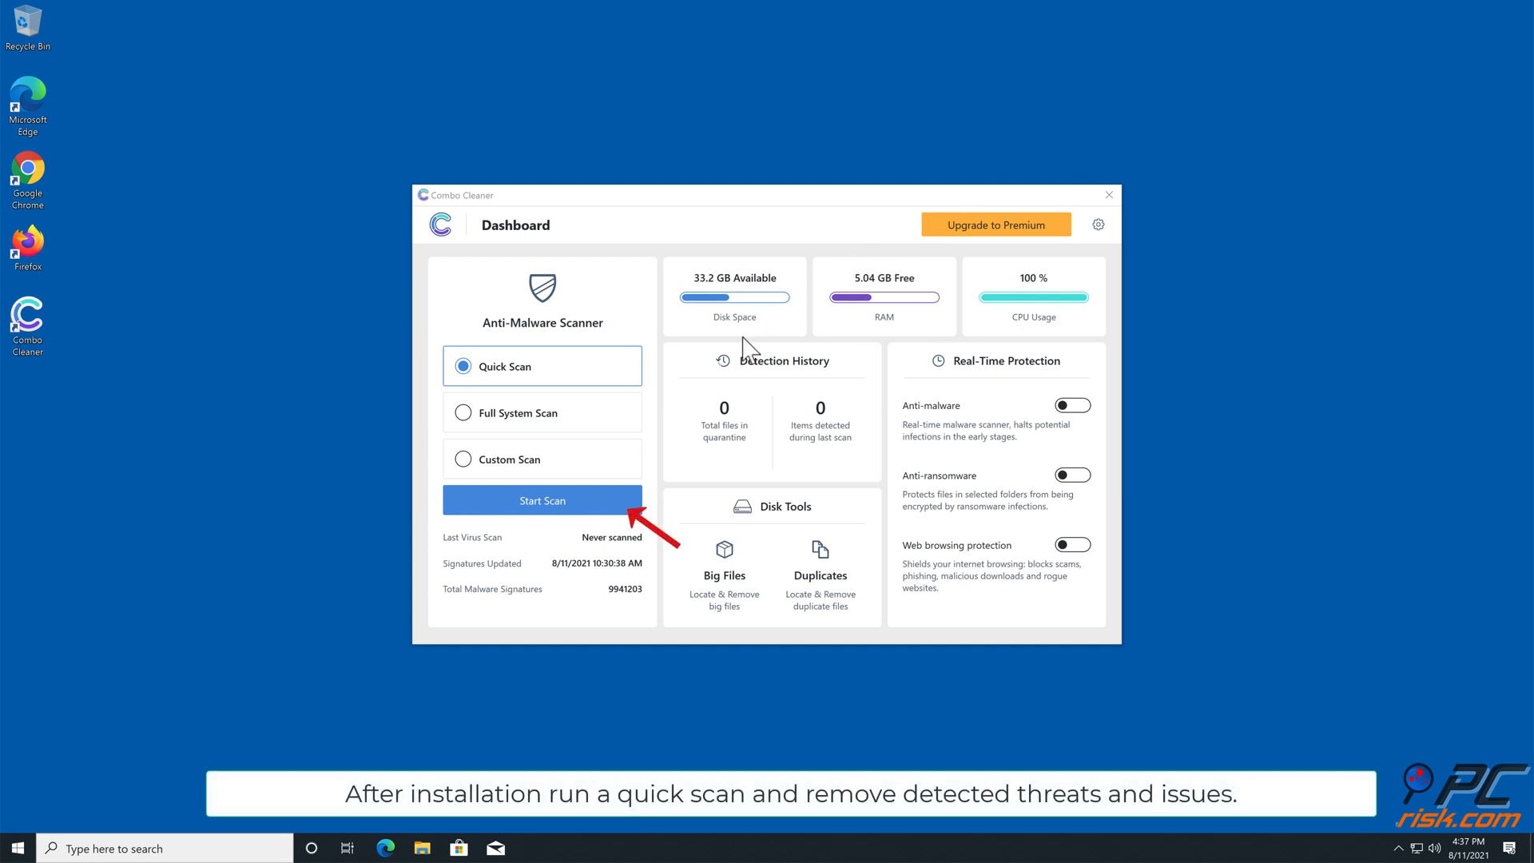
# Run a Quick Scan, quarantine the captchacheckout.top Ads threat and dismiss the summary
pyautogui.click(542, 500)
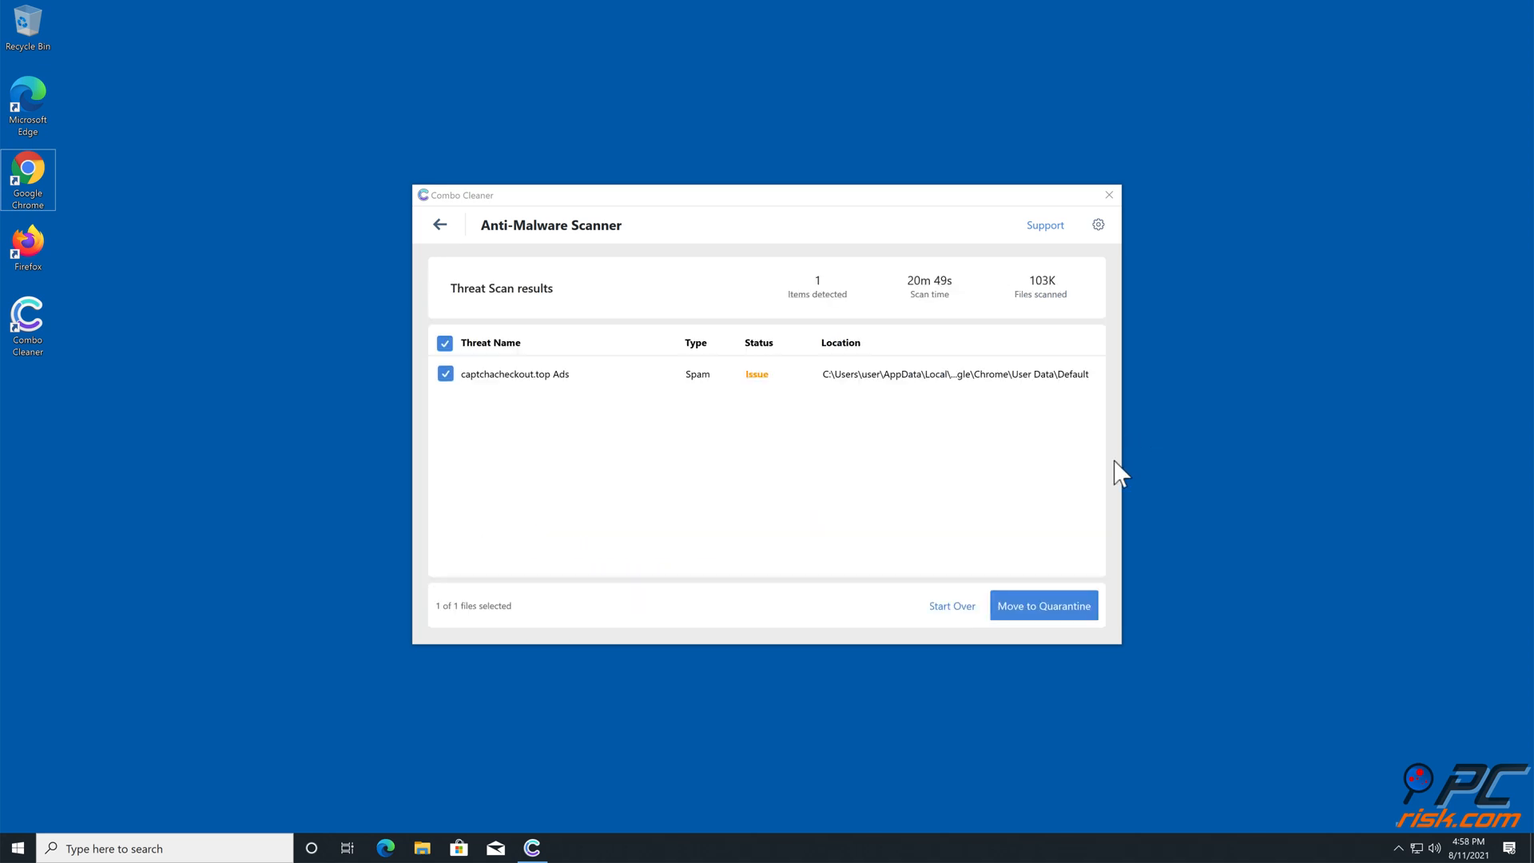
pyautogui.click(1043, 606)
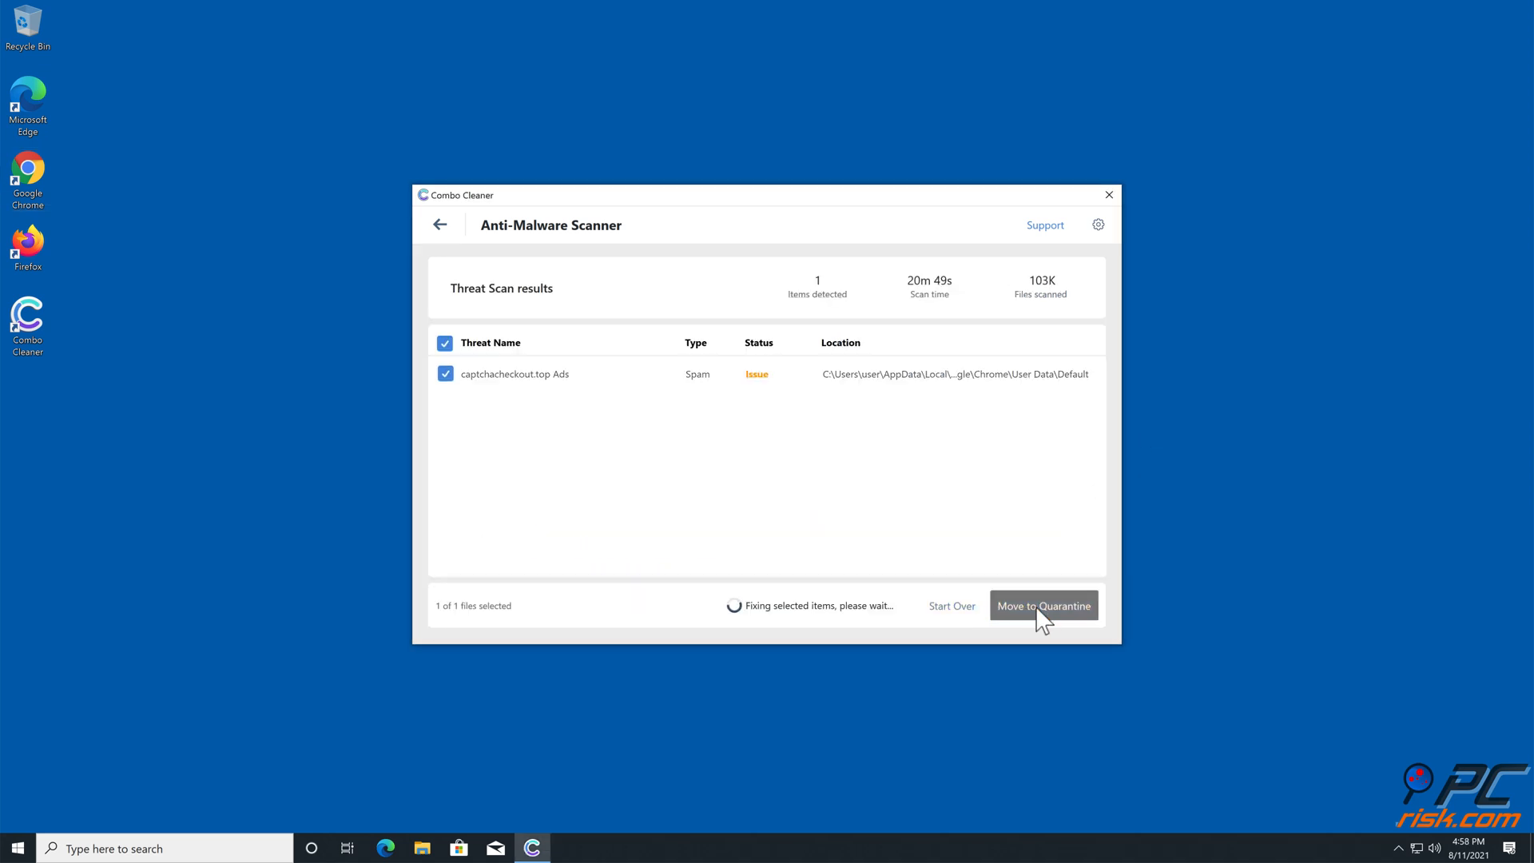
pyautogui.click(1042, 605)
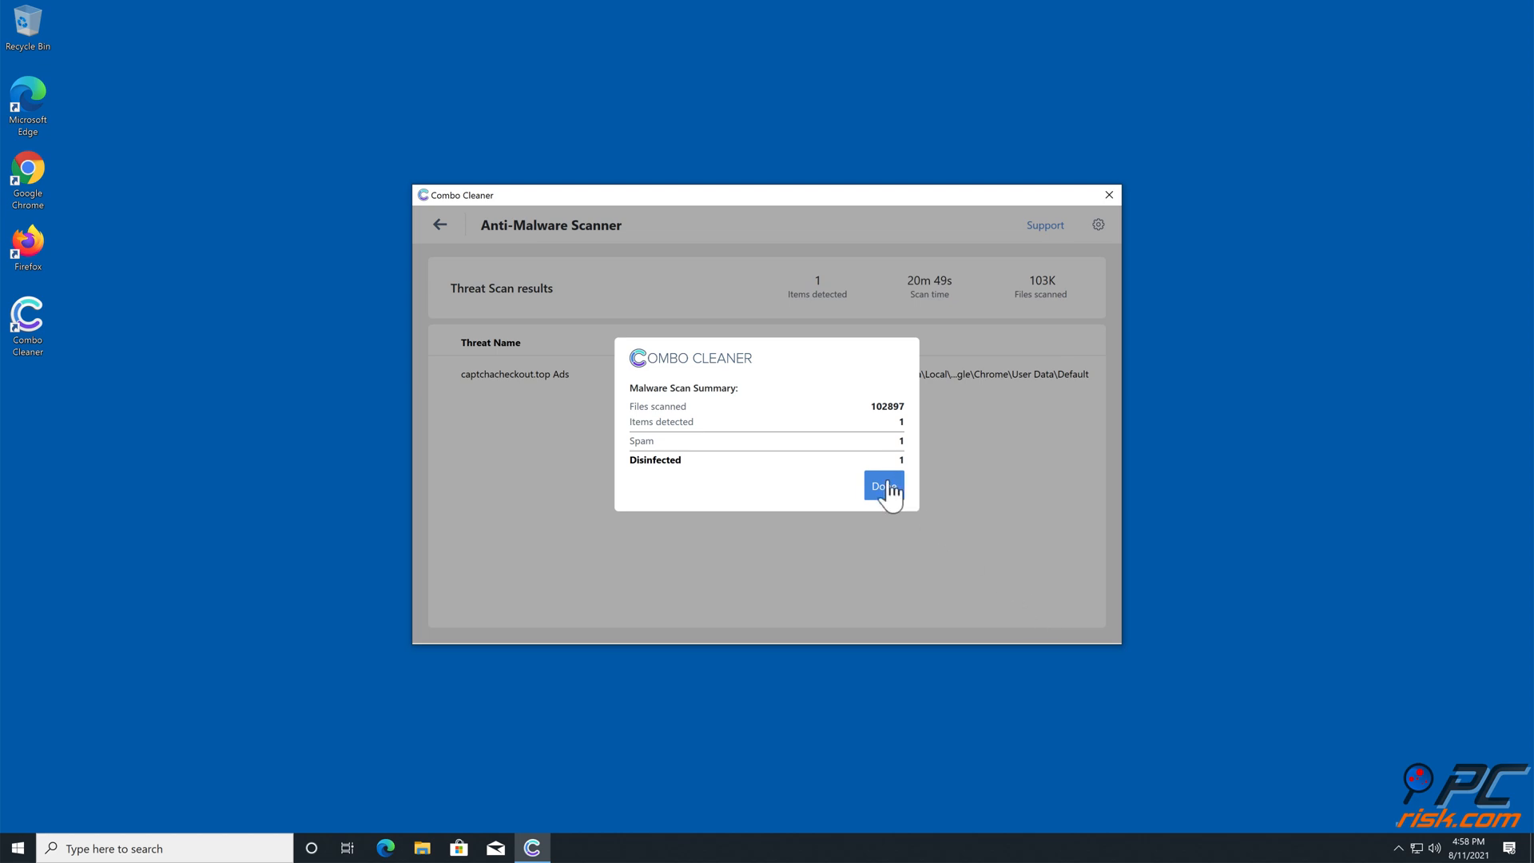
pyautogui.click(881, 487)
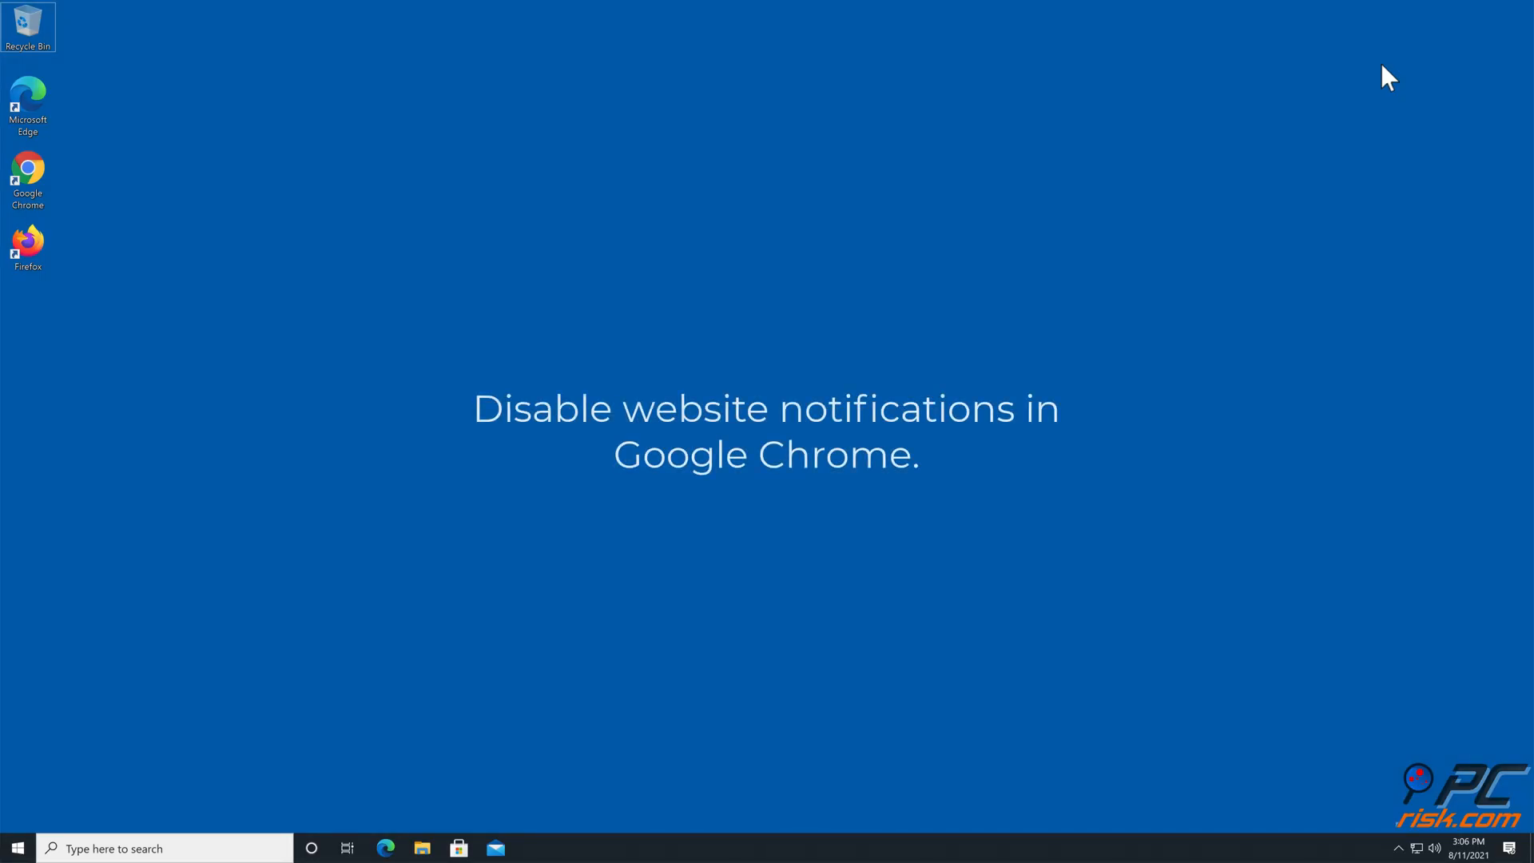
pyautogui.moveTo(196, 166)
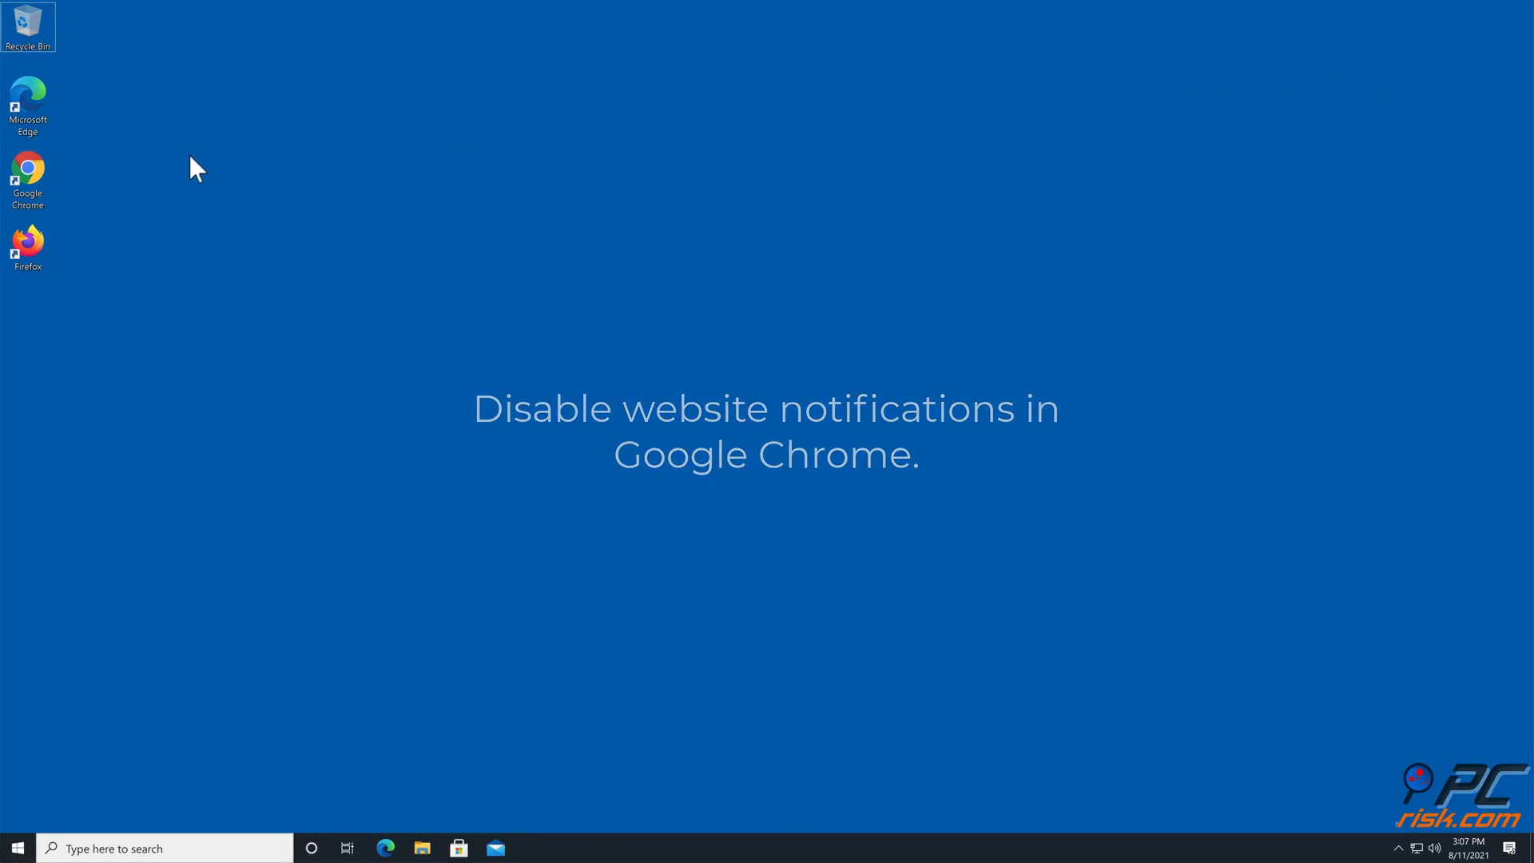
# Relaunch Chrome and go to Settings, Privacy and security, Site Settings
pyautogui.doubleClick(27, 174)
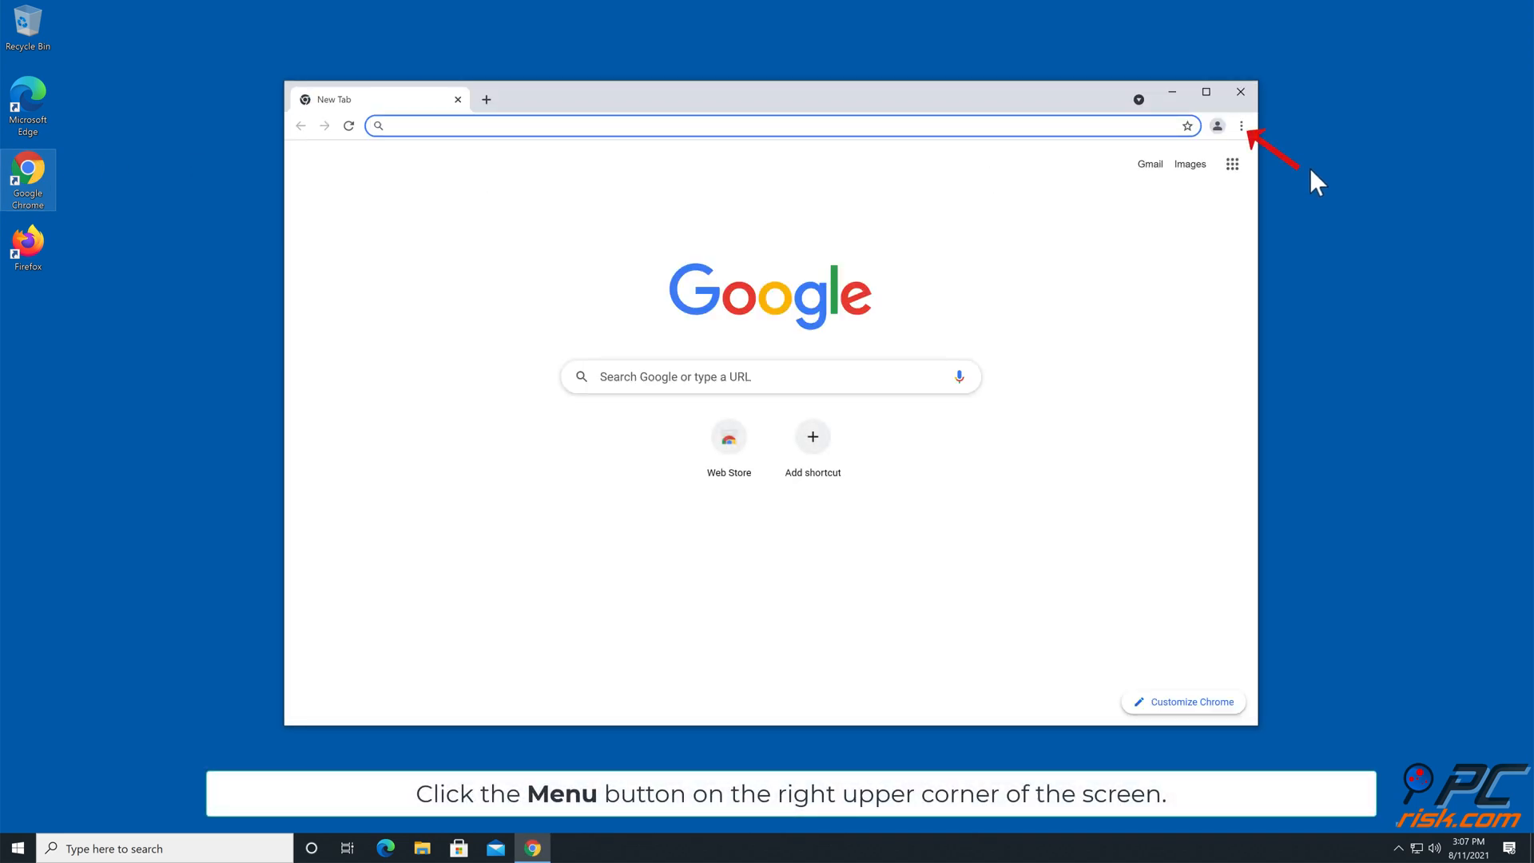
pyautogui.moveTo(1241, 126)
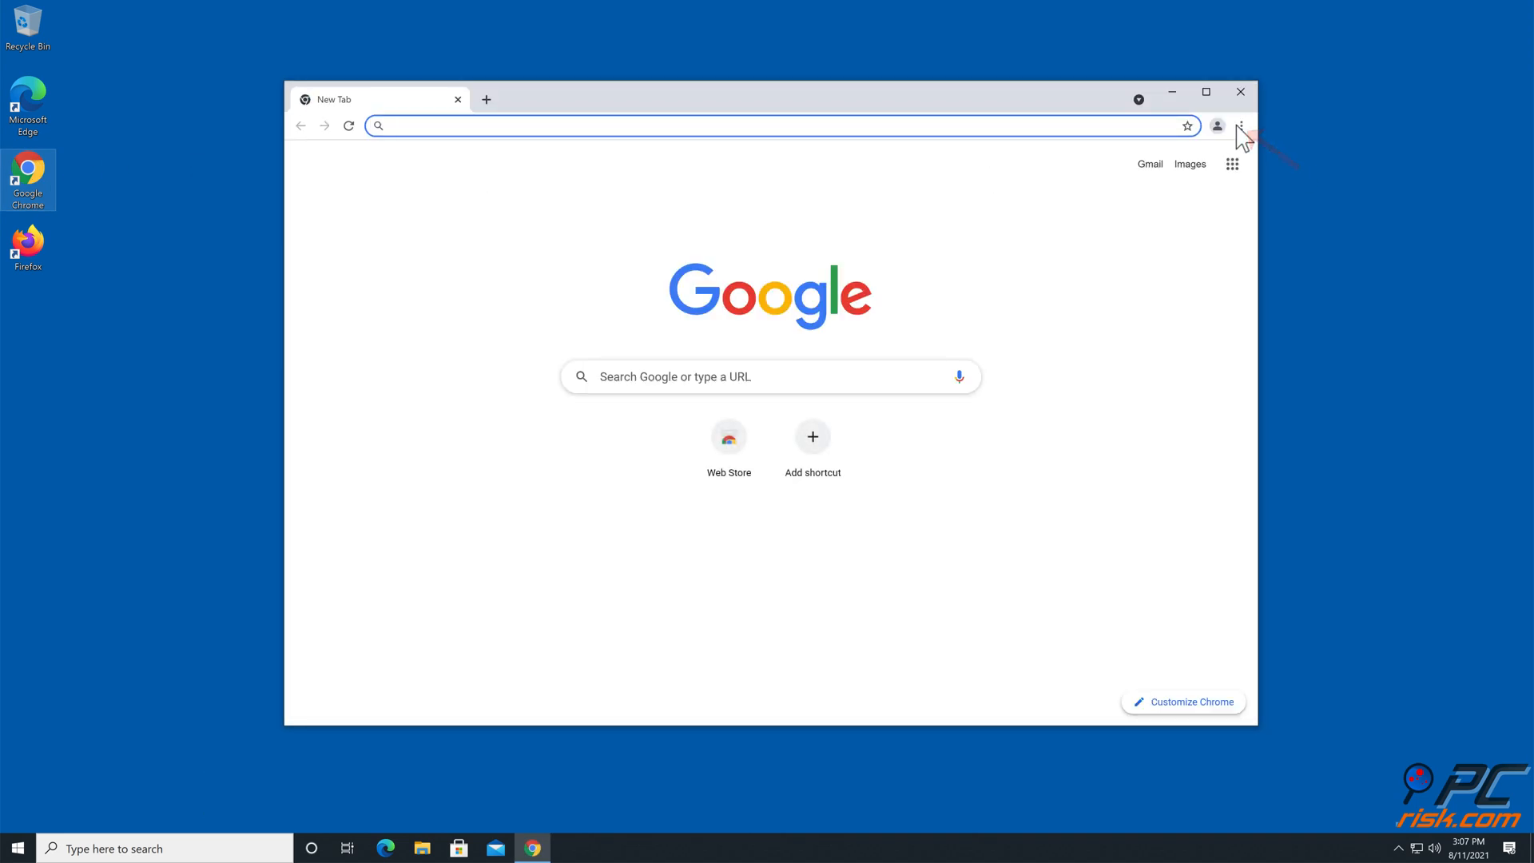
pyautogui.click(1241, 126)
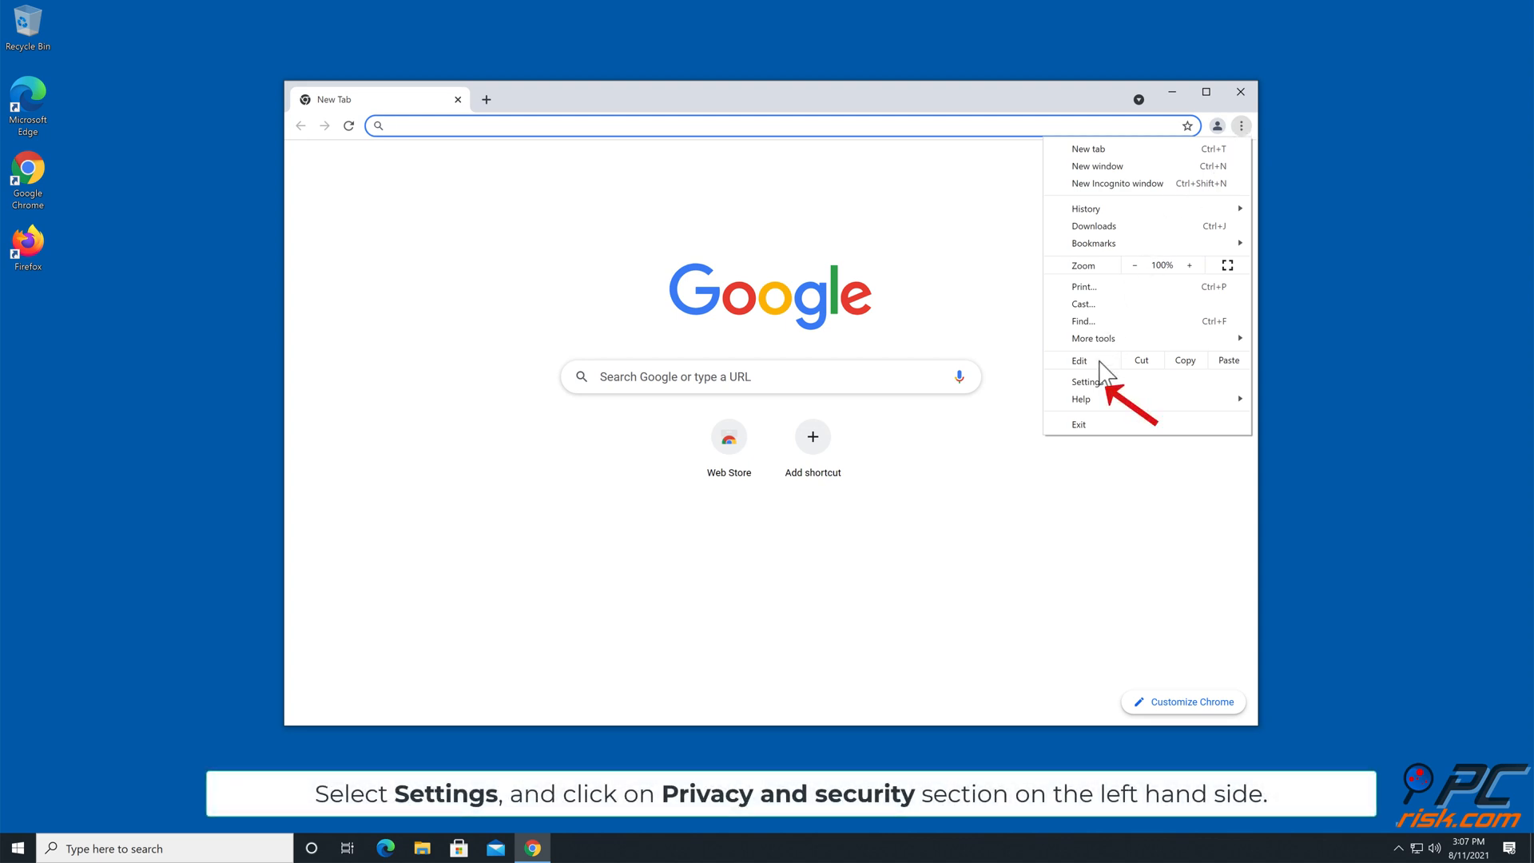
pyautogui.click(1084, 382)
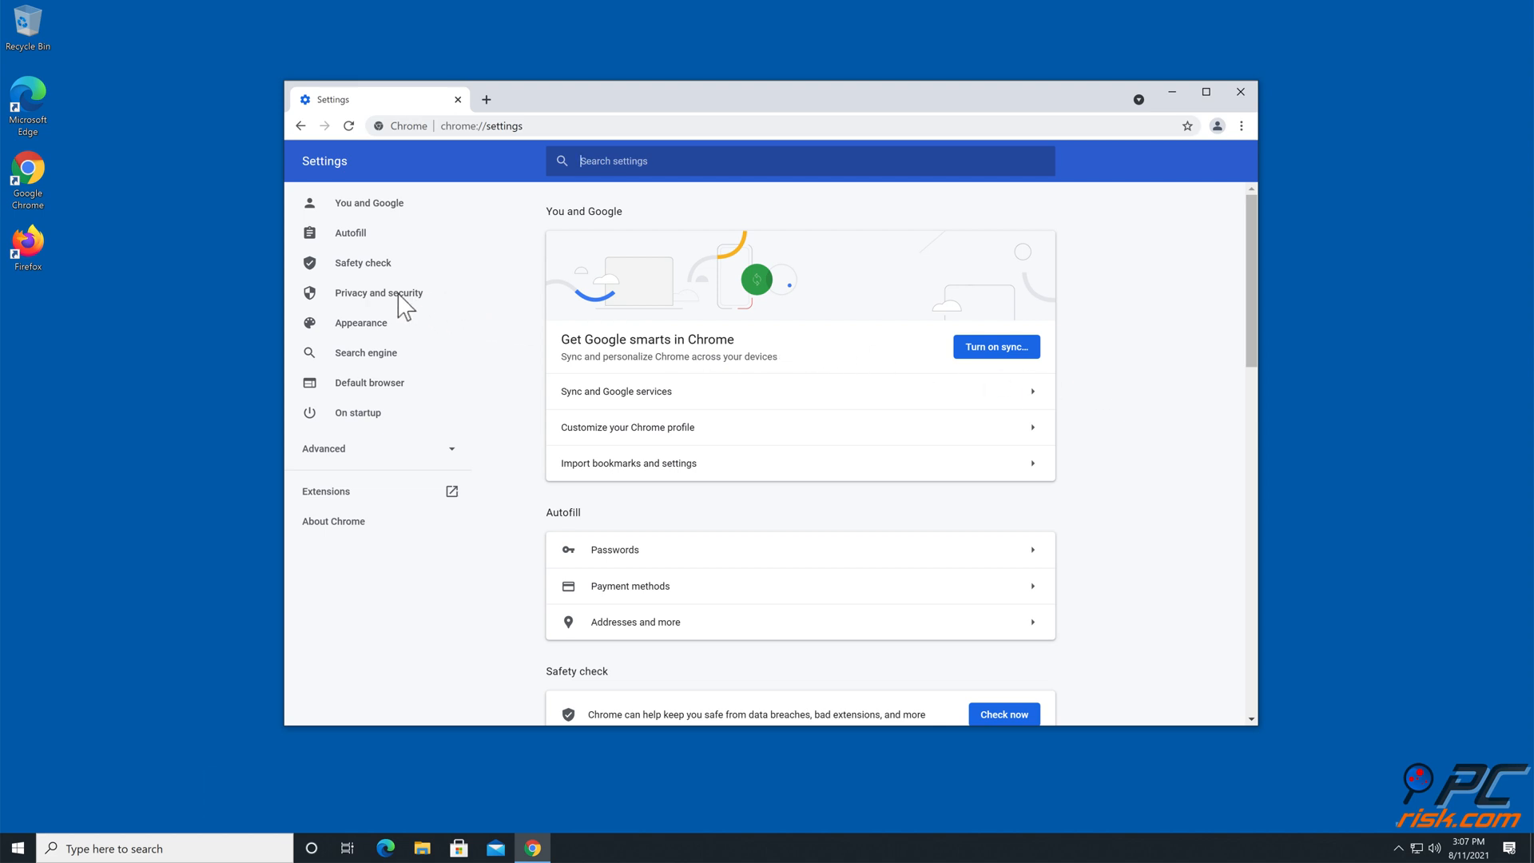
pyautogui.click(378, 292)
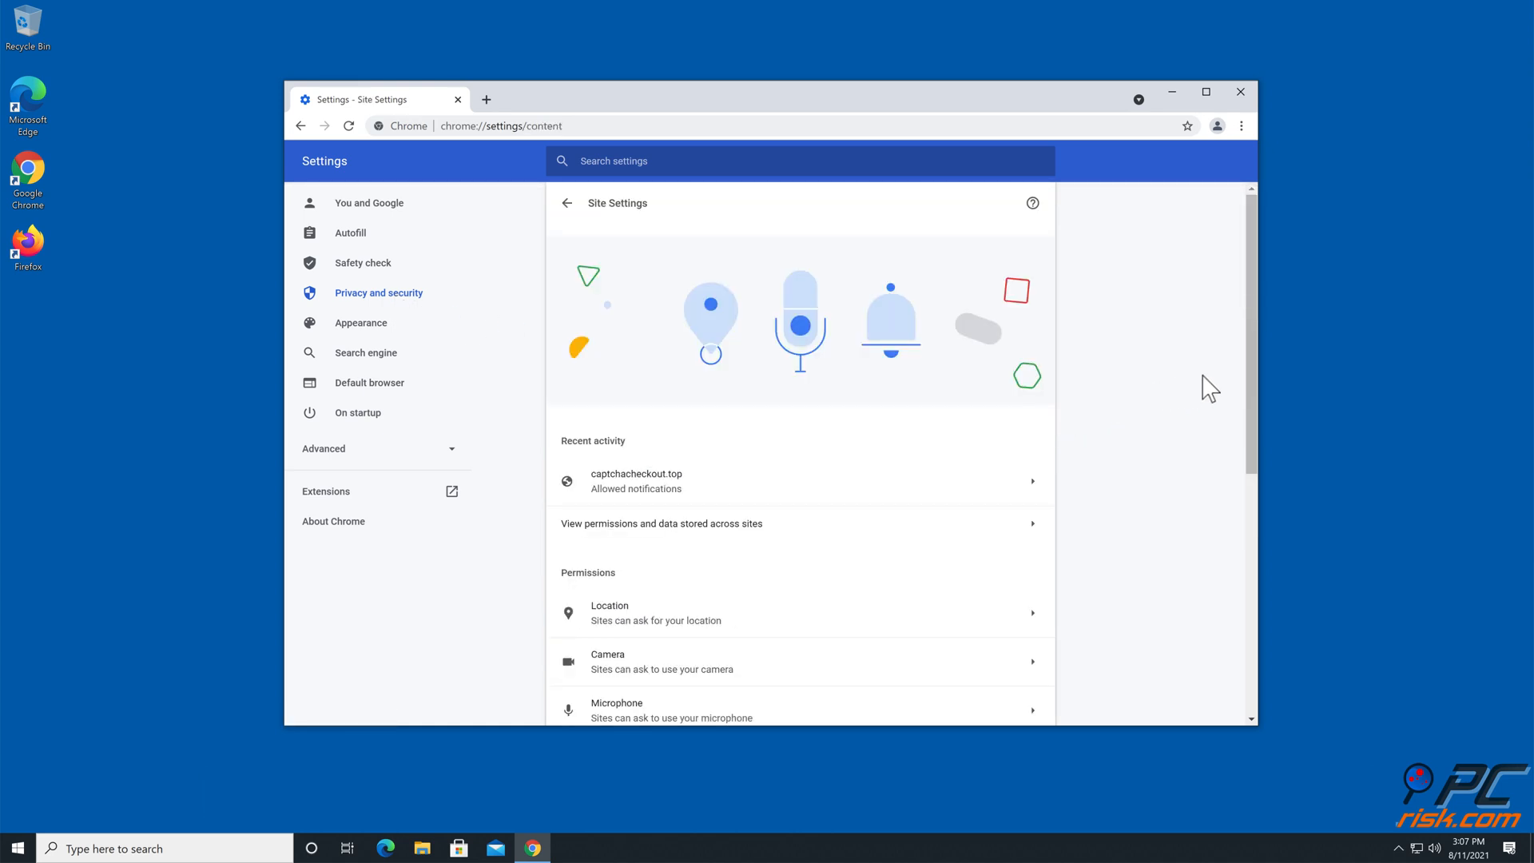
# Remove captchacheckout.top's entry from the Notifications permission list
pyautogui.scroll(-3)
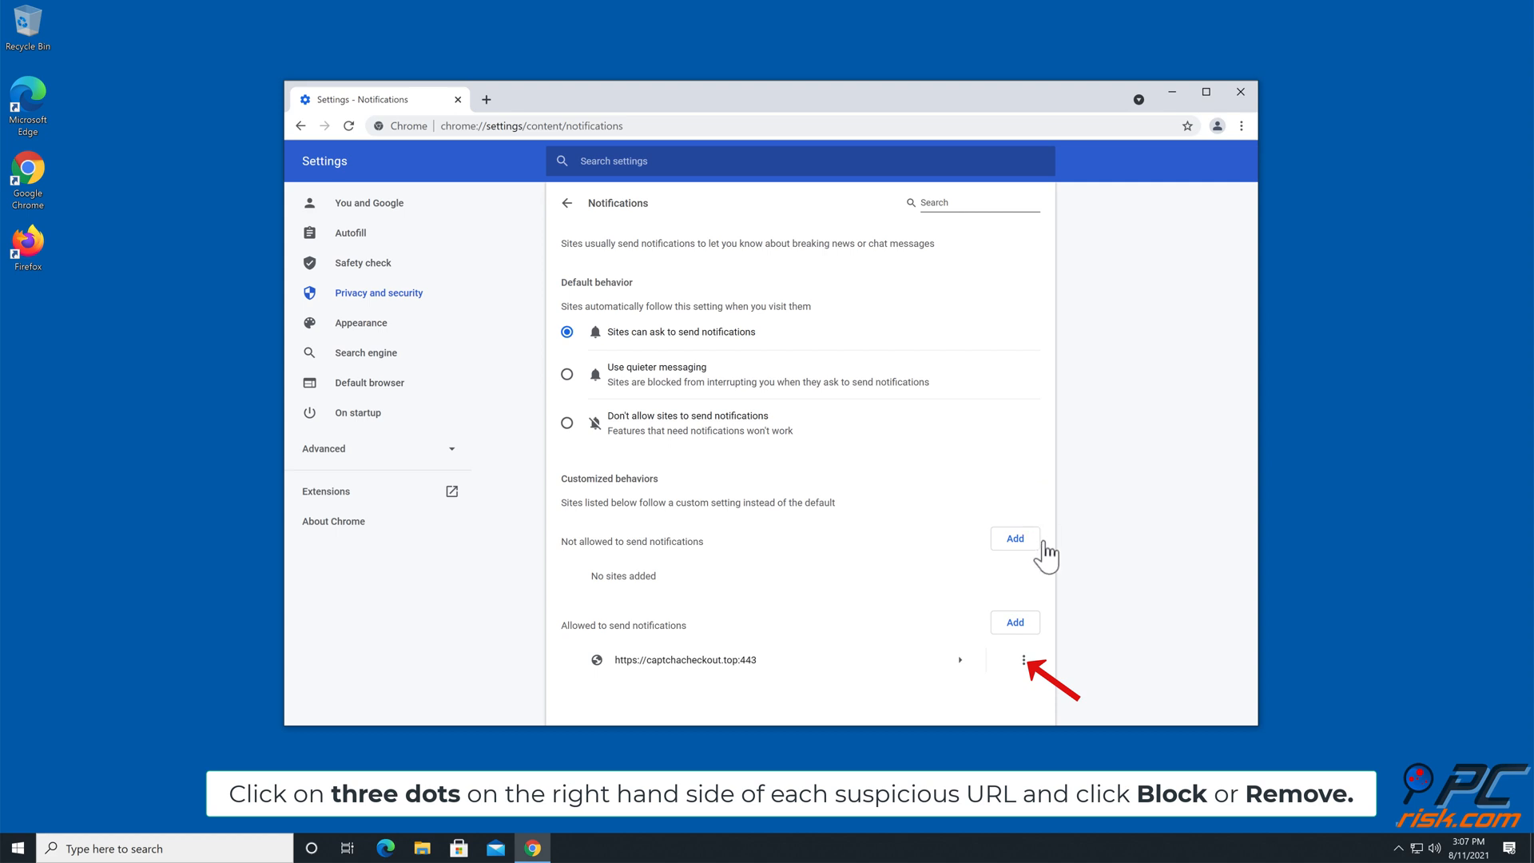
pyautogui.click(1025, 660)
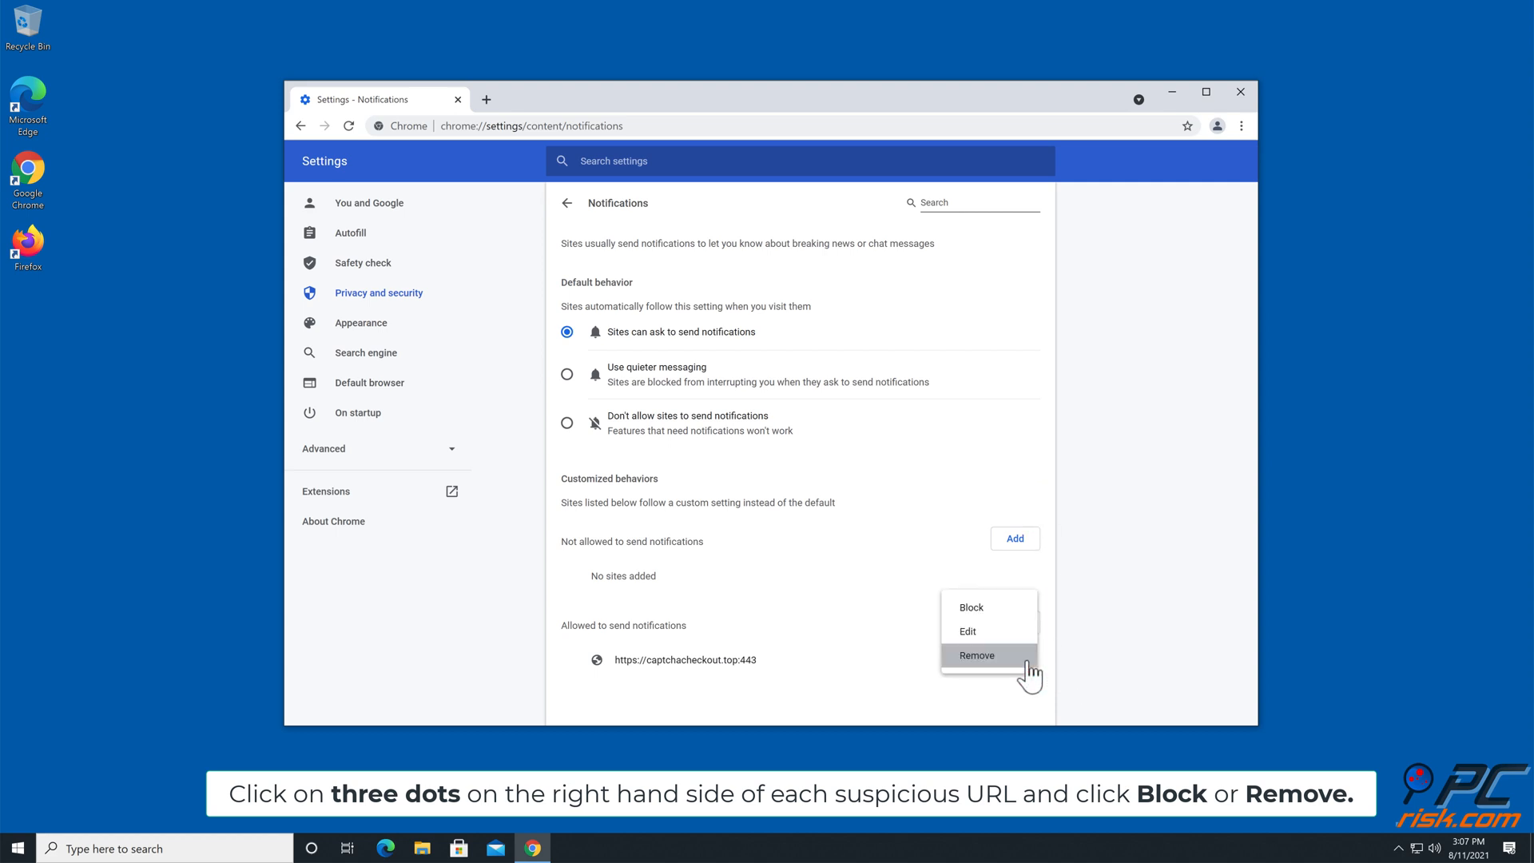
pyautogui.click(976, 654)
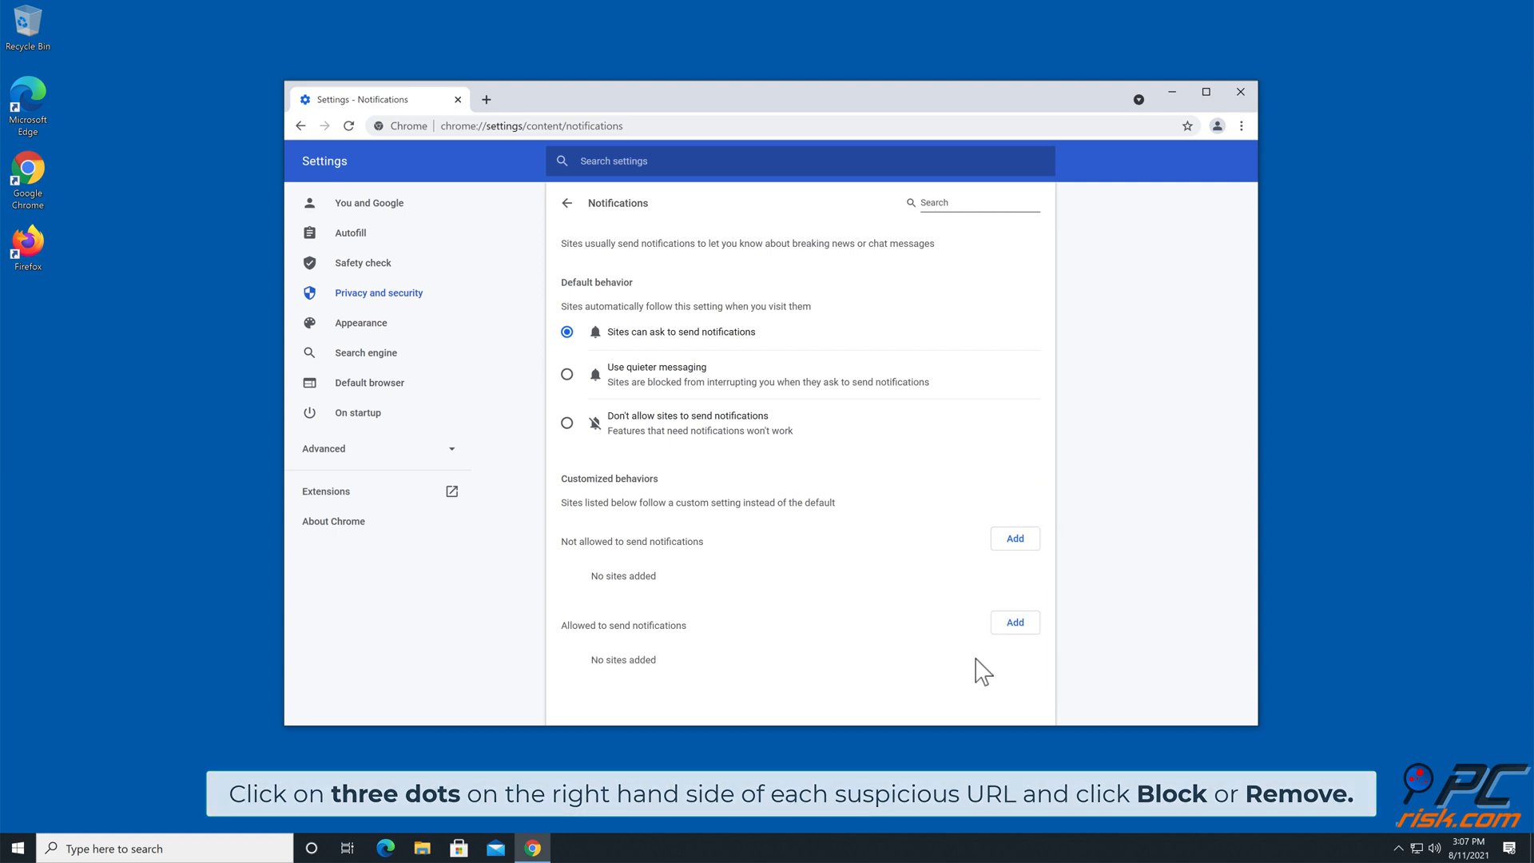
pyautogui.moveTo(1241, 92)
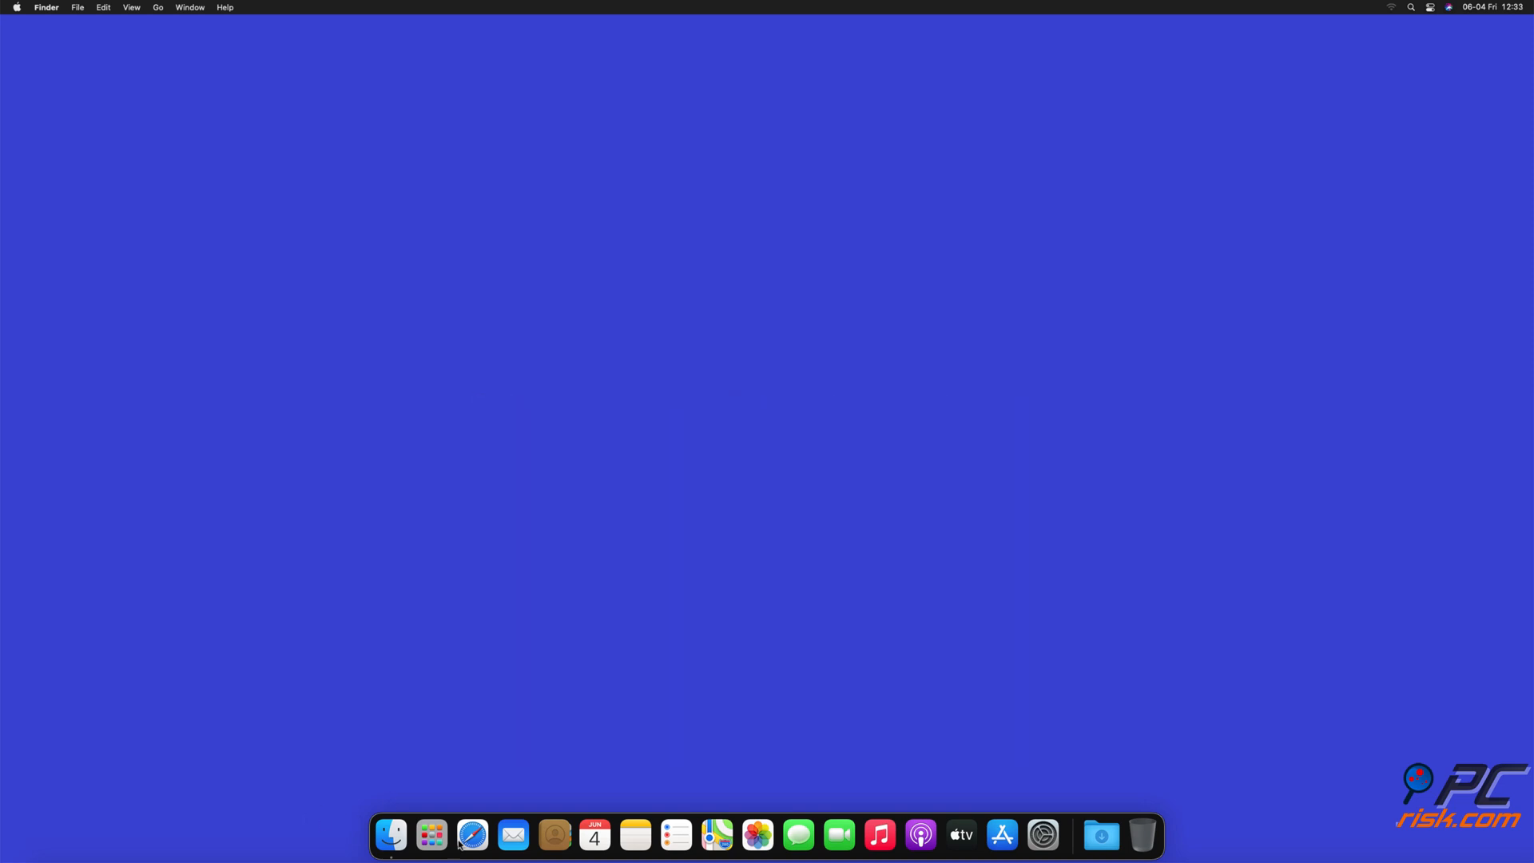
# Launch Safari and open Settings, Websites, Notifications
pyautogui.click(472, 834)
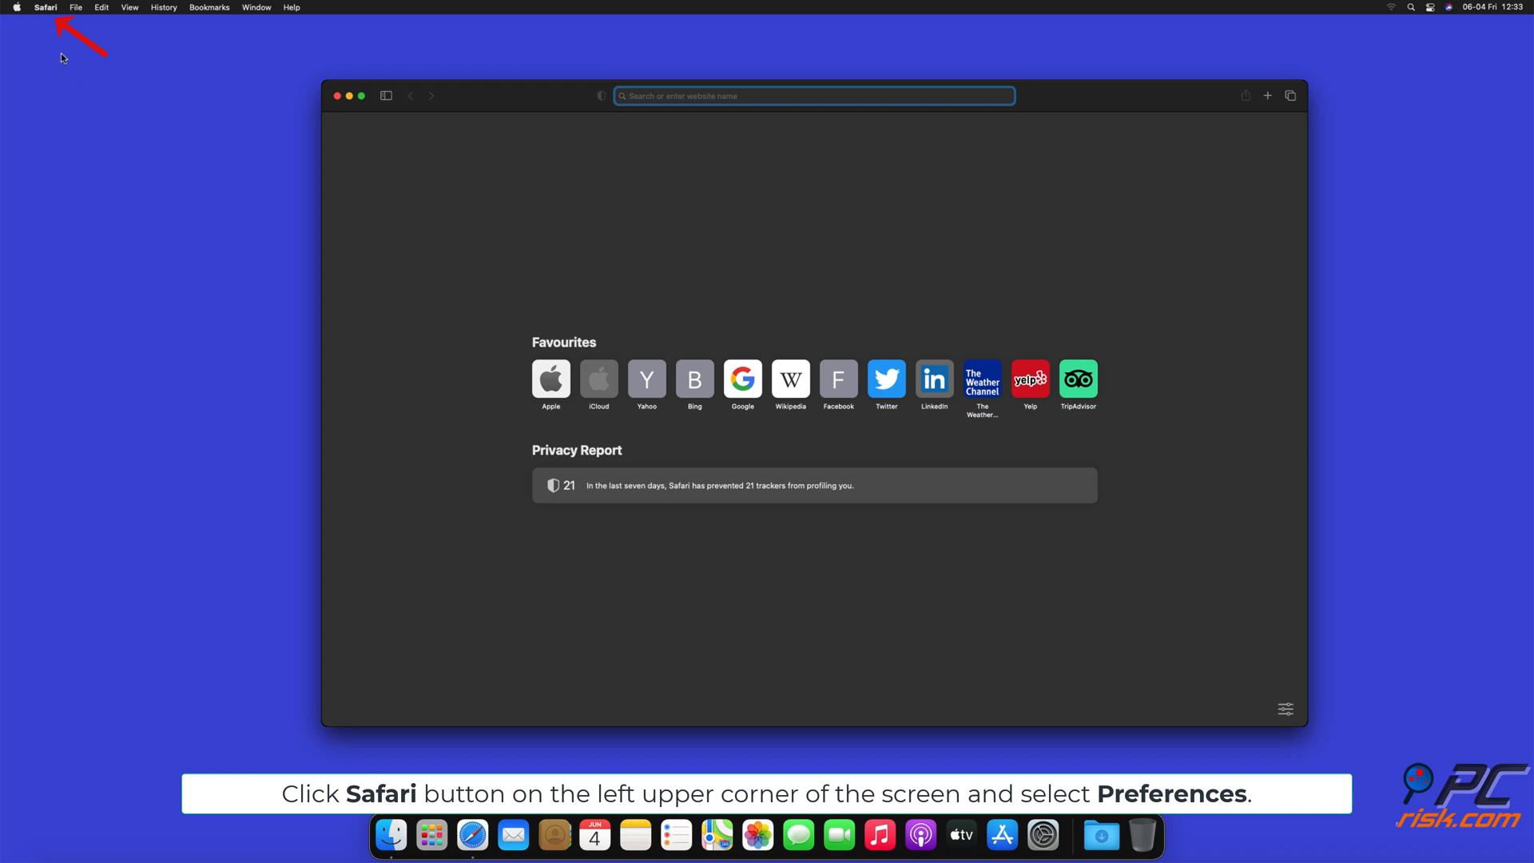
pyautogui.click(44, 8)
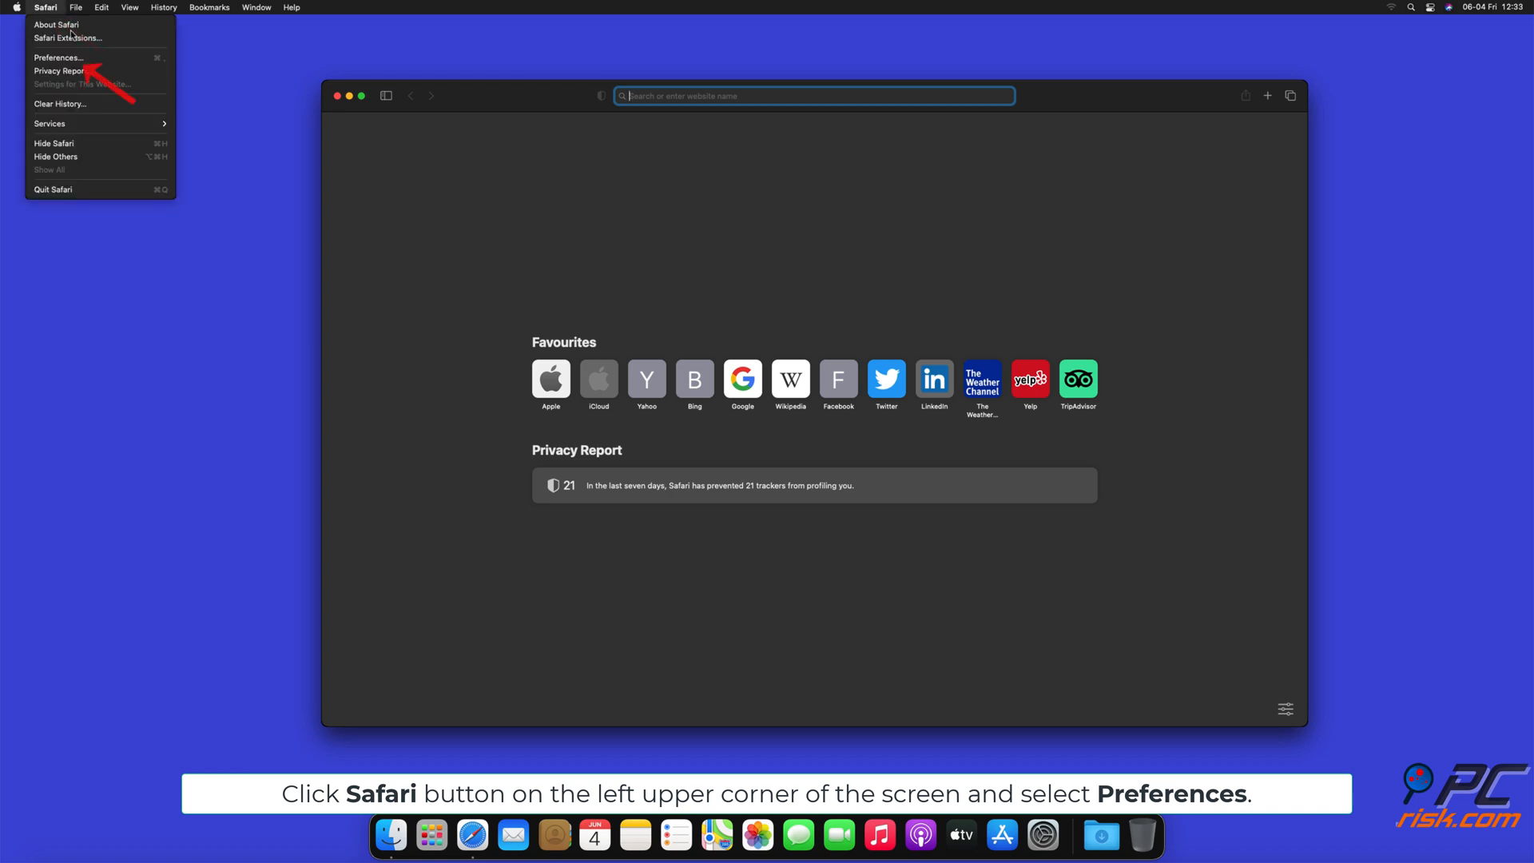
pyautogui.click(58, 56)
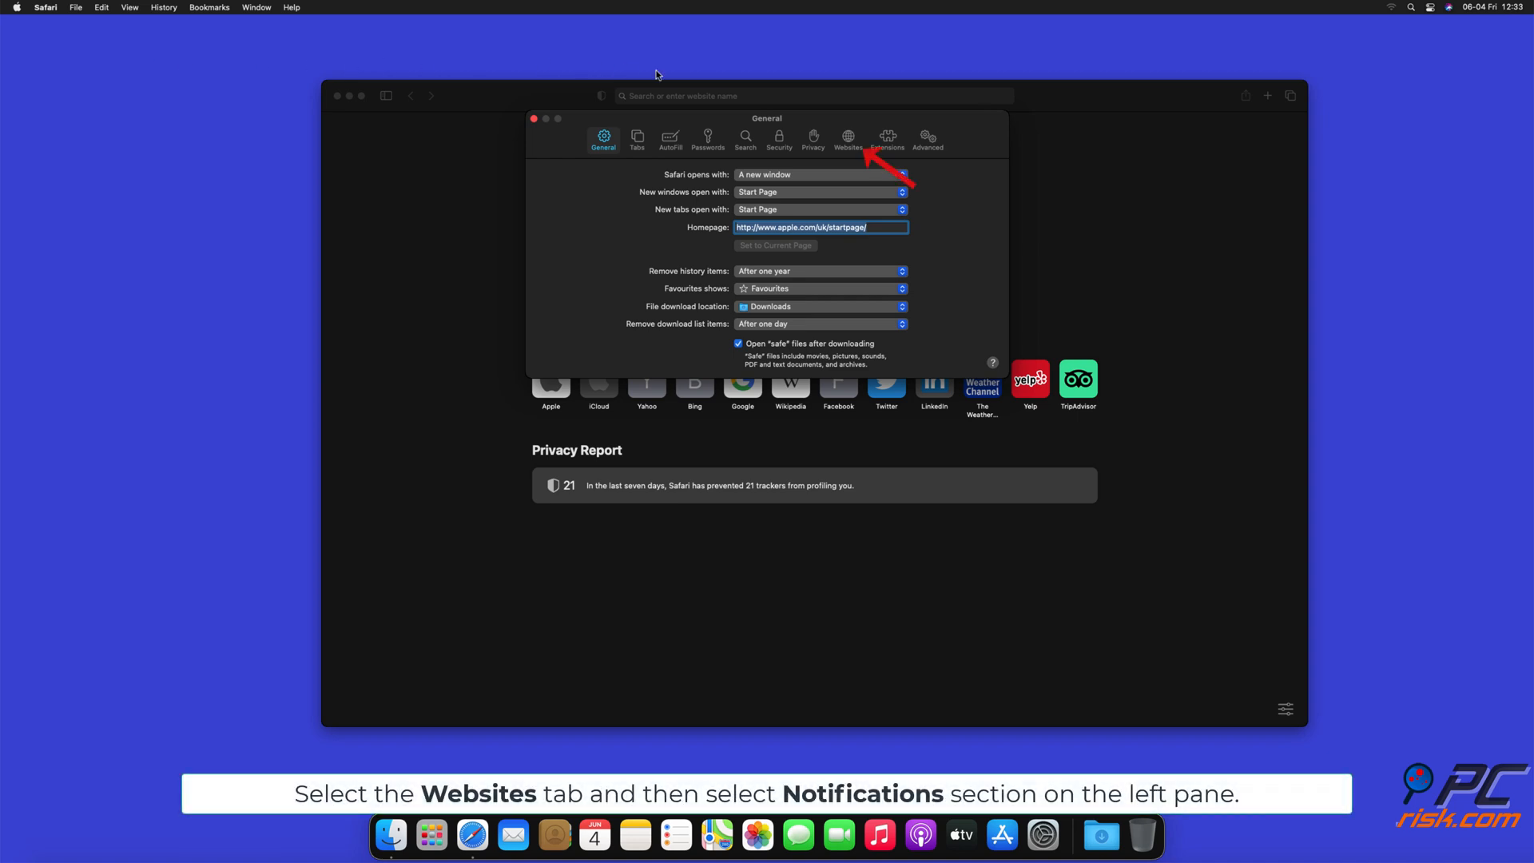
pyautogui.click(847, 136)
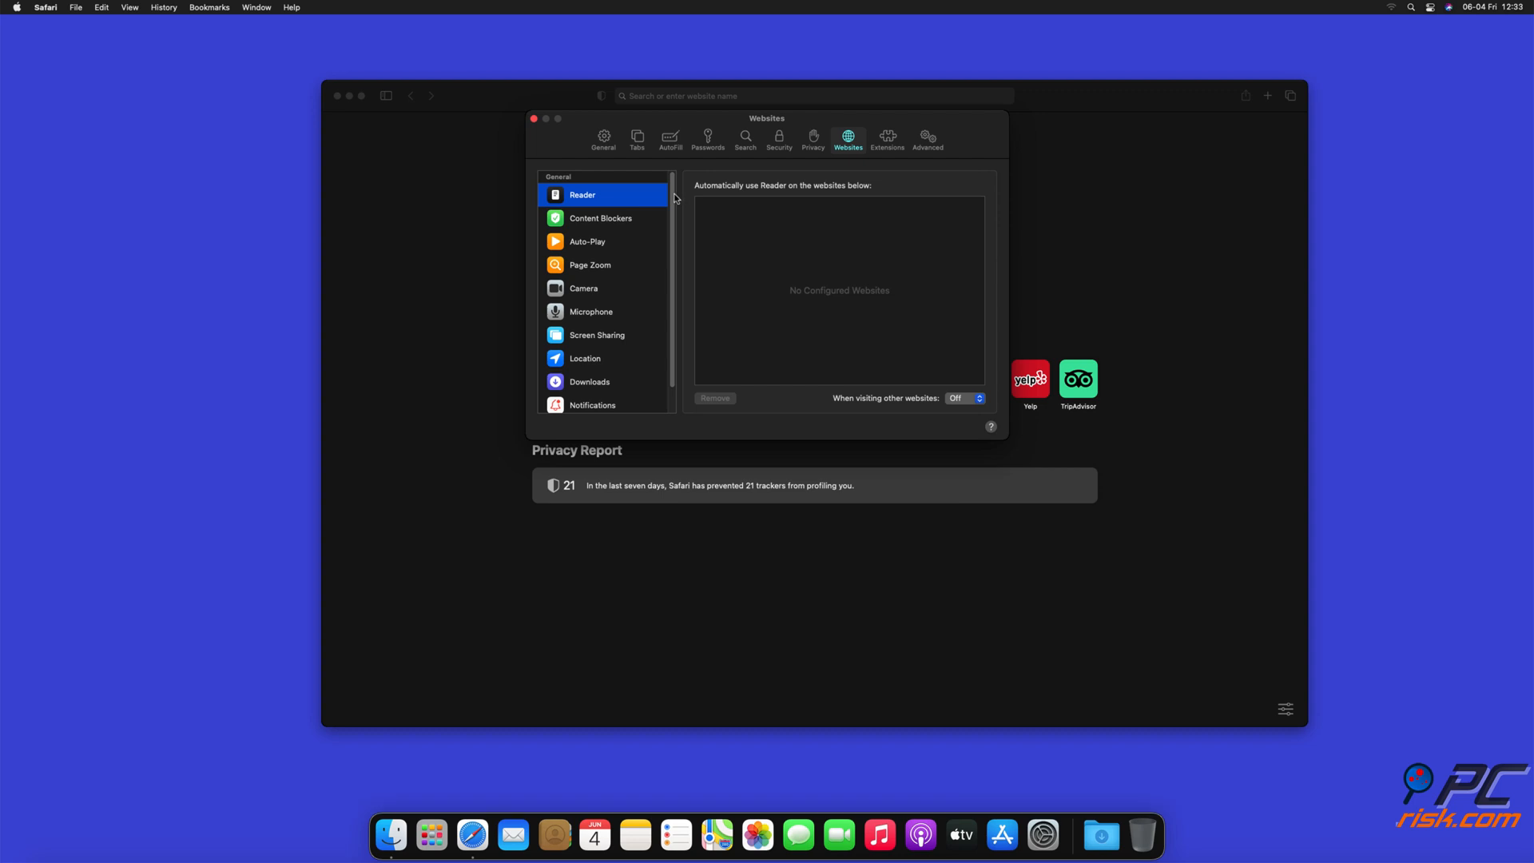
pyautogui.scroll(-3)
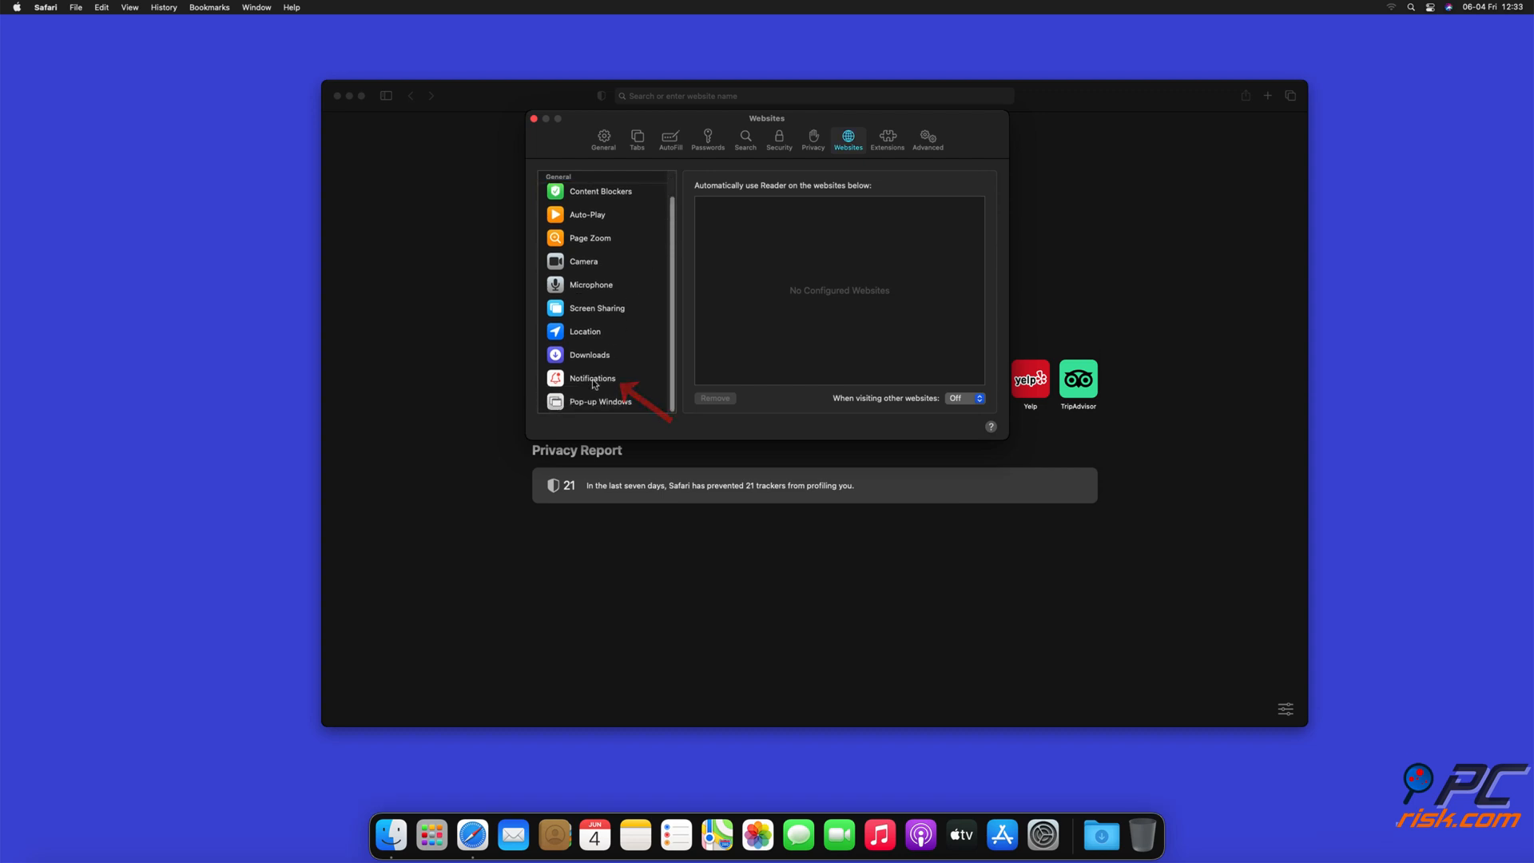
pyautogui.click(593, 378)
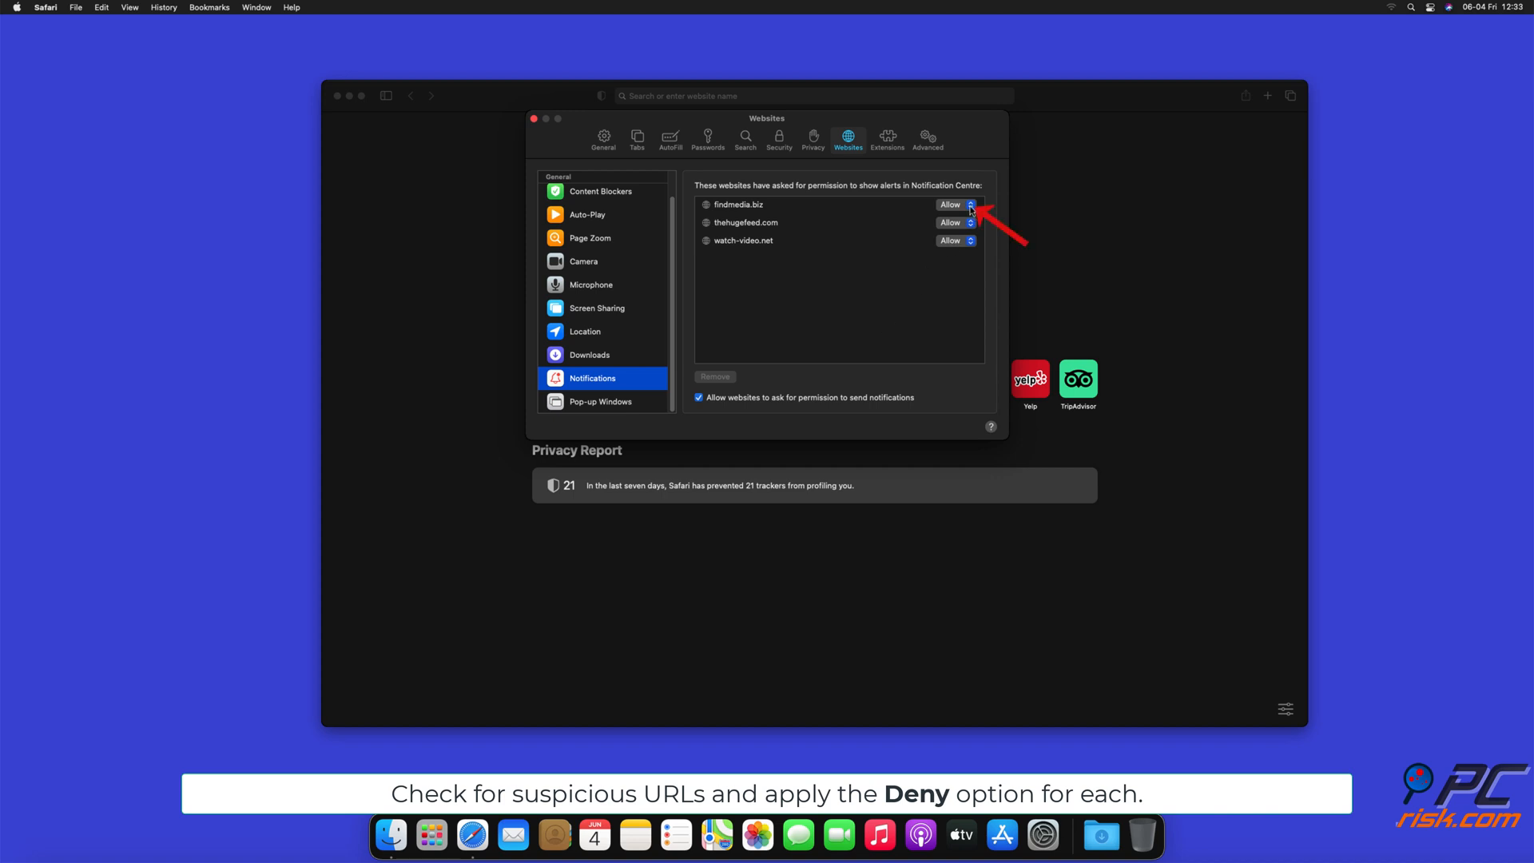
# Set findmedia.biz, thehugefeed.com and watch-video.net to Deny, then close preferences
pyautogui.click(971, 205)
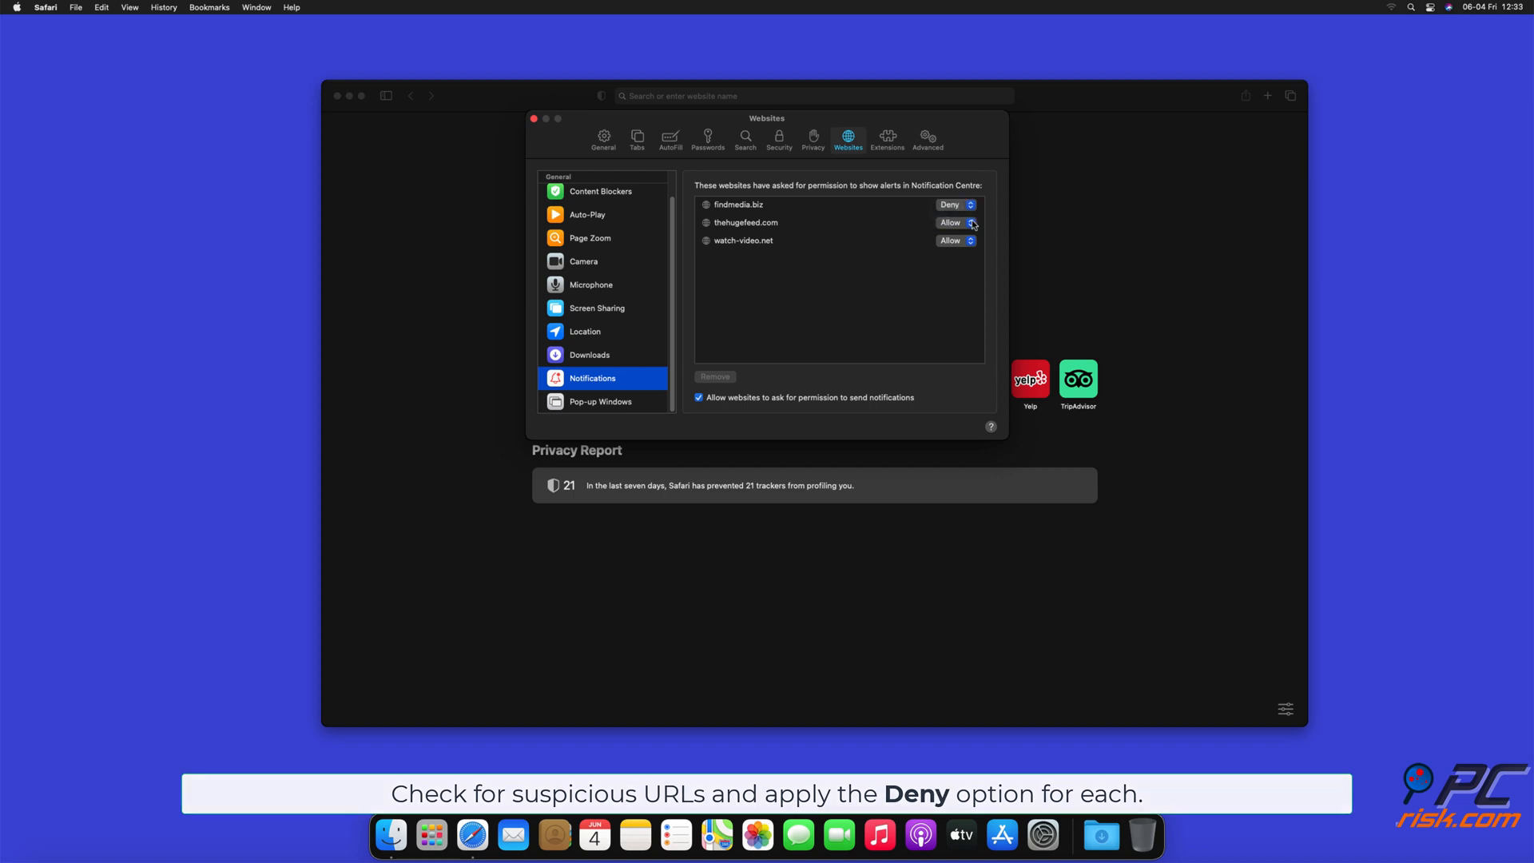
pyautogui.click(956, 222)
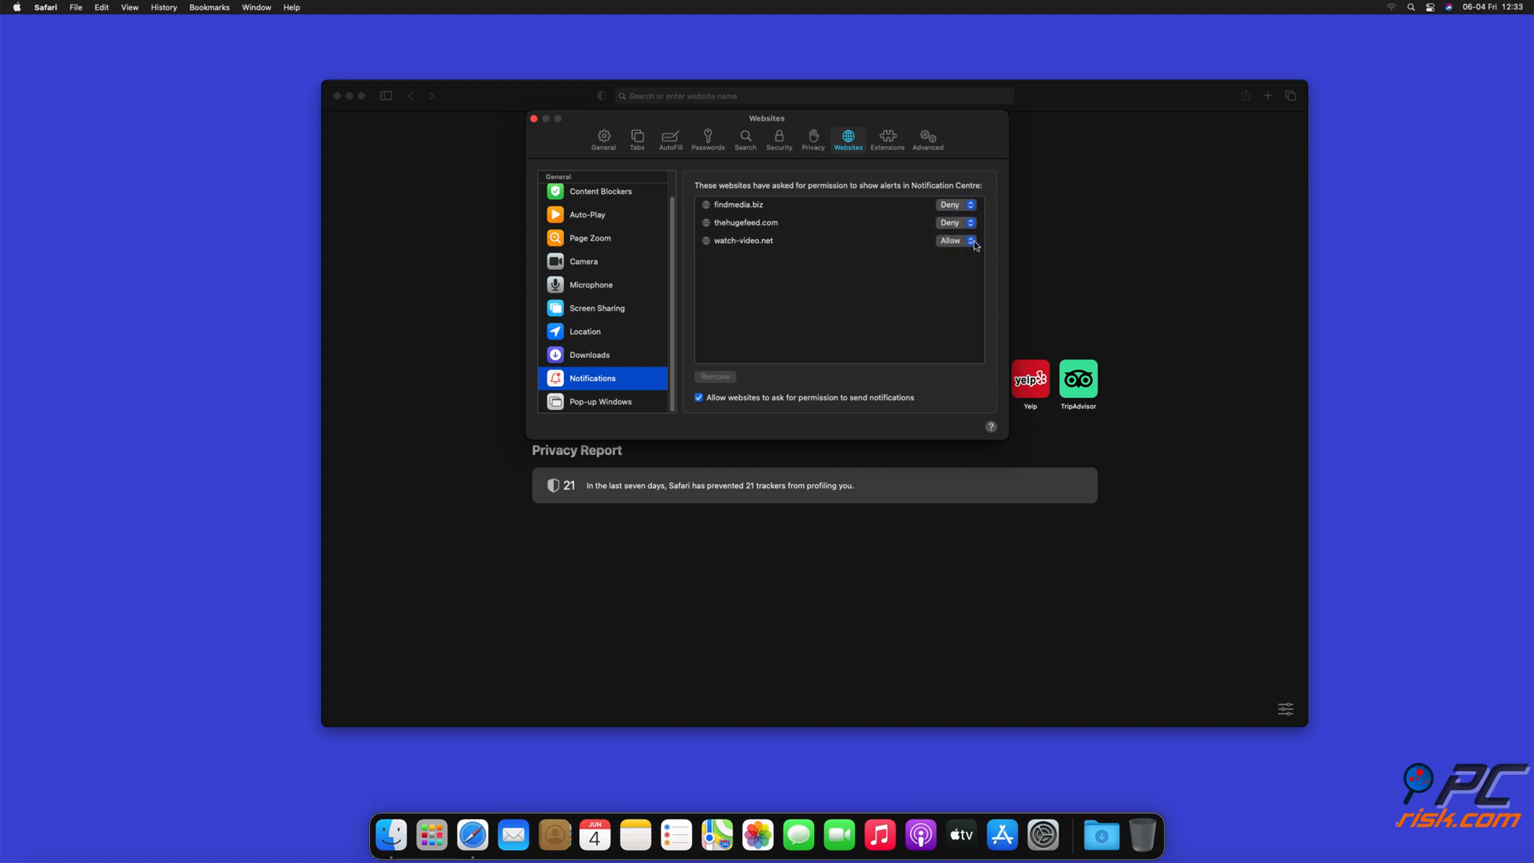
pyautogui.click(956, 241)
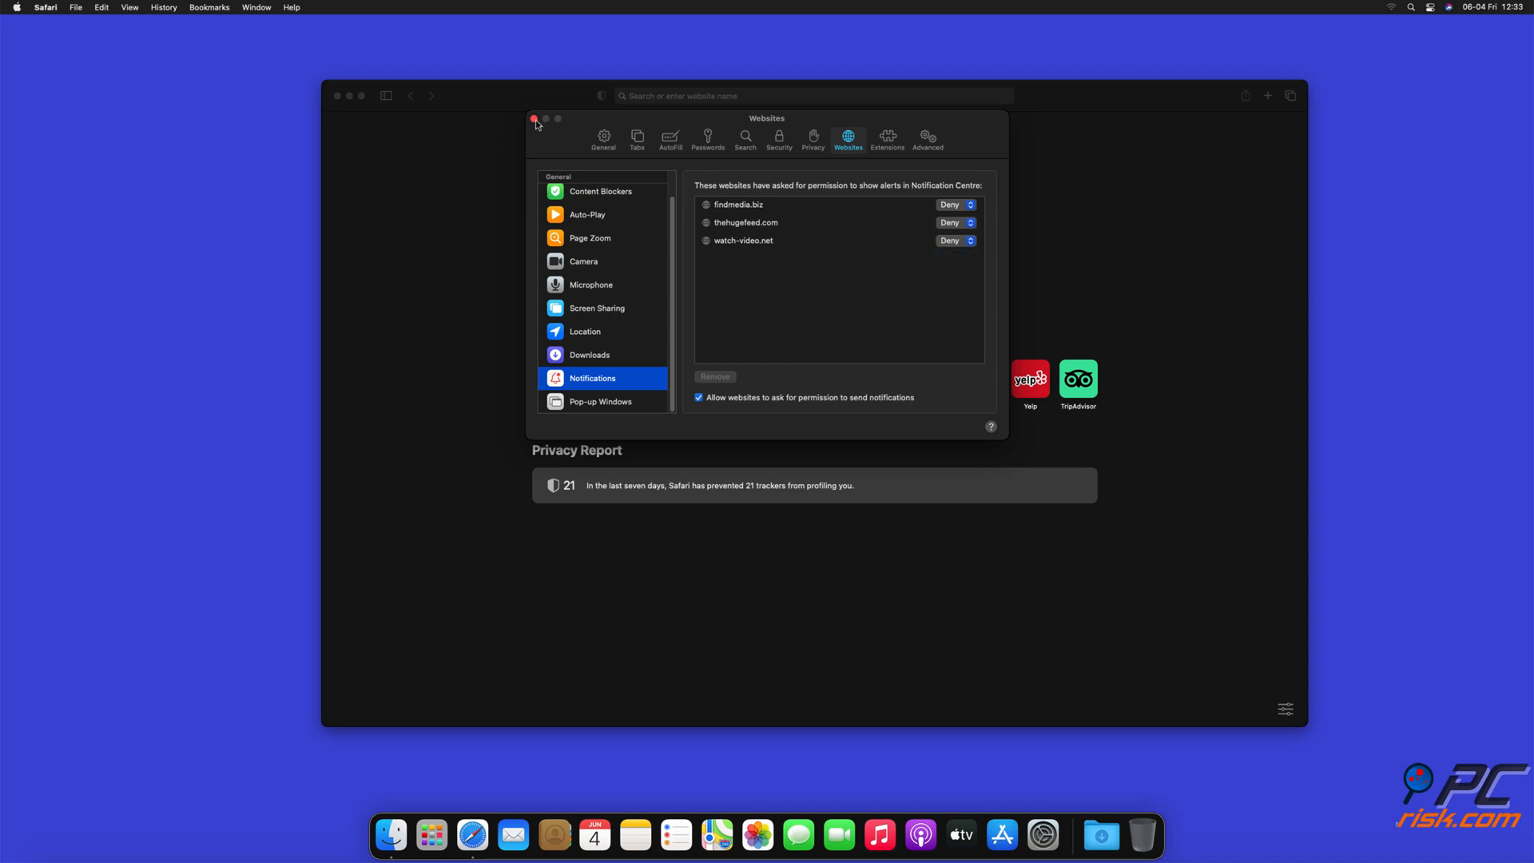
pyautogui.click(534, 118)
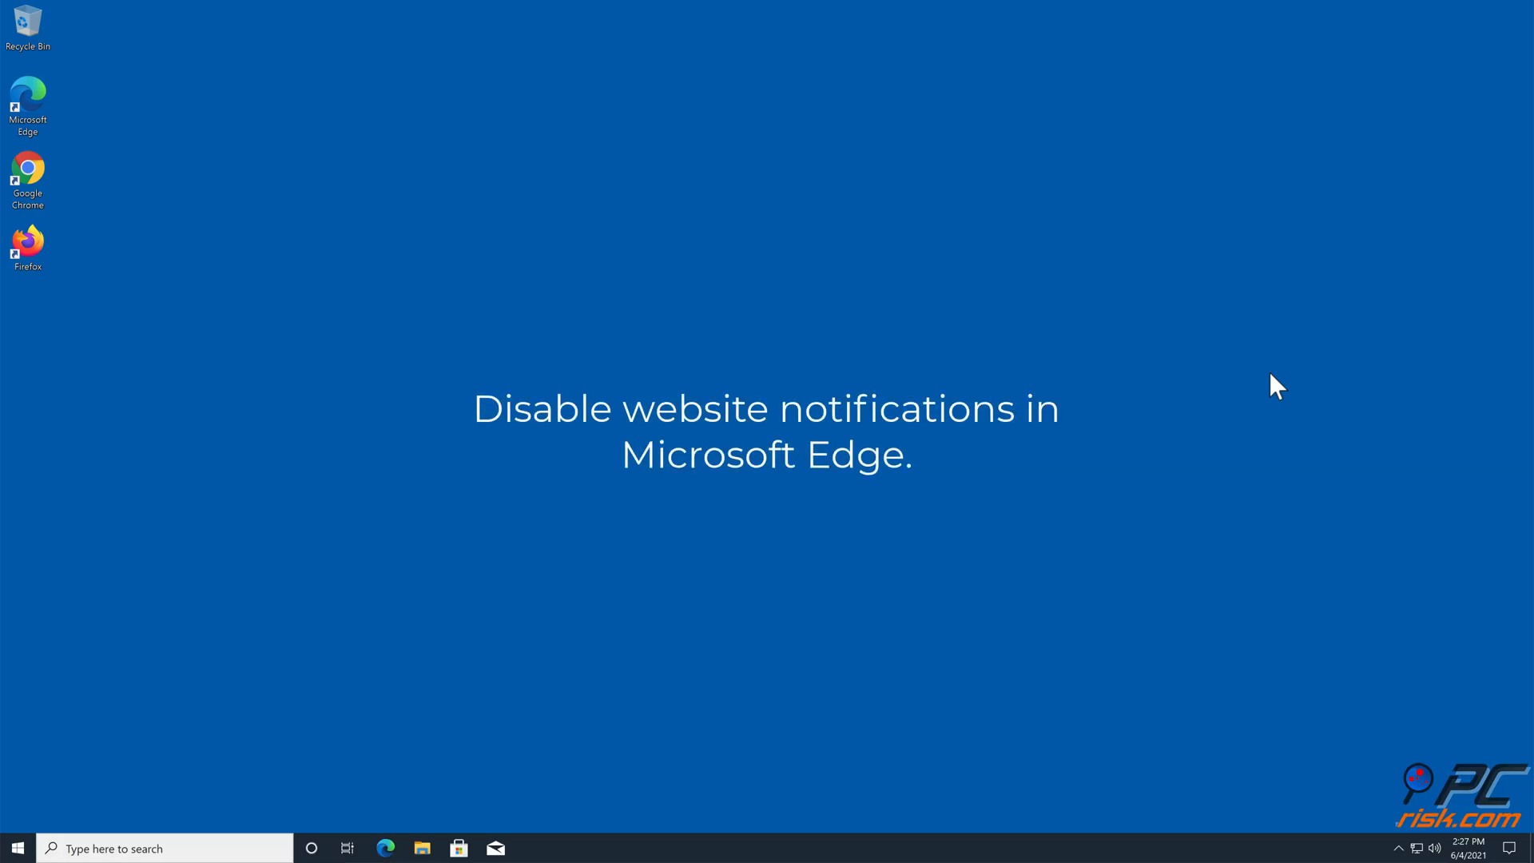
pyautogui.moveTo(1042, 348)
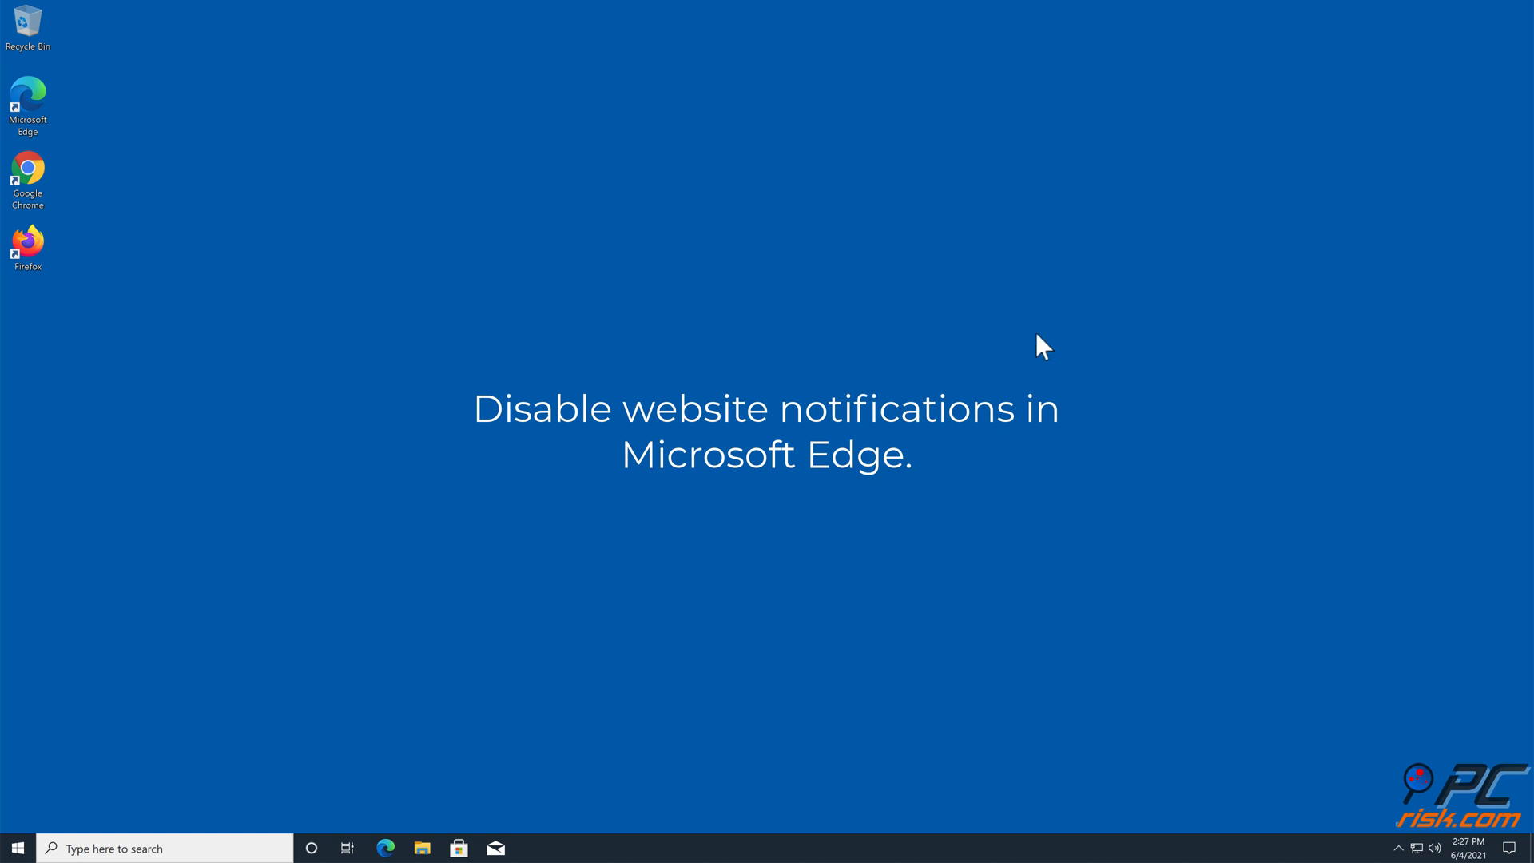
# Launch Microsoft Edge from its desktop icon and open Settings from the main menu
pyautogui.doubleClick(27, 104)
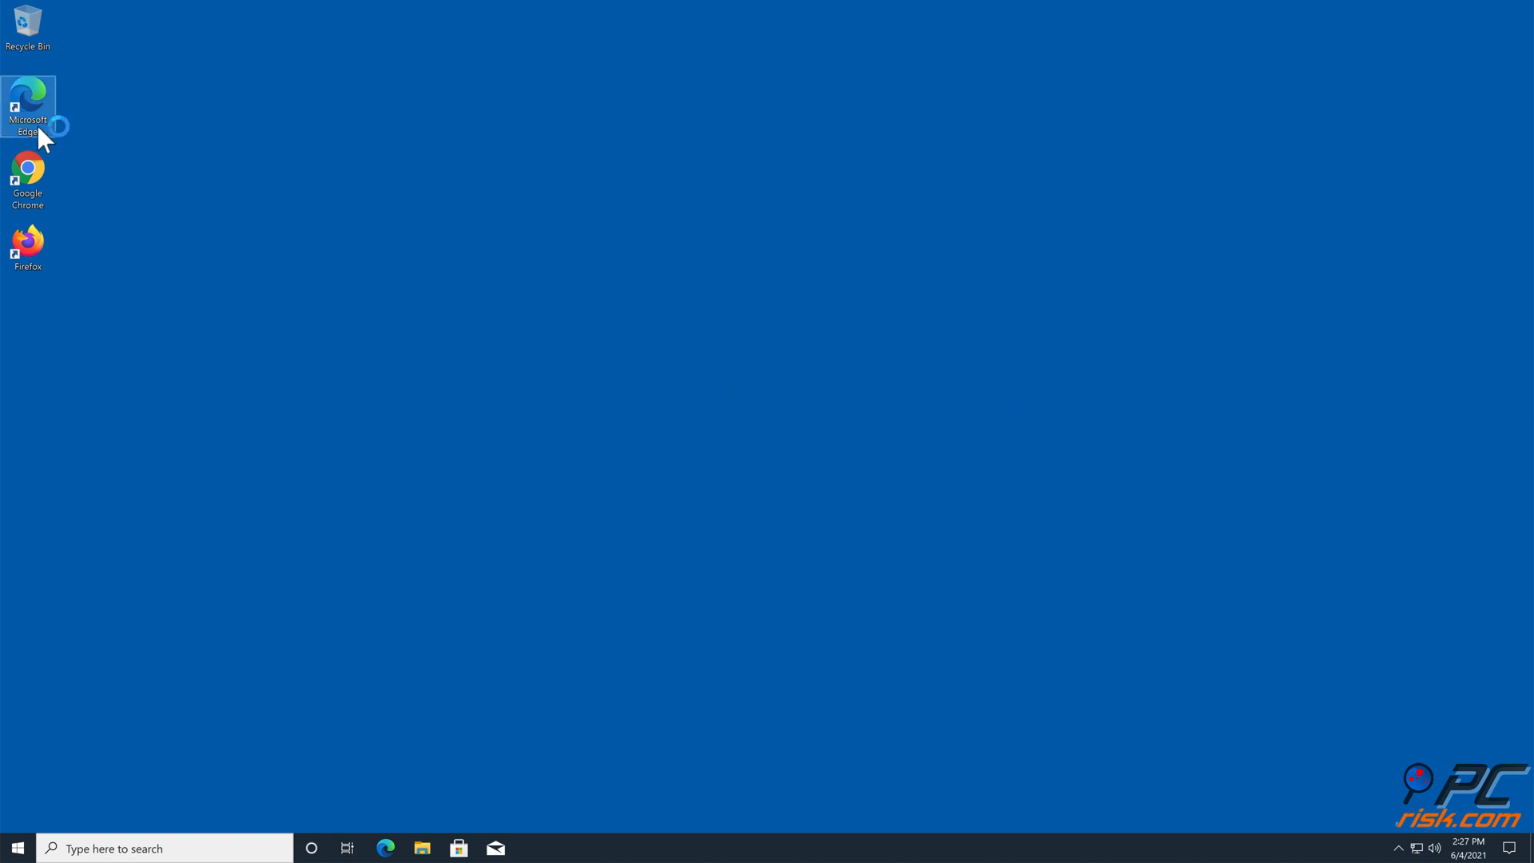
pyautogui.doubleClick(27, 105)
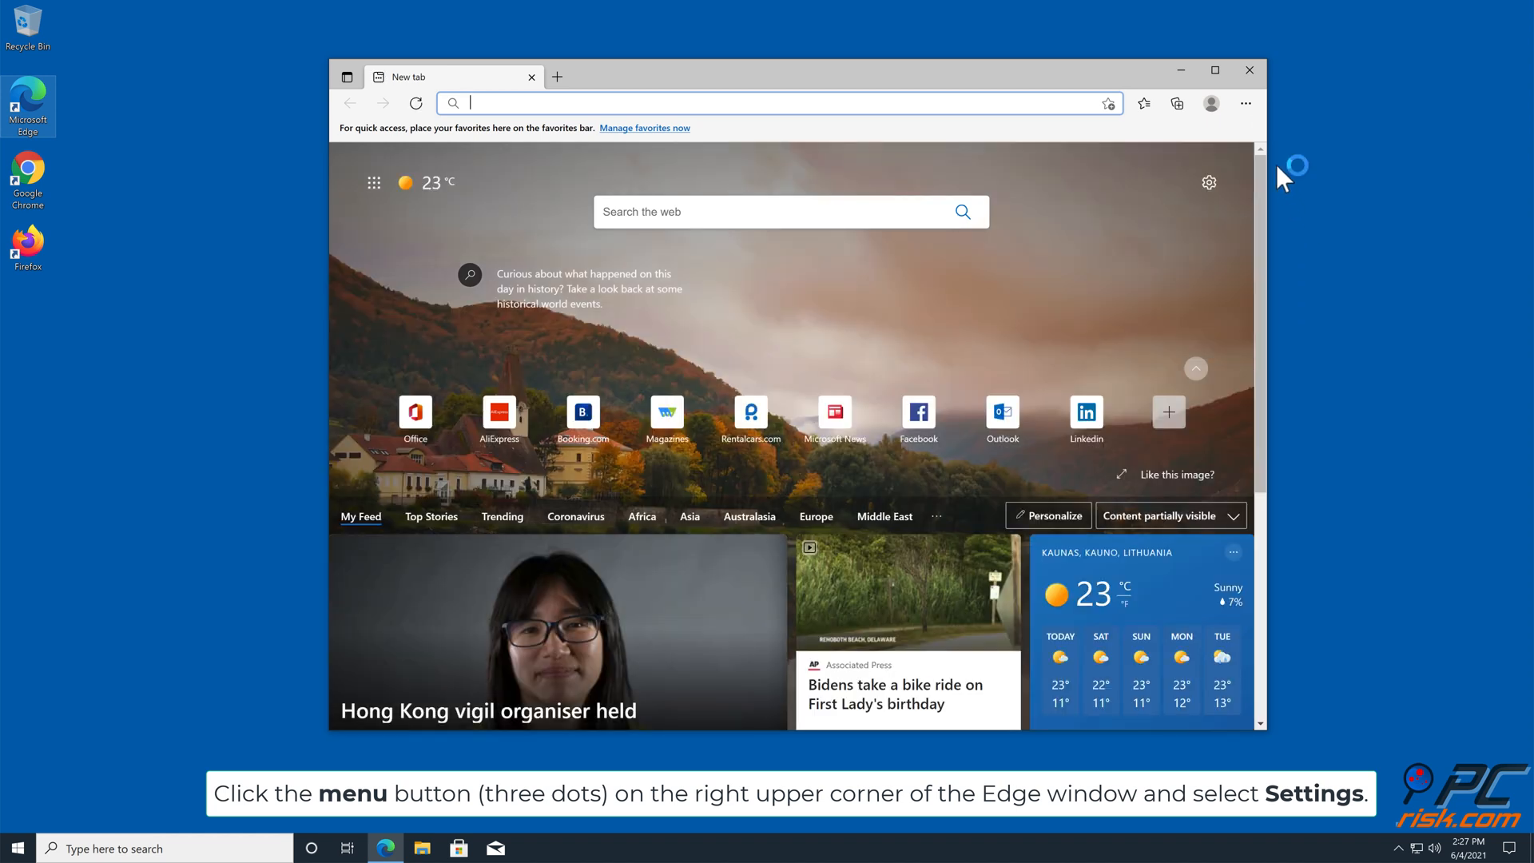
pyautogui.click(1246, 103)
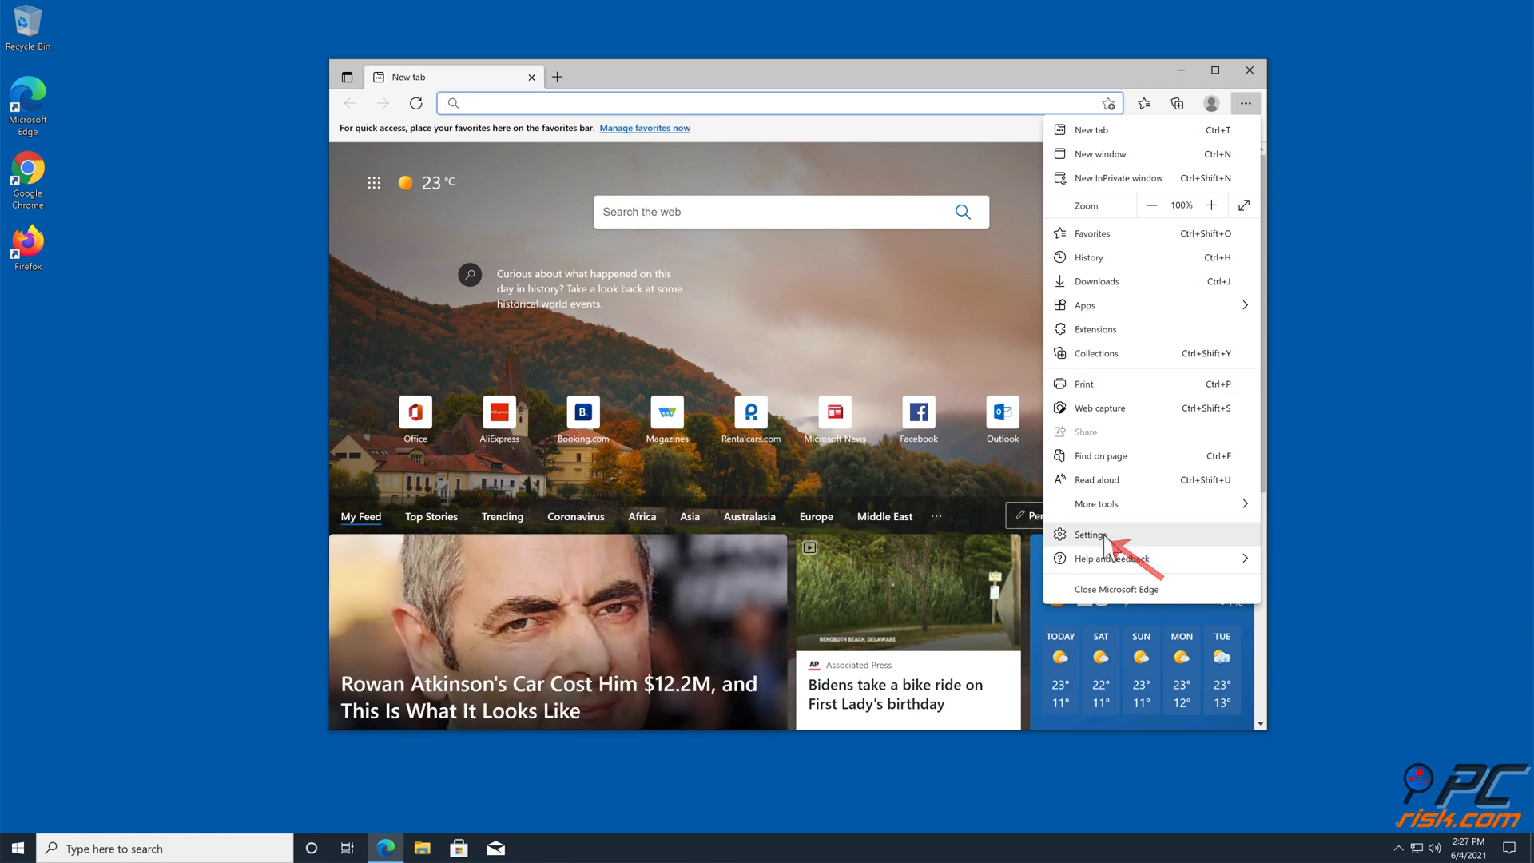
pyautogui.click(1089, 535)
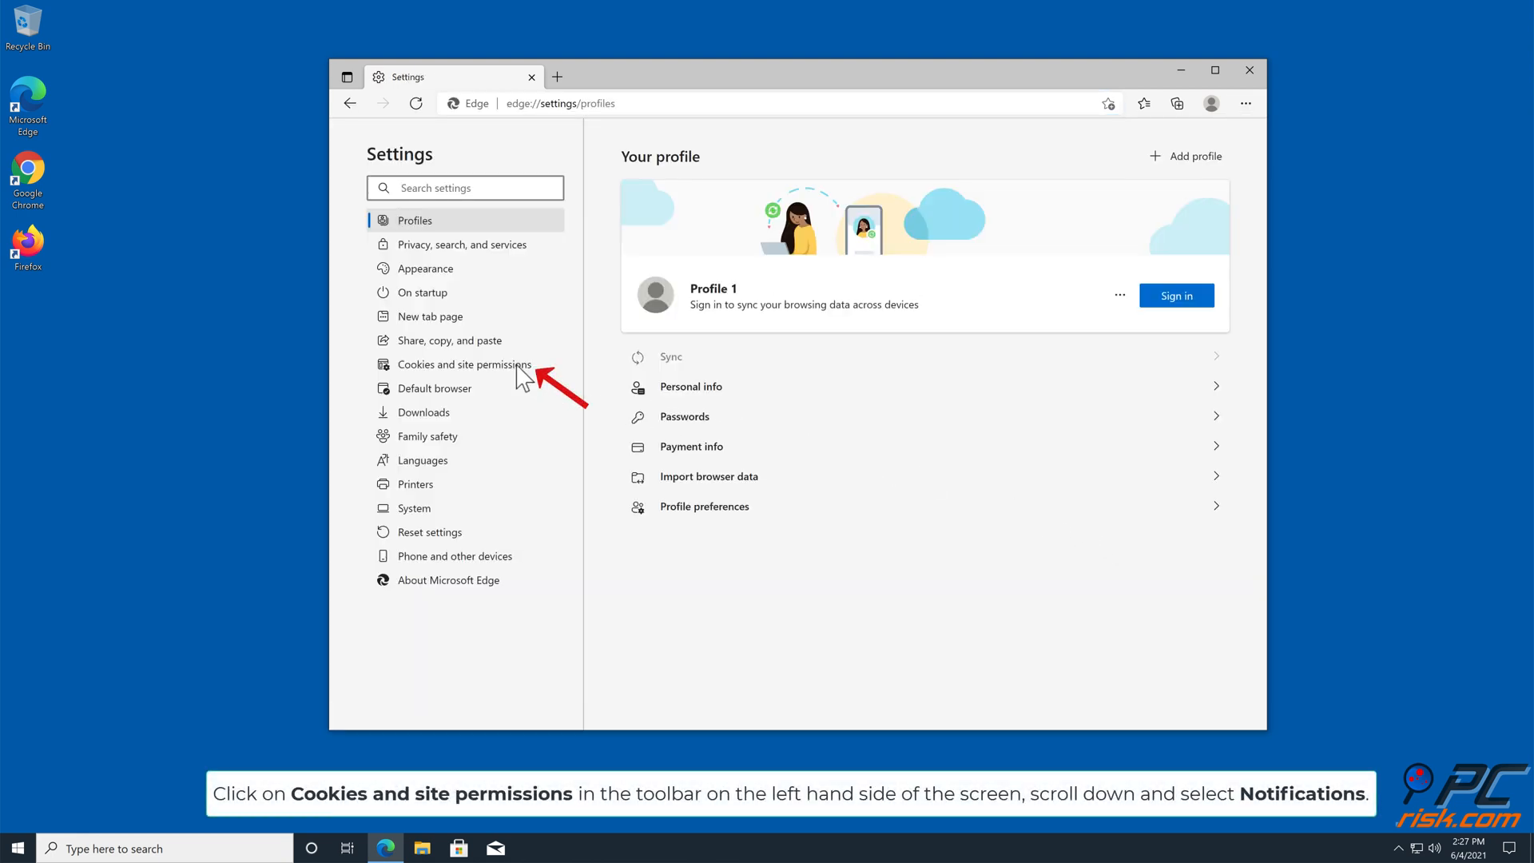
# Open Cookies and site permissions and scroll down to the Notifications permission
pyautogui.click(463, 365)
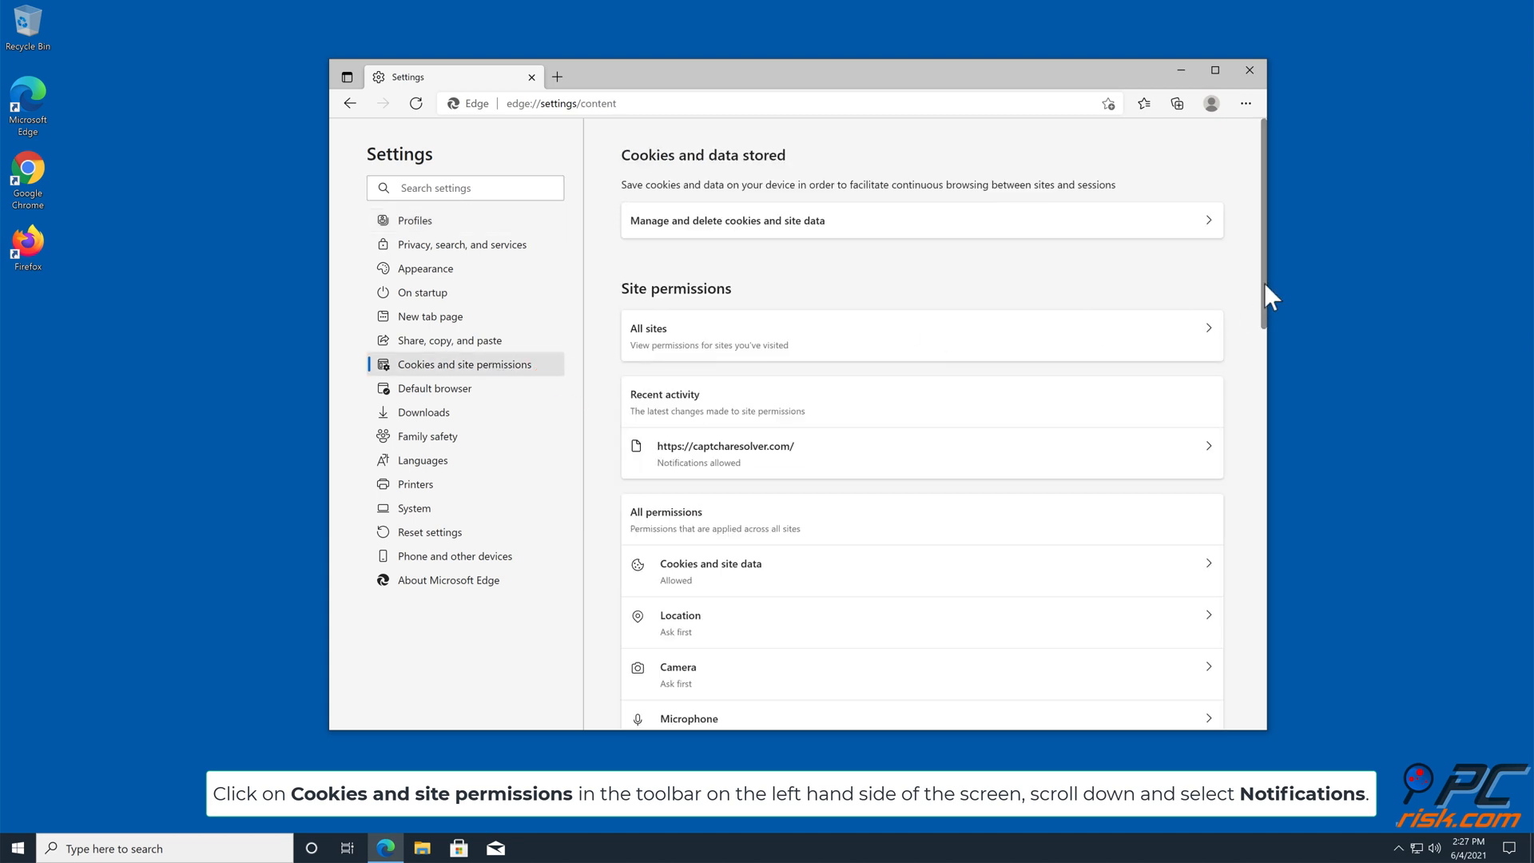
pyautogui.scroll(-3)
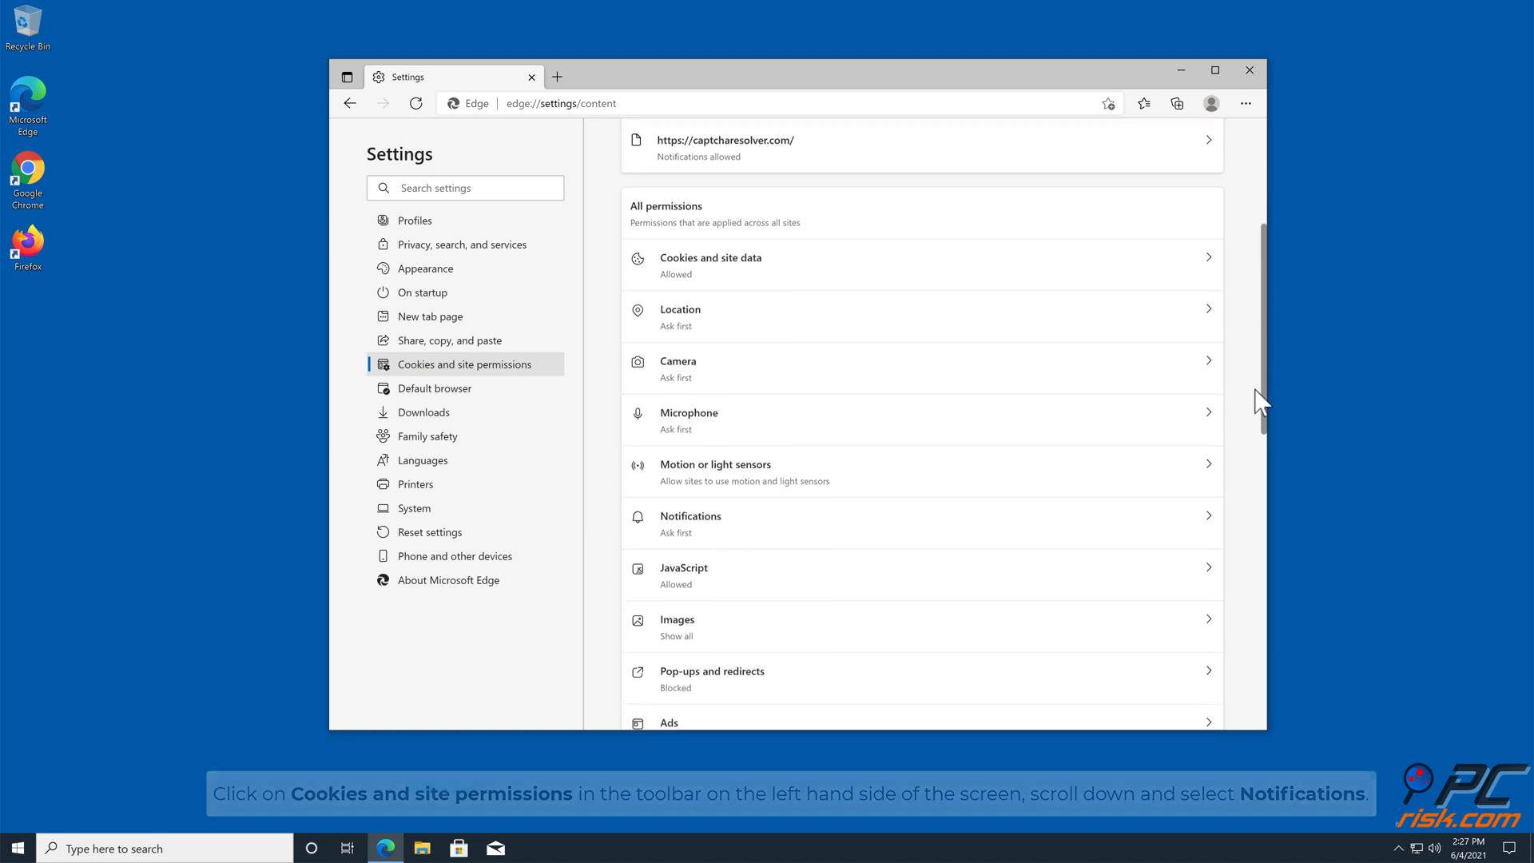
pyautogui.scroll(-3)
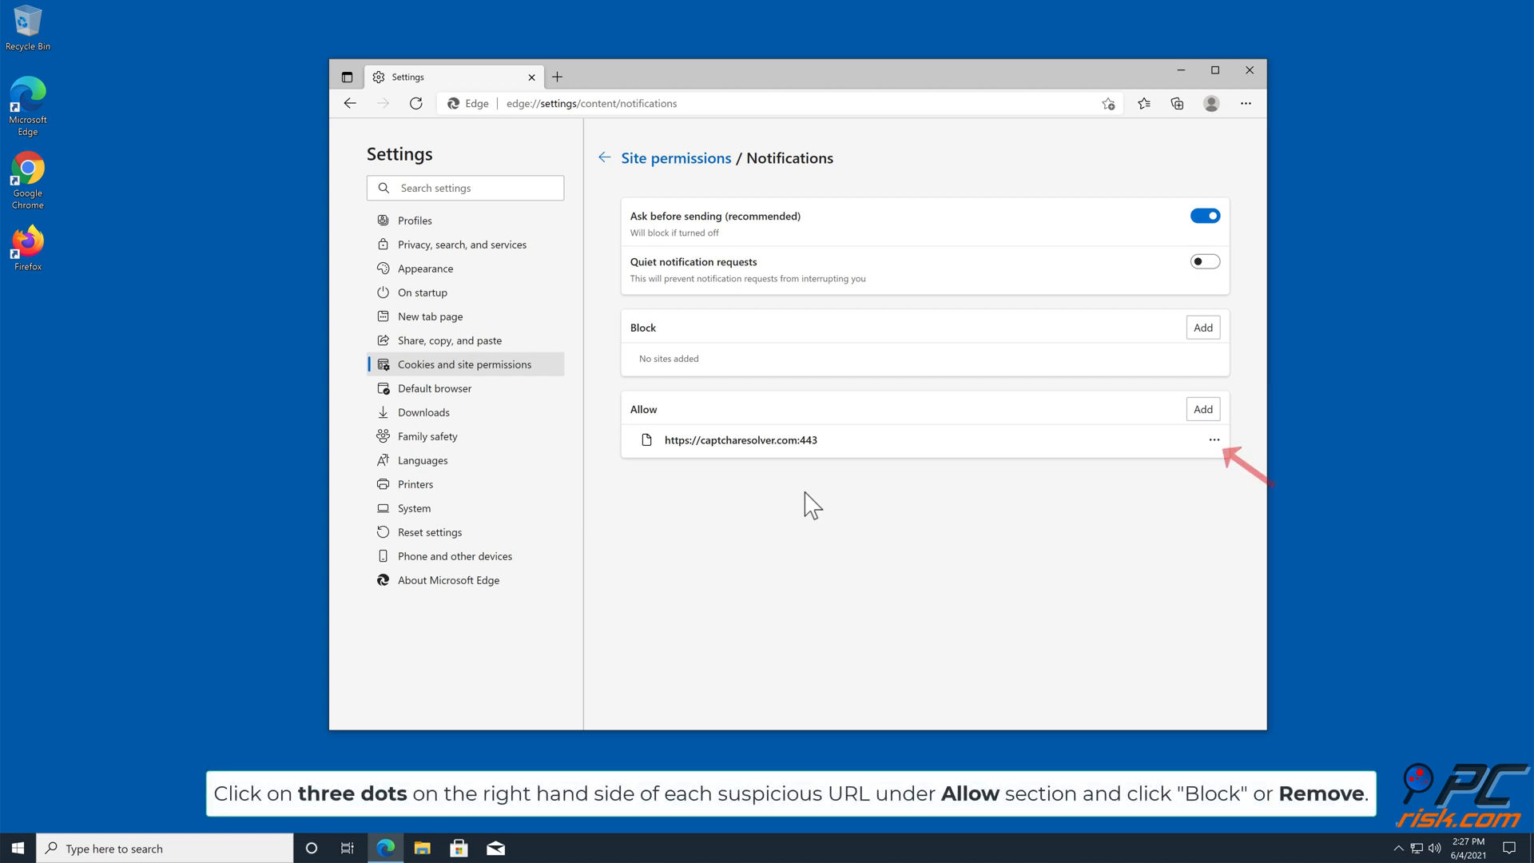
pyautogui.click(1216, 440)
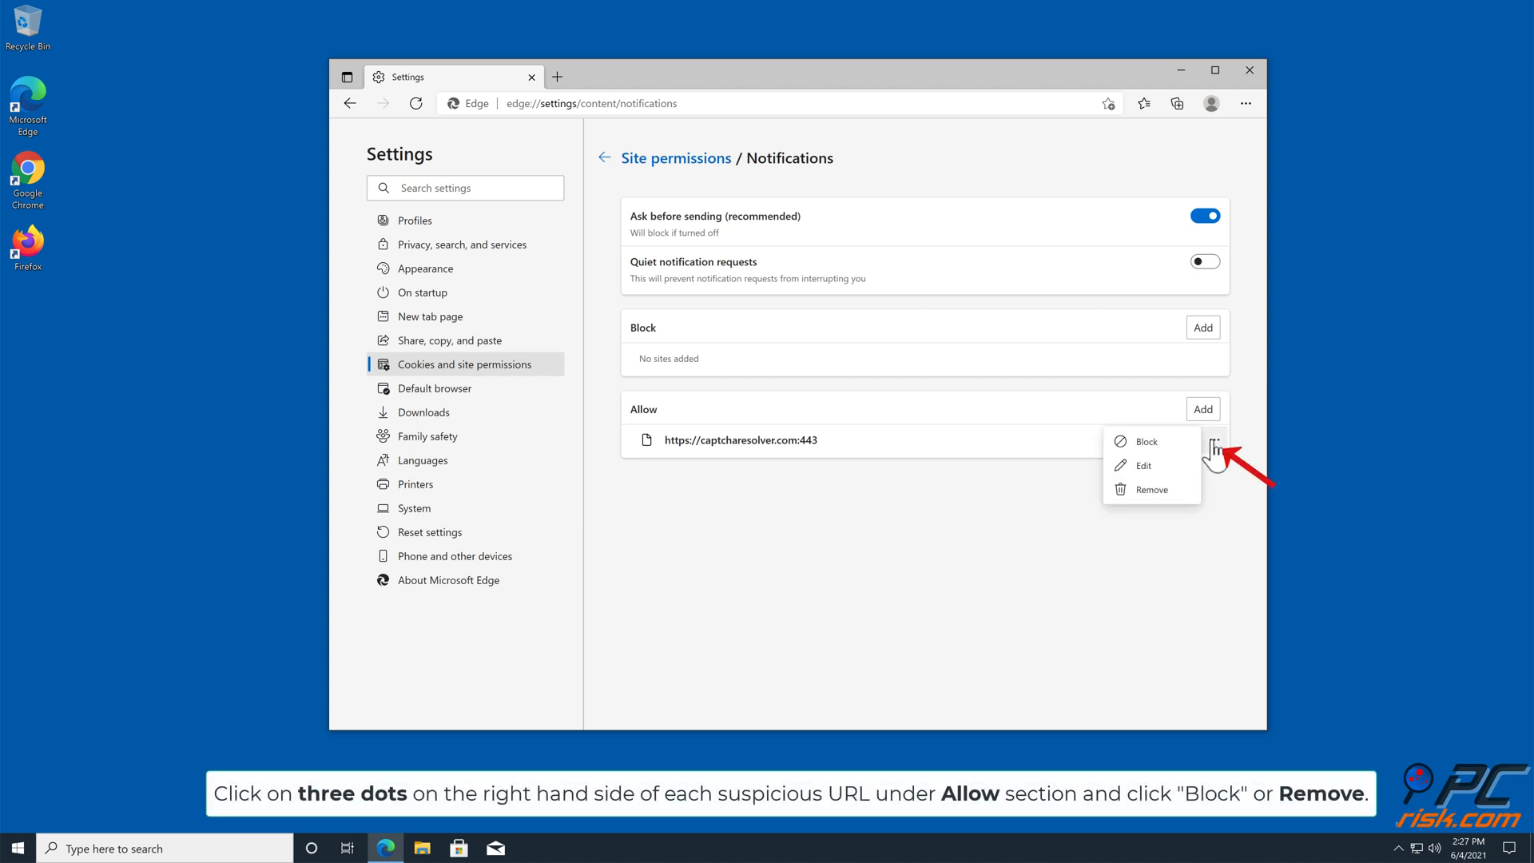
pyautogui.moveTo(1156, 498)
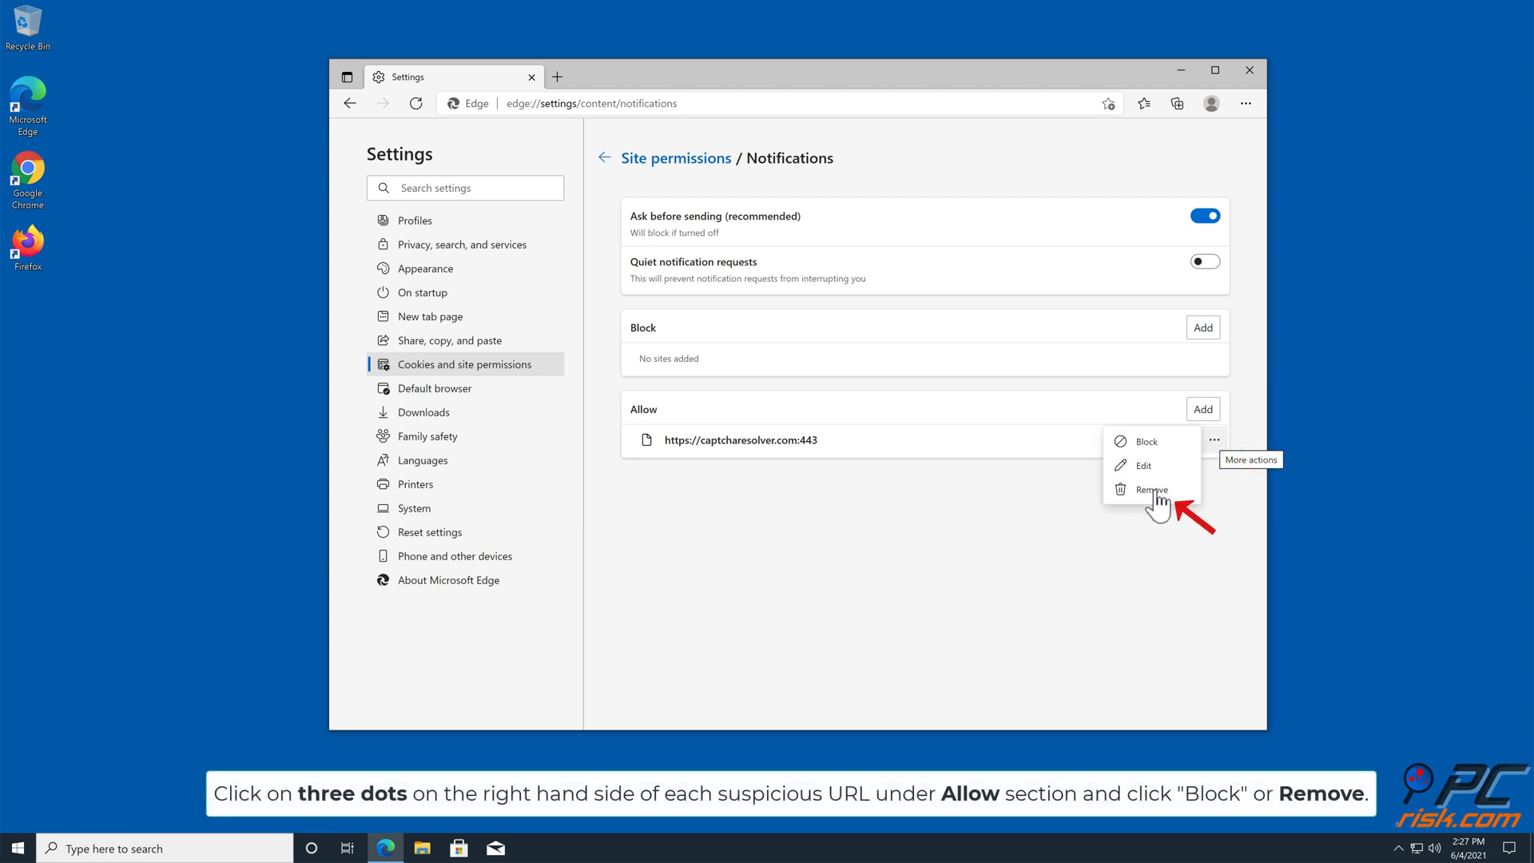
pyautogui.click(1151, 489)
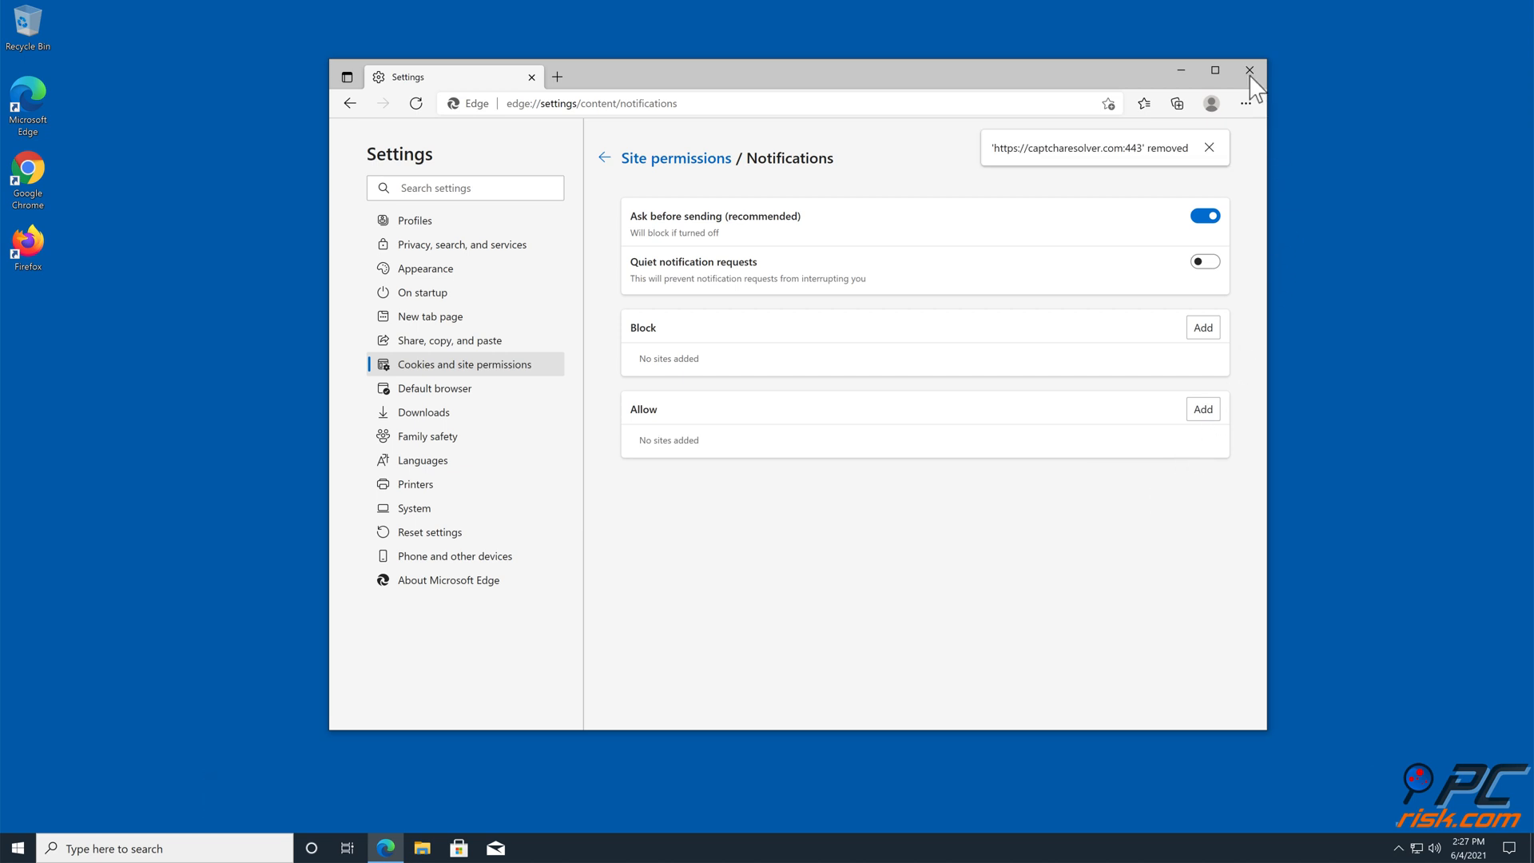
pyautogui.click(1249, 70)
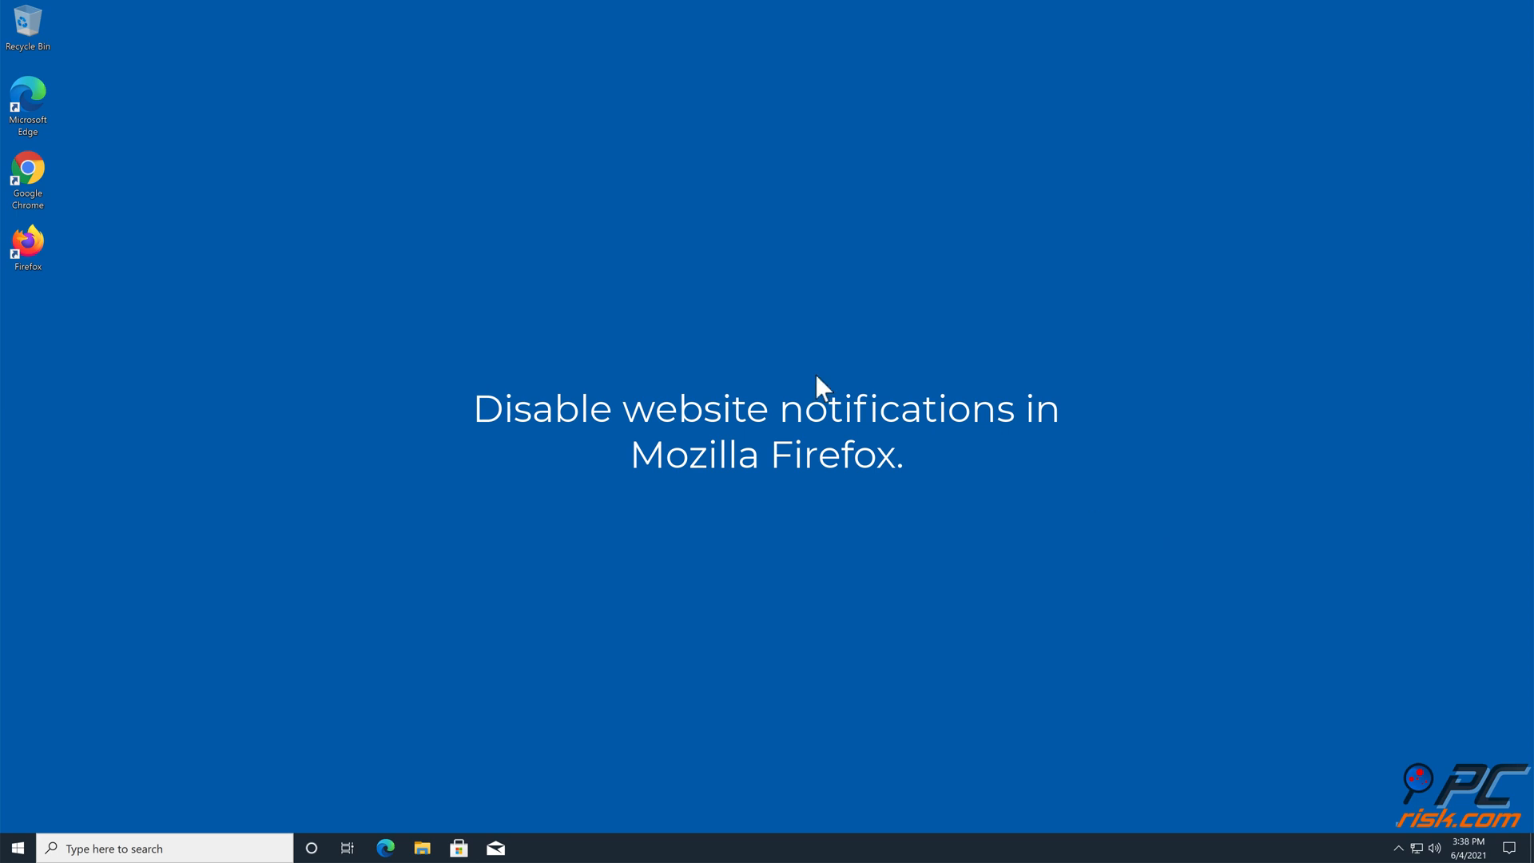
# Launch Firefox from its desktop icon and open Settings from the main menu
pyautogui.doubleClick(27, 243)
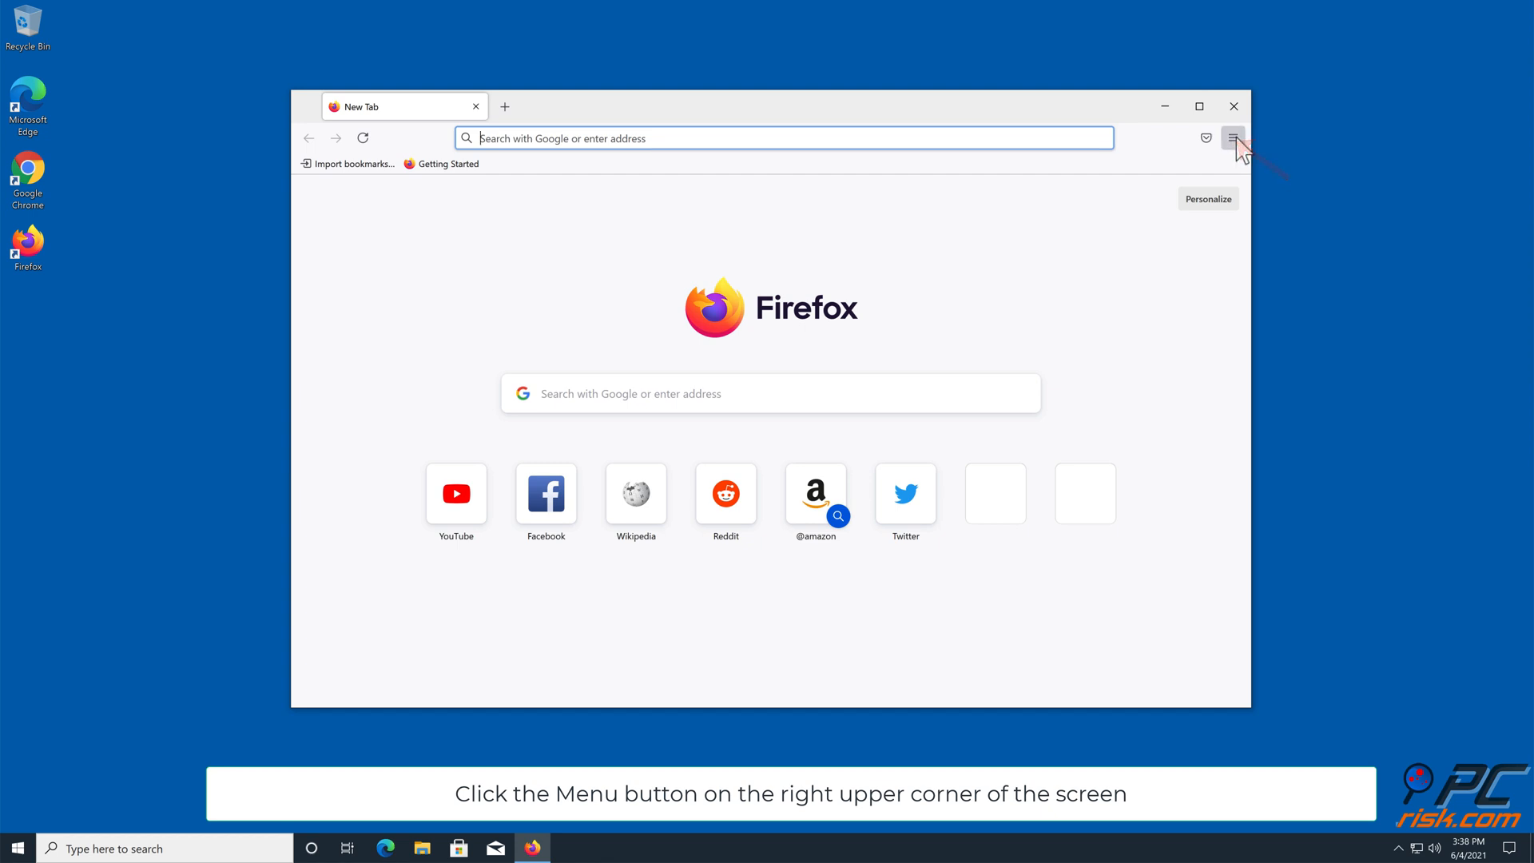
pyautogui.click(1233, 136)
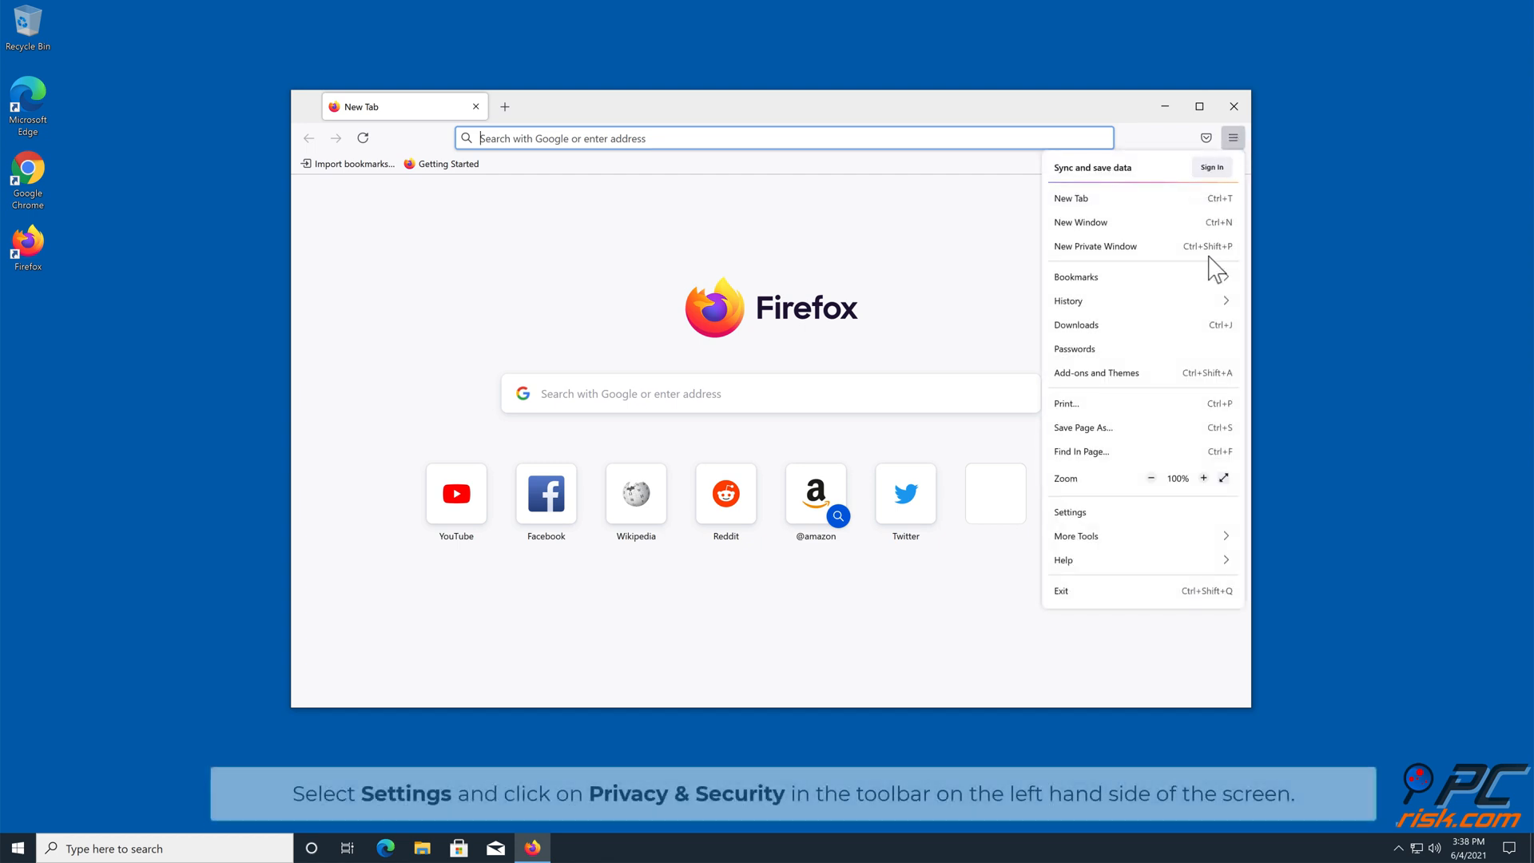
pyautogui.click(1071, 511)
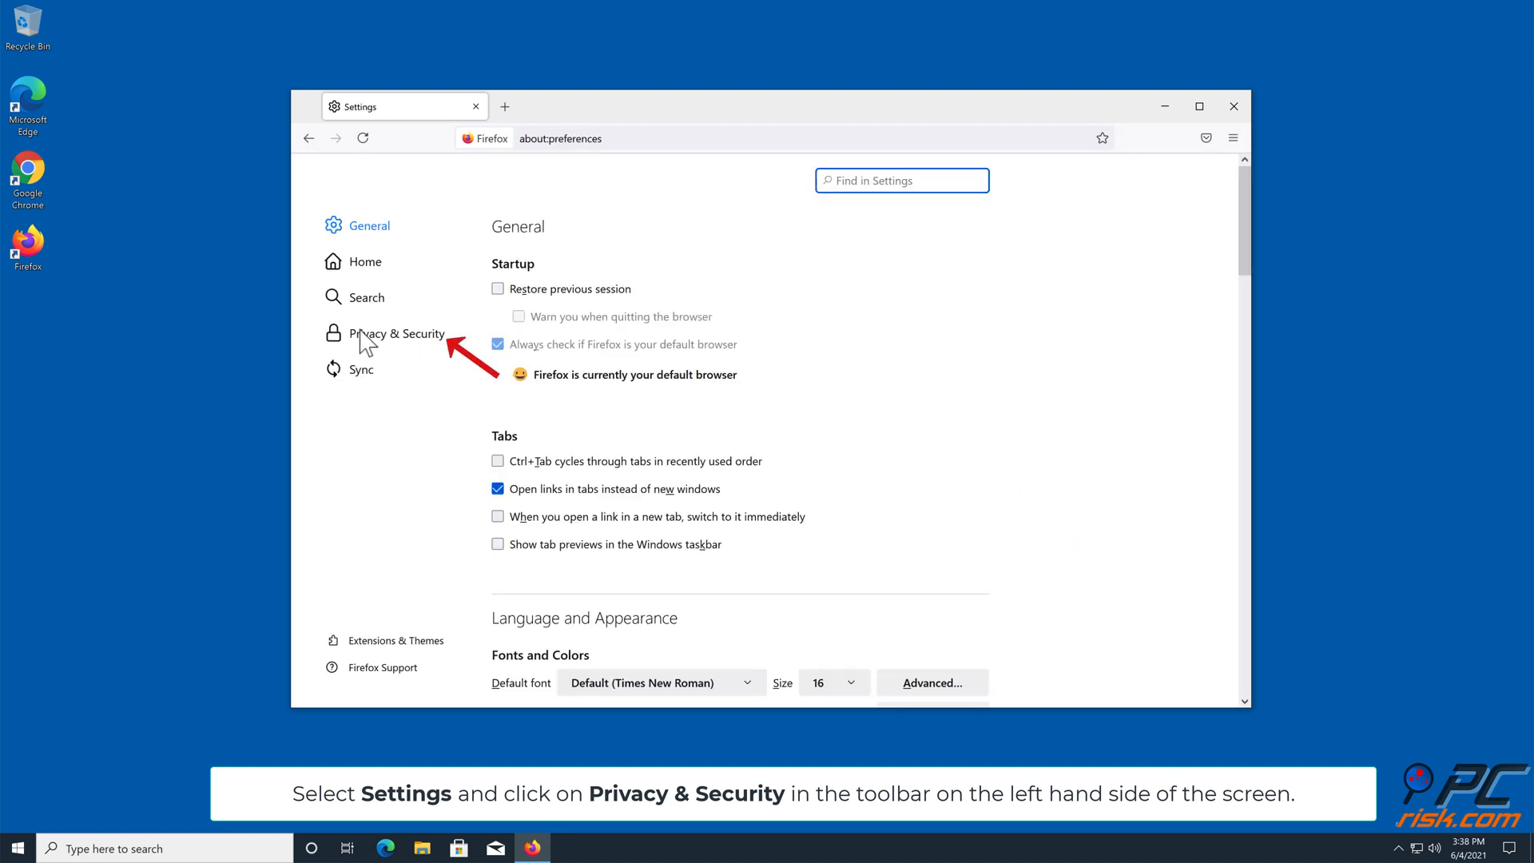
# Under Privacy & Security, open the Notifications permission settings listing h.captcharesolver.com
pyautogui.click(396, 333)
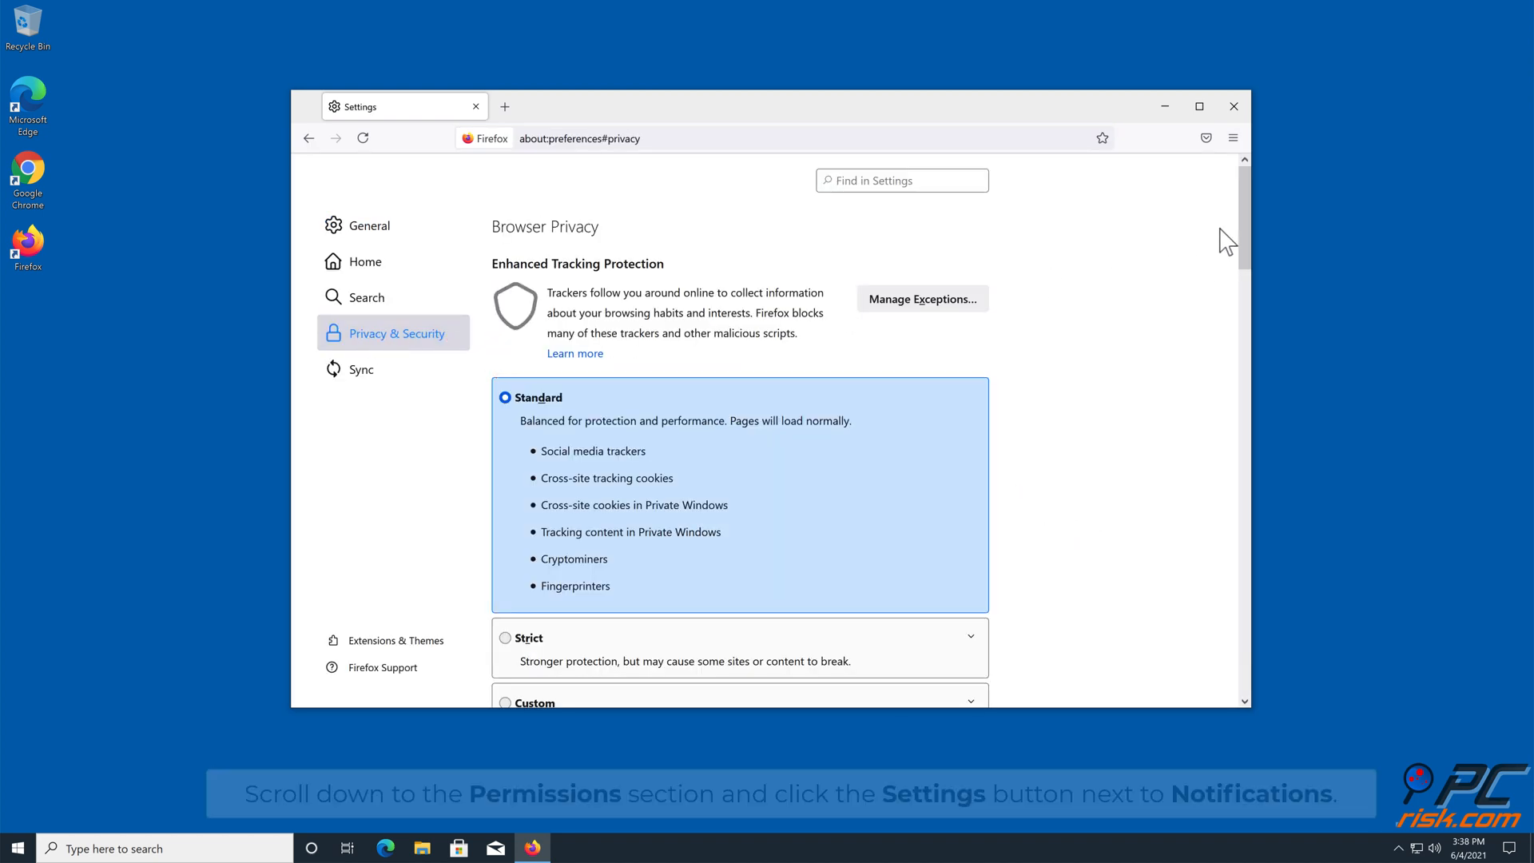
pyautogui.scroll(-3)
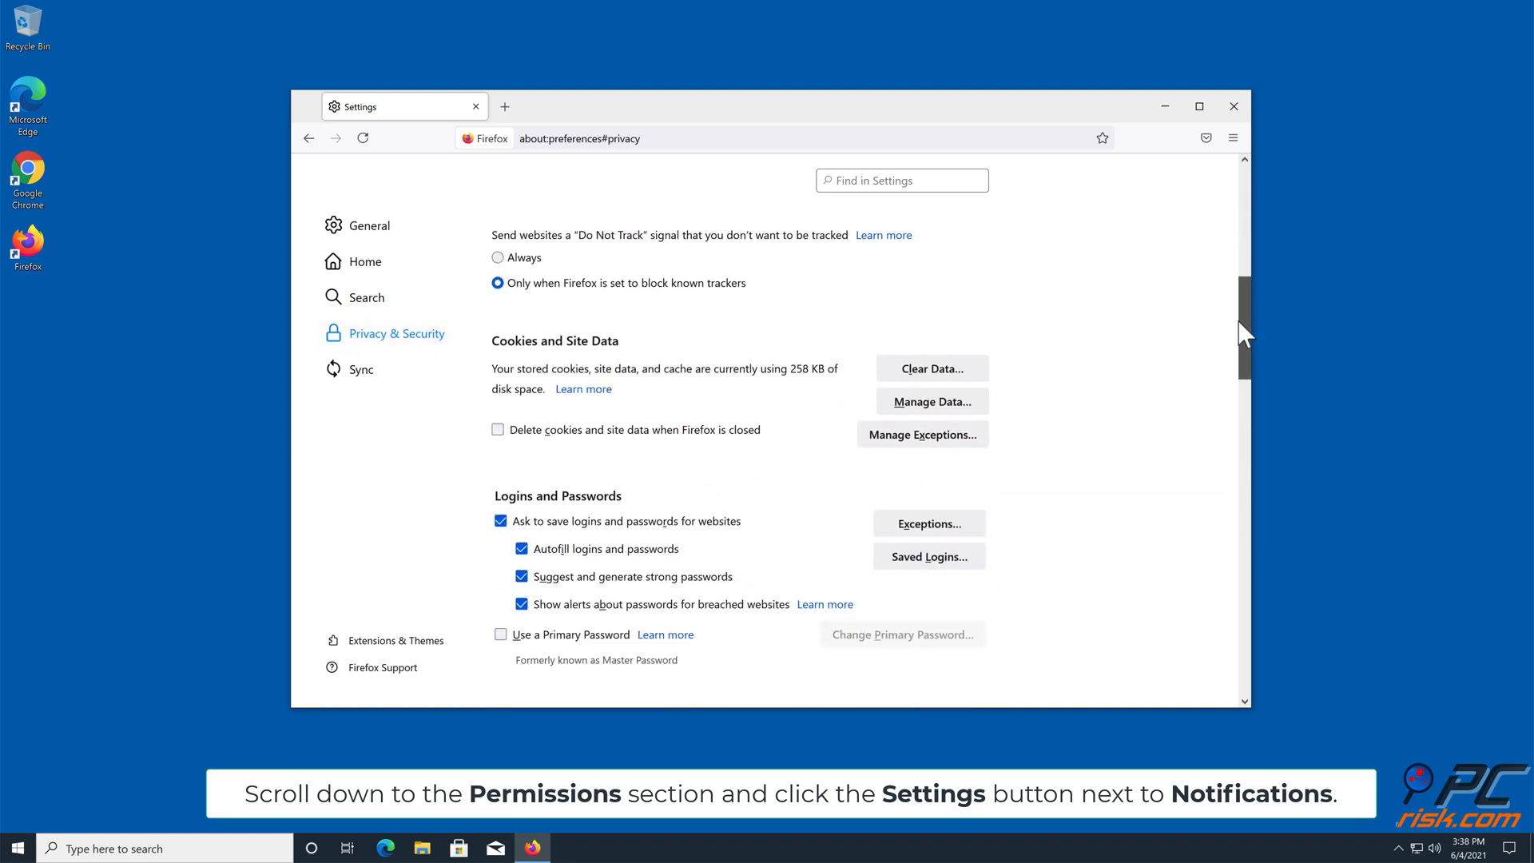
pyautogui.scroll(-3)
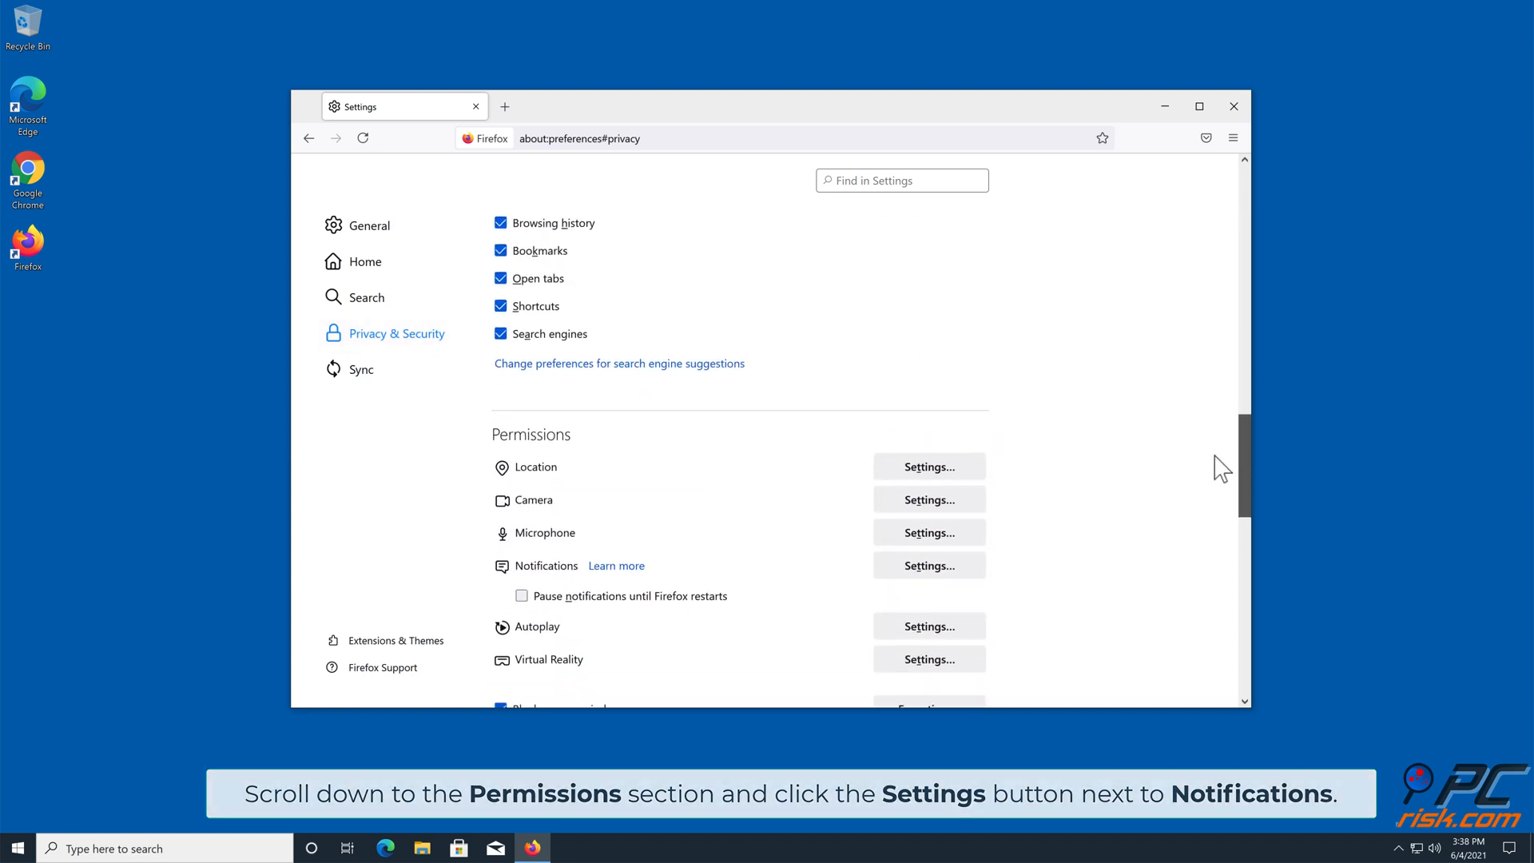
pyautogui.scroll(-3)
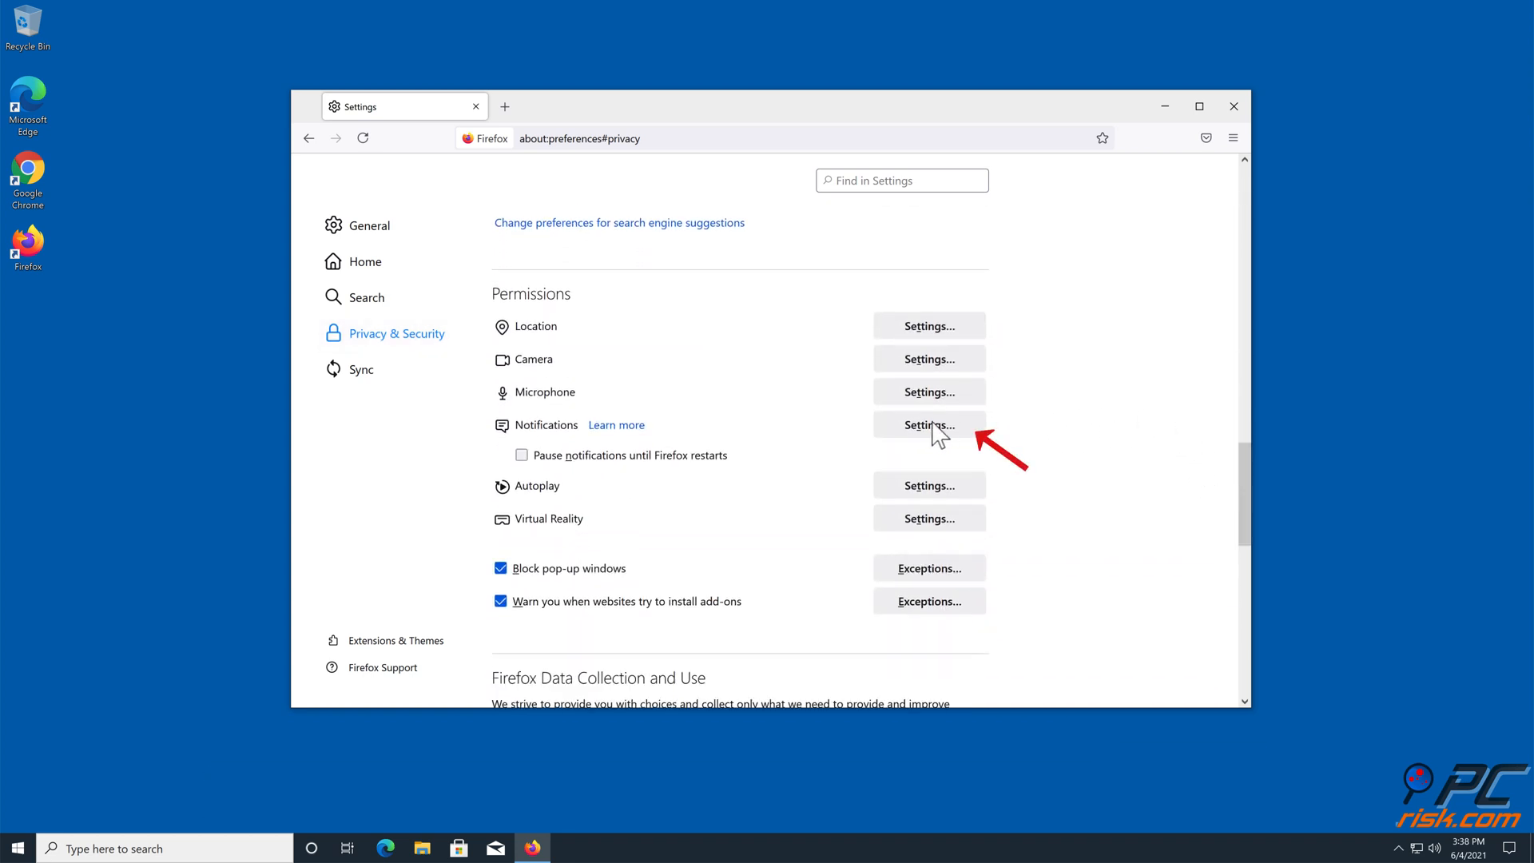
pyautogui.click(927, 423)
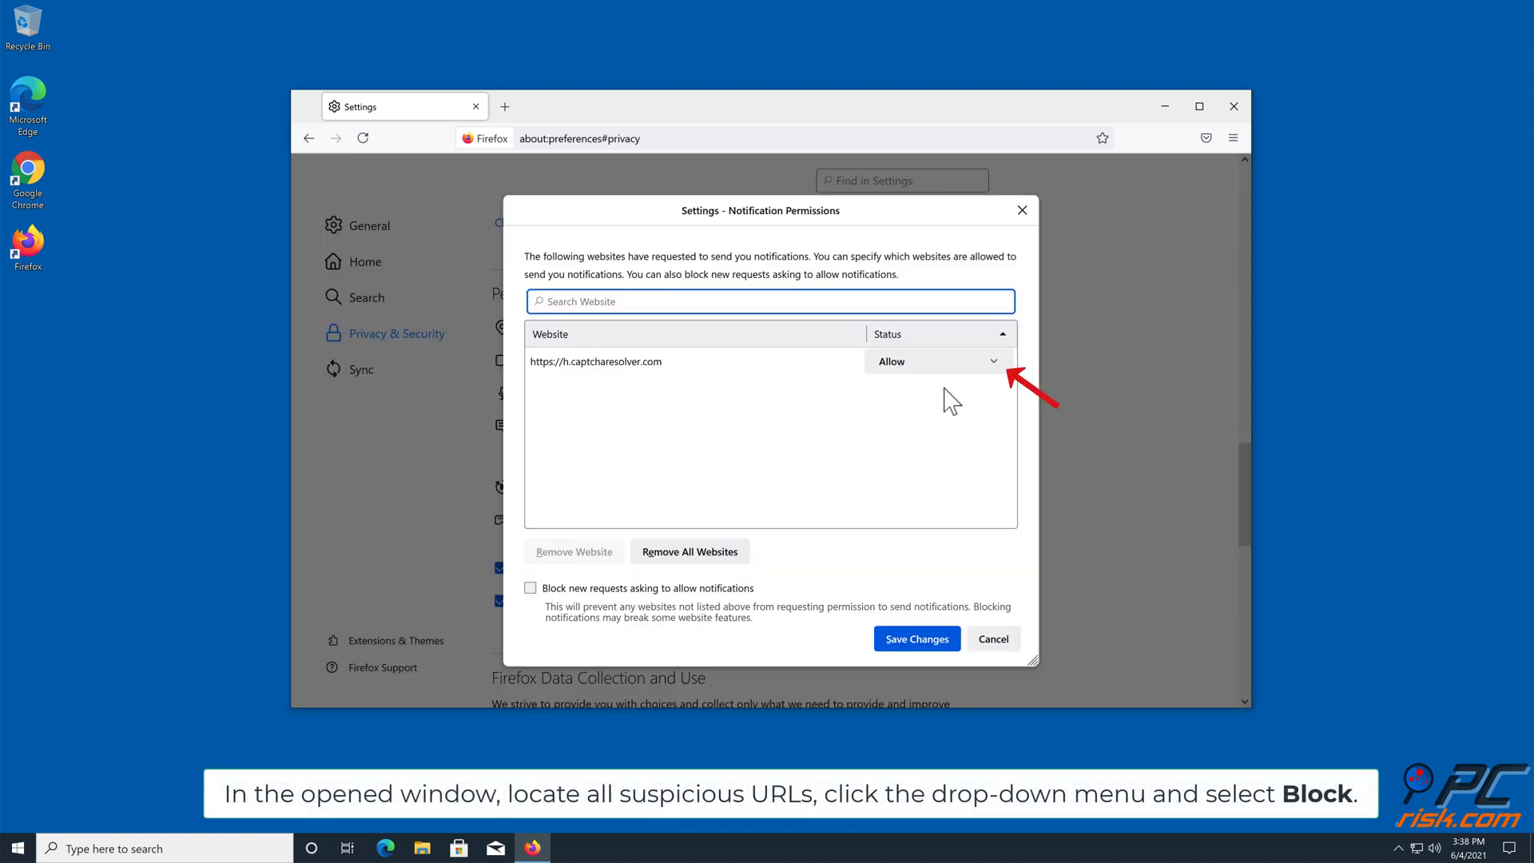
# Change h.captcharesolver.com's notification status from Allow to Block, then close Firefox
pyautogui.click(934, 361)
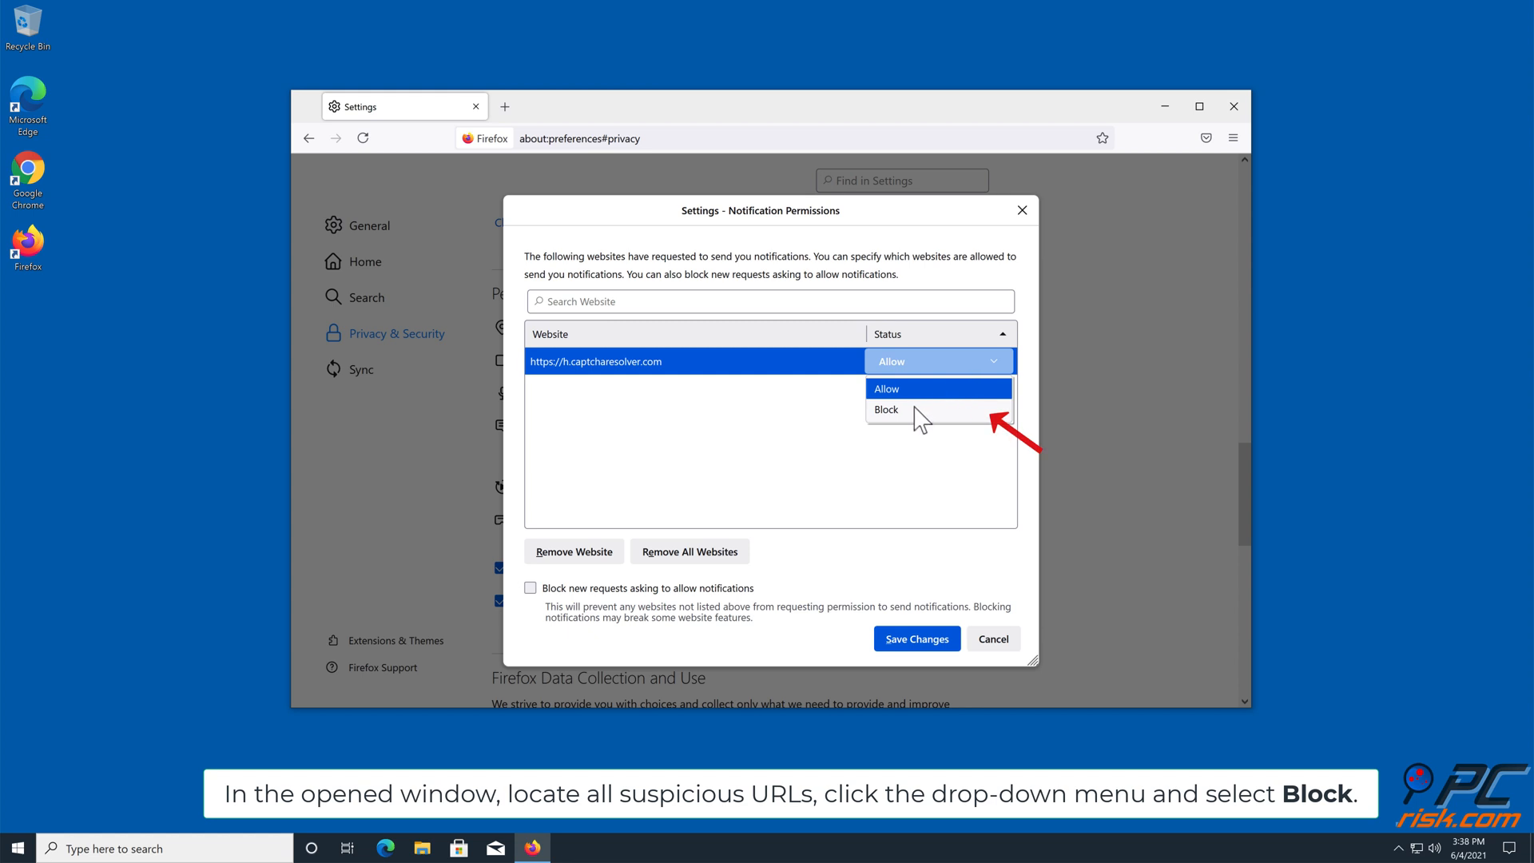
pyautogui.click(885, 410)
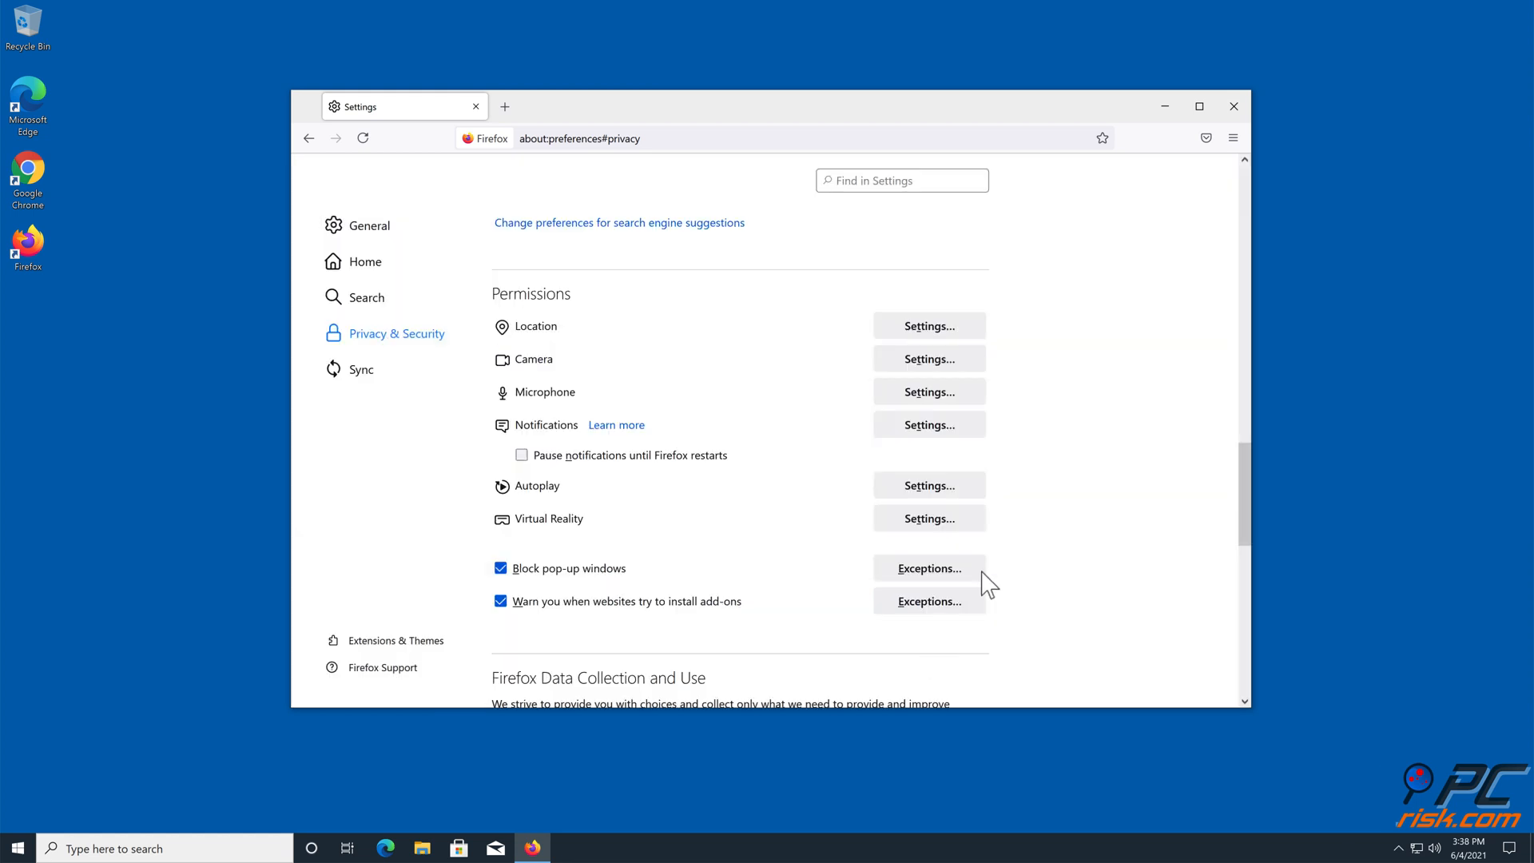
pyautogui.click(1233, 105)
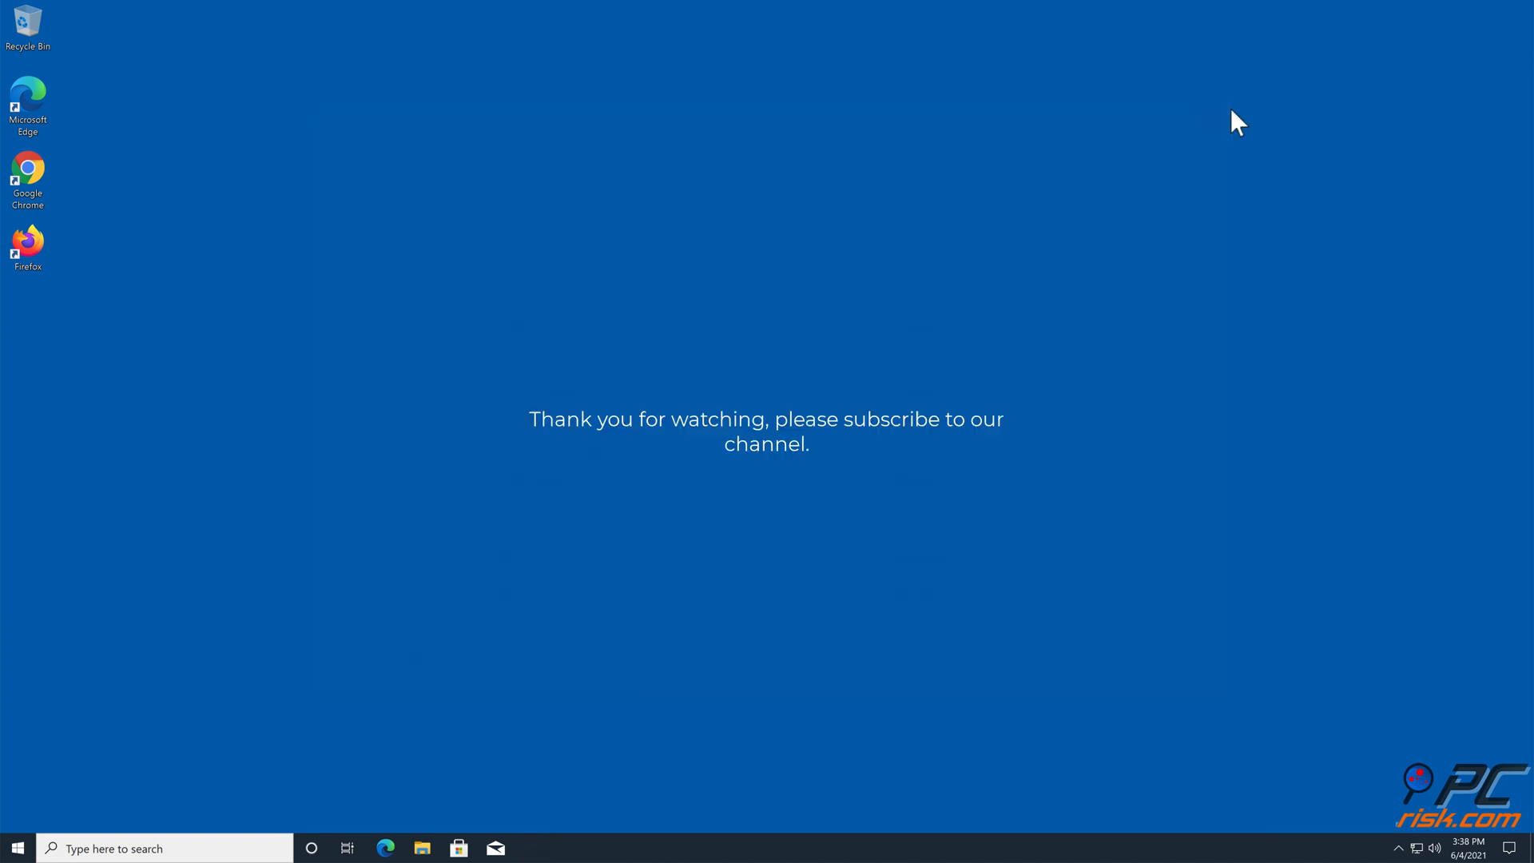